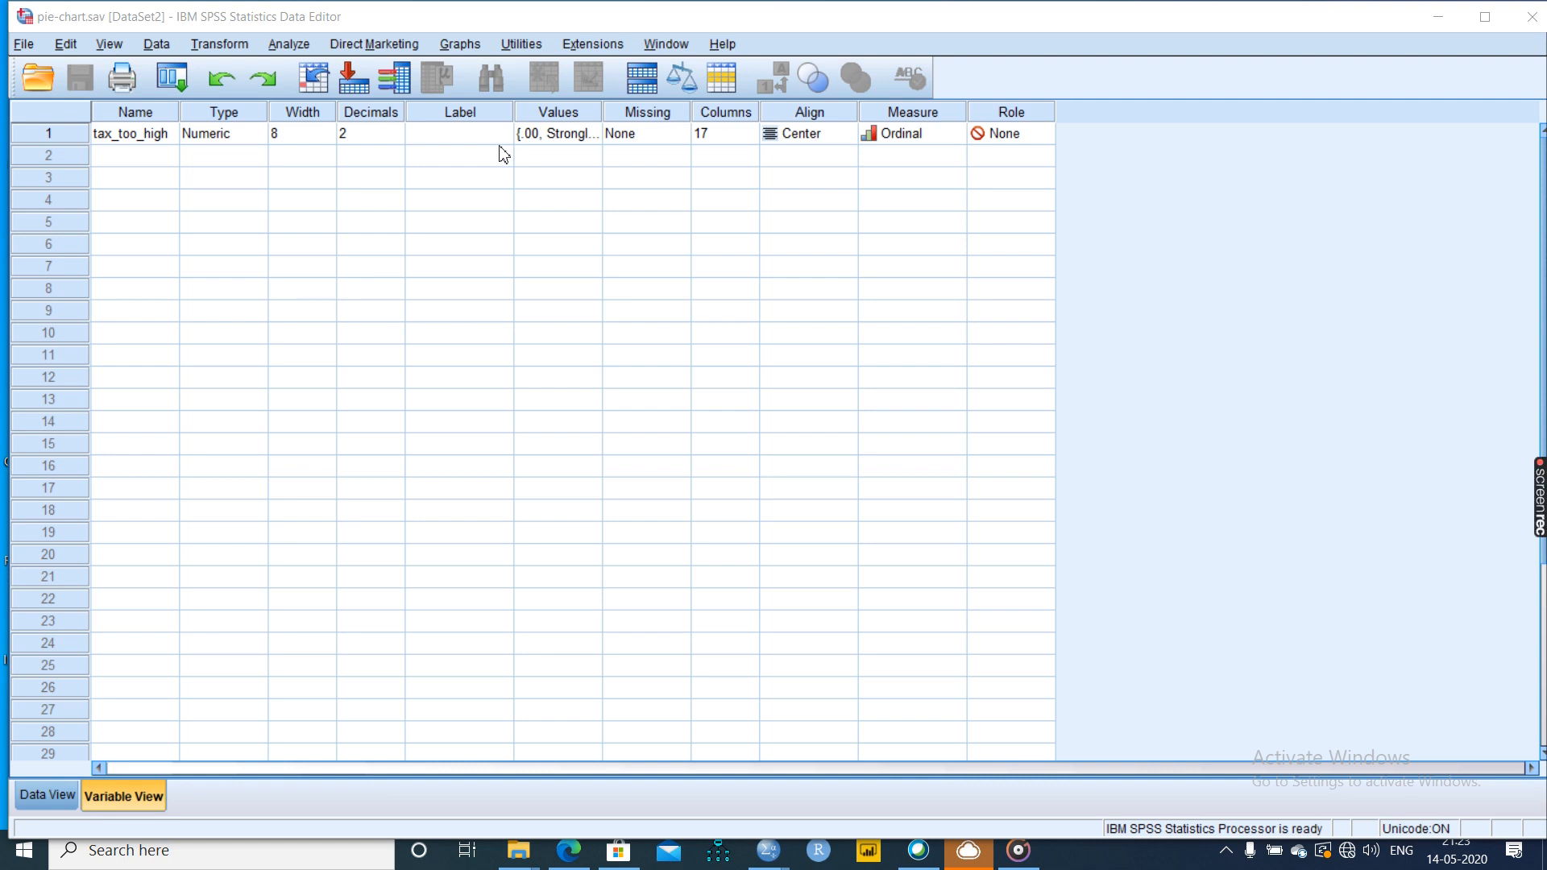
pyautogui.moveTo(426, 23)
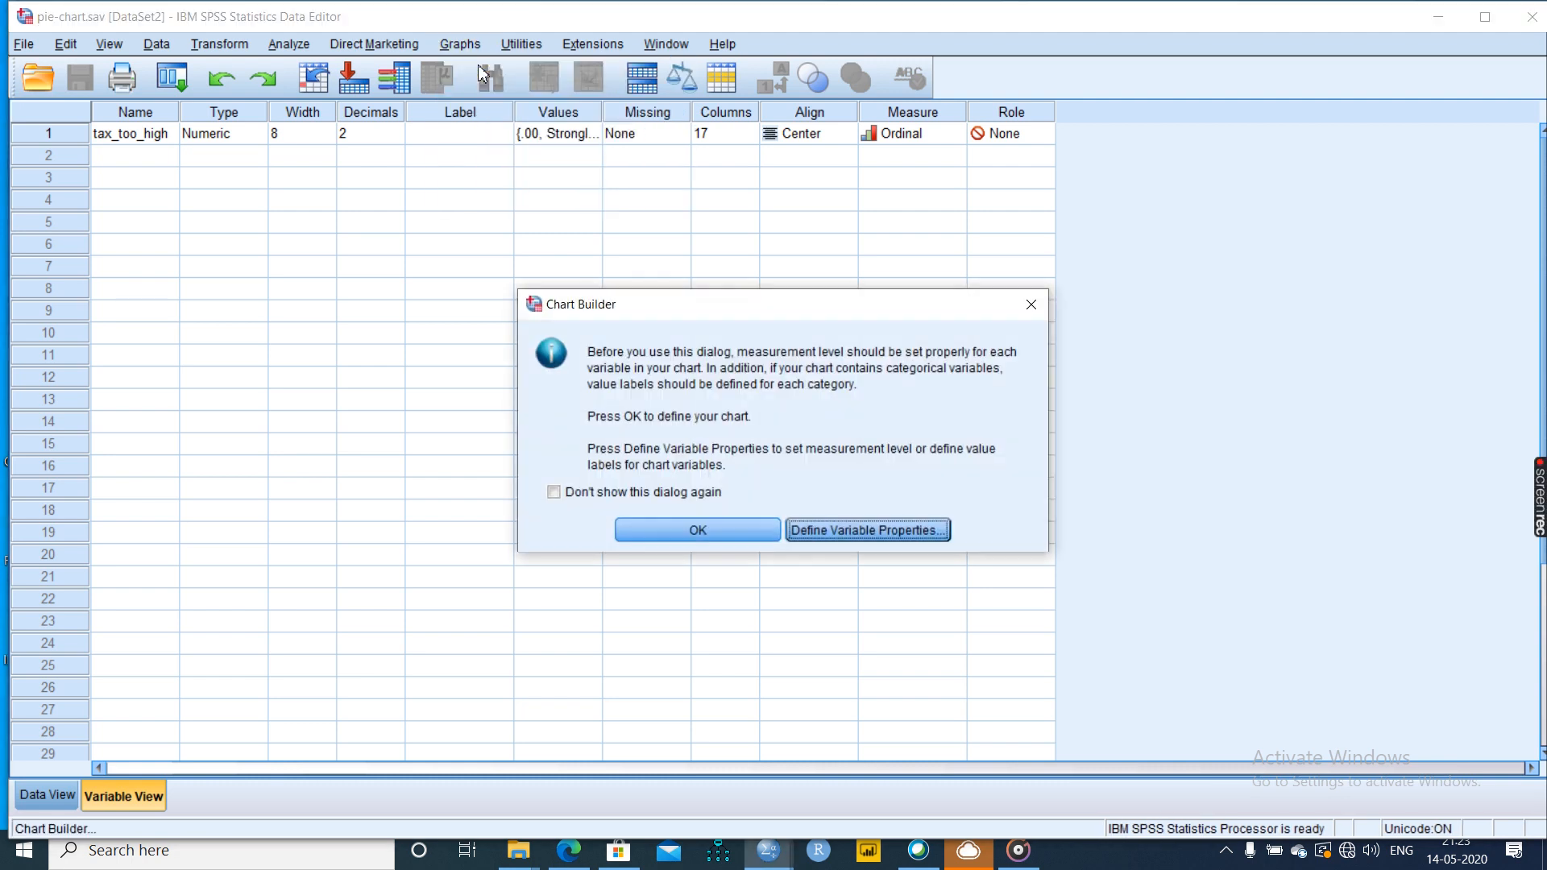
# - Build a Pie/Polar chart of tax_too_high response counts in Chart Builder
pyautogui.click(697, 530)
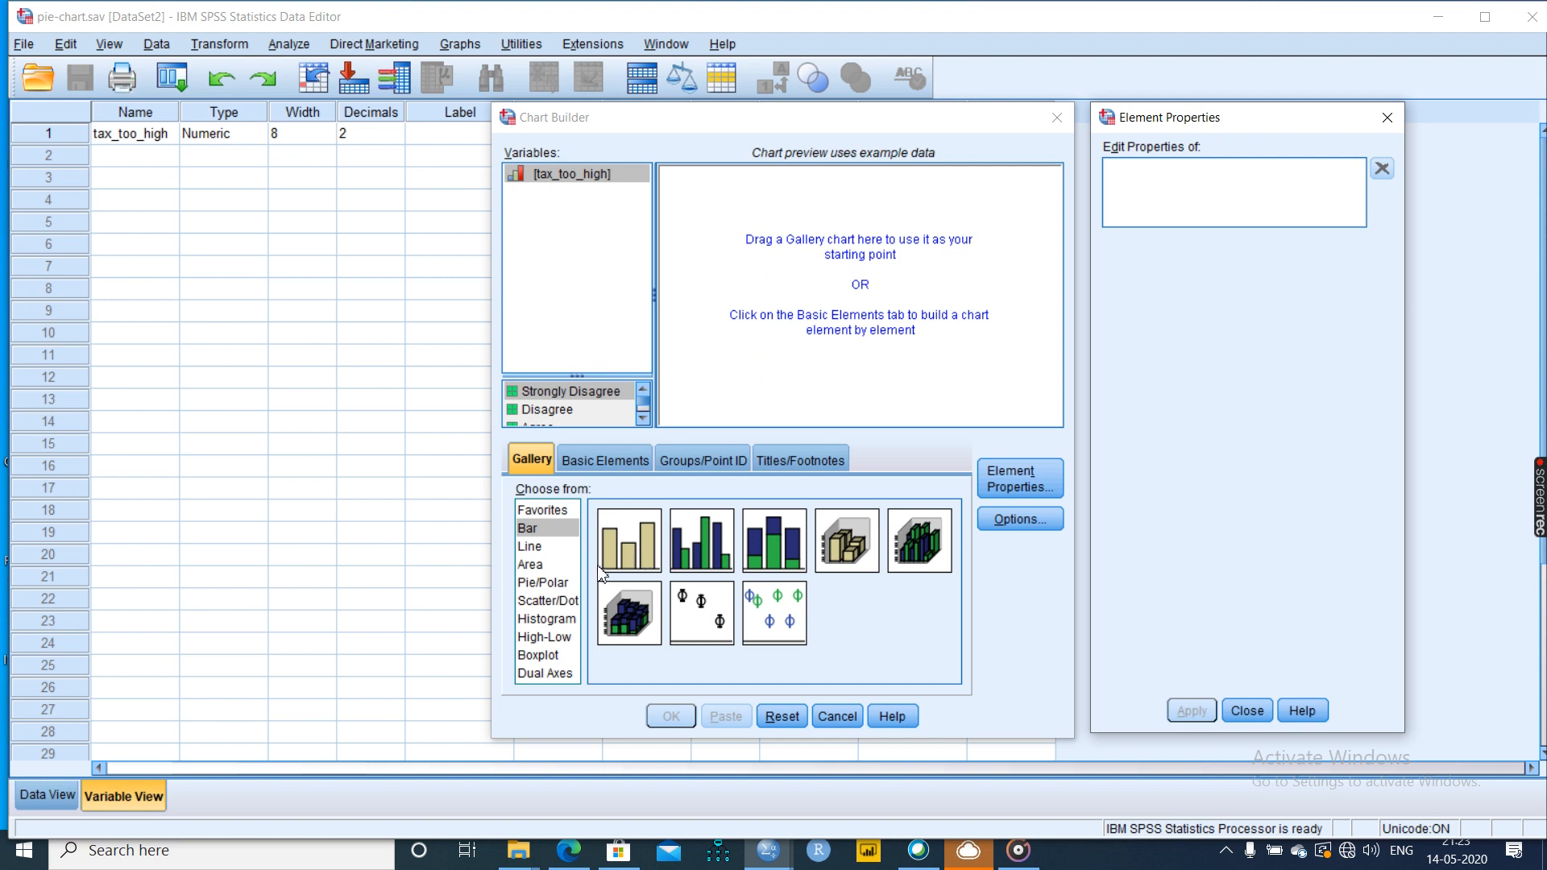
pyautogui.click(542, 582)
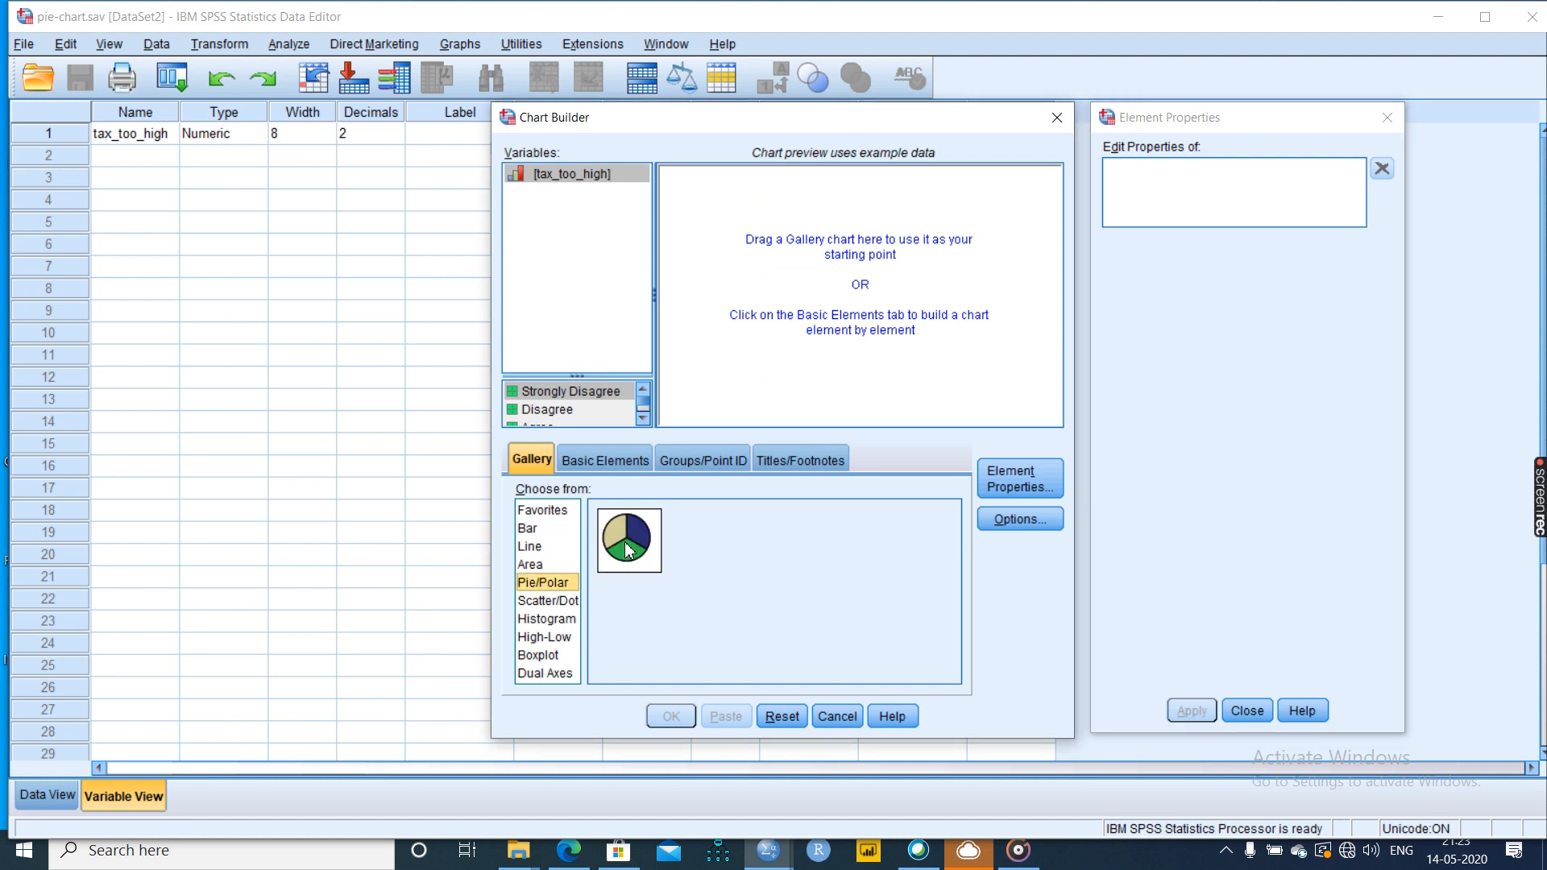
pyautogui.moveTo(628, 539); pyautogui.dragTo(829, 291)
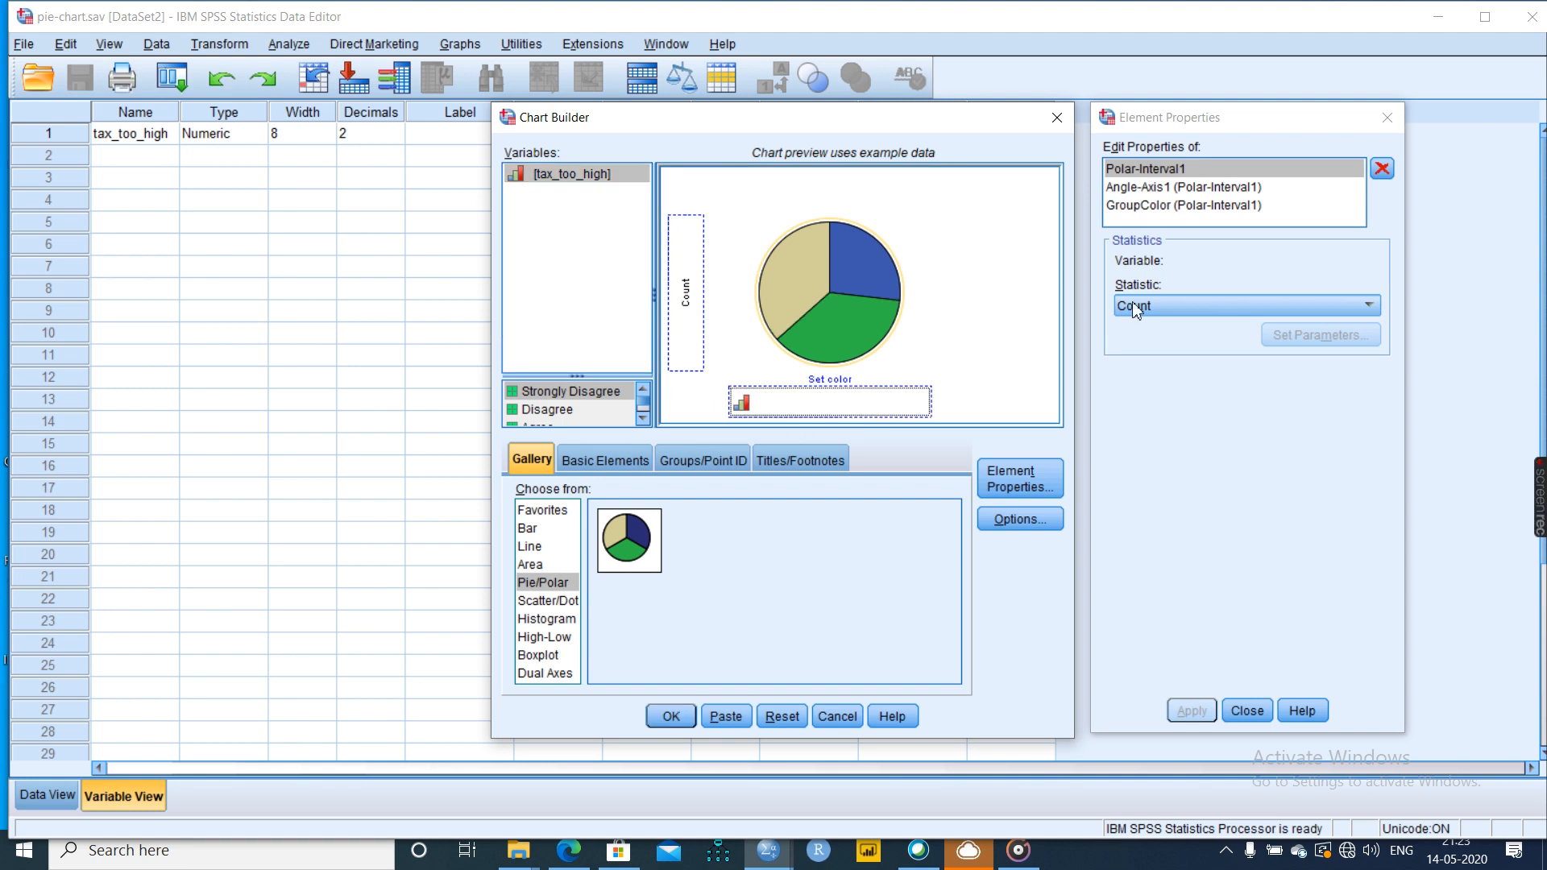
pyautogui.moveTo(1113, 377)
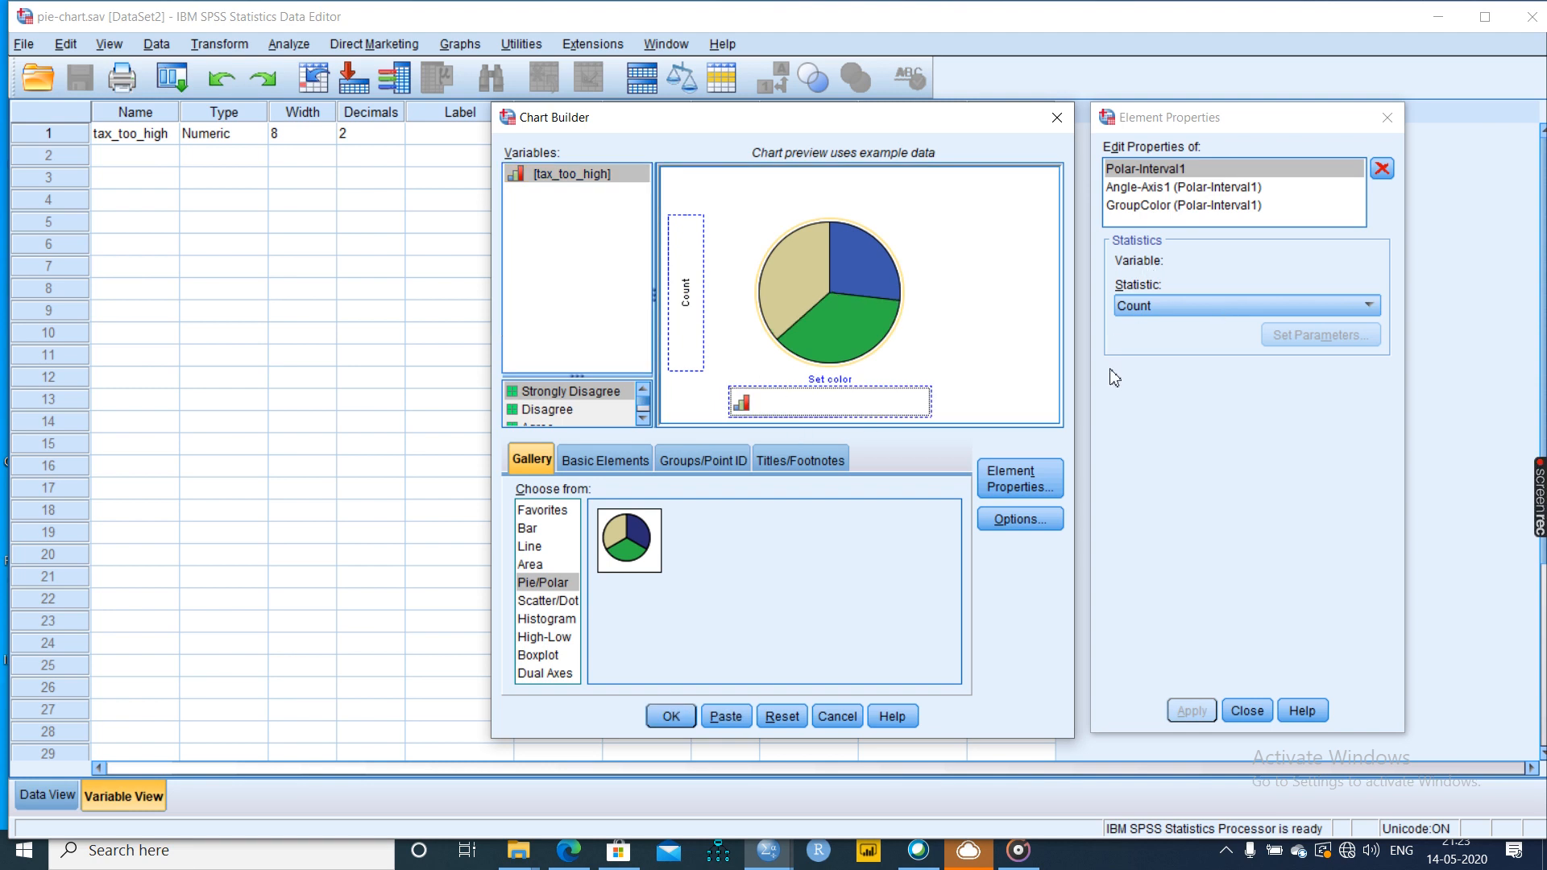
pyautogui.click(670, 716)
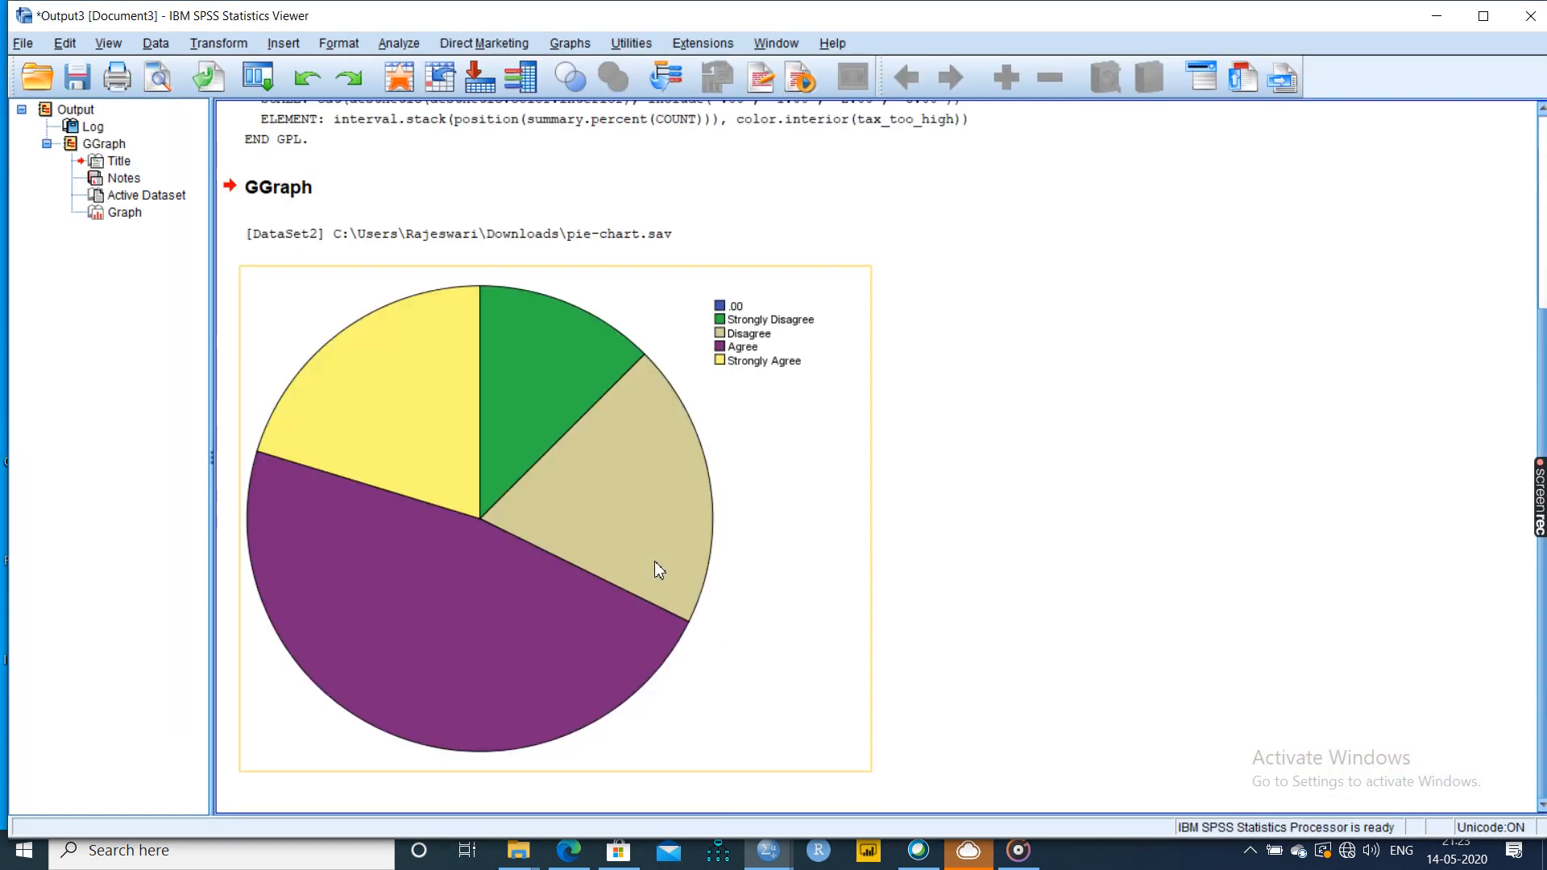
# - Show percentage data labels on every pie slice through the Chart Editor
pyautogui.doubleClick(657, 569)
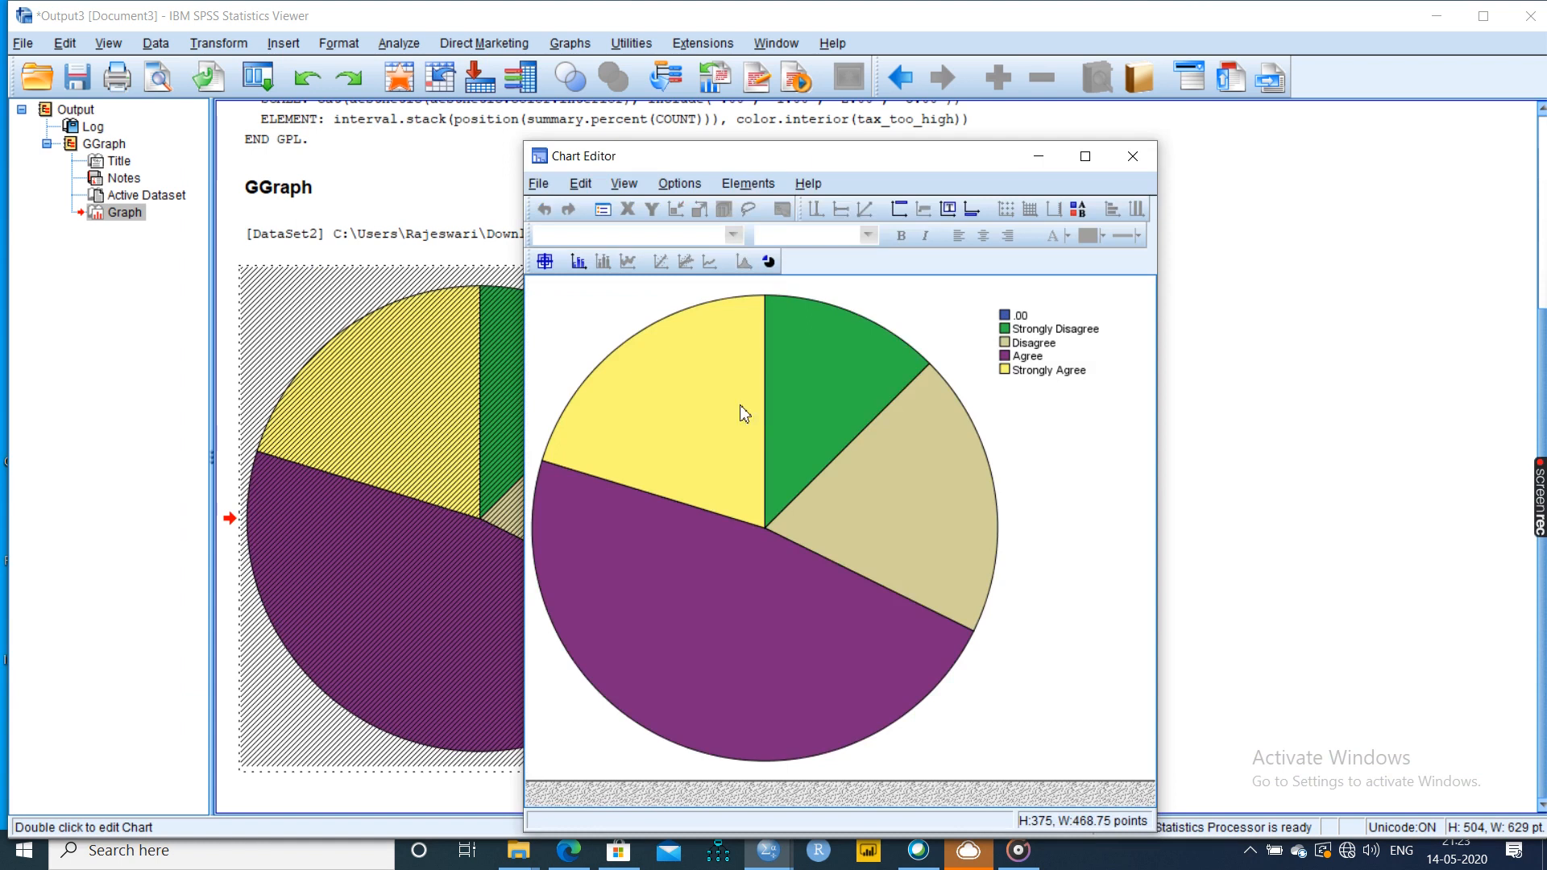
pyautogui.click(749, 183)
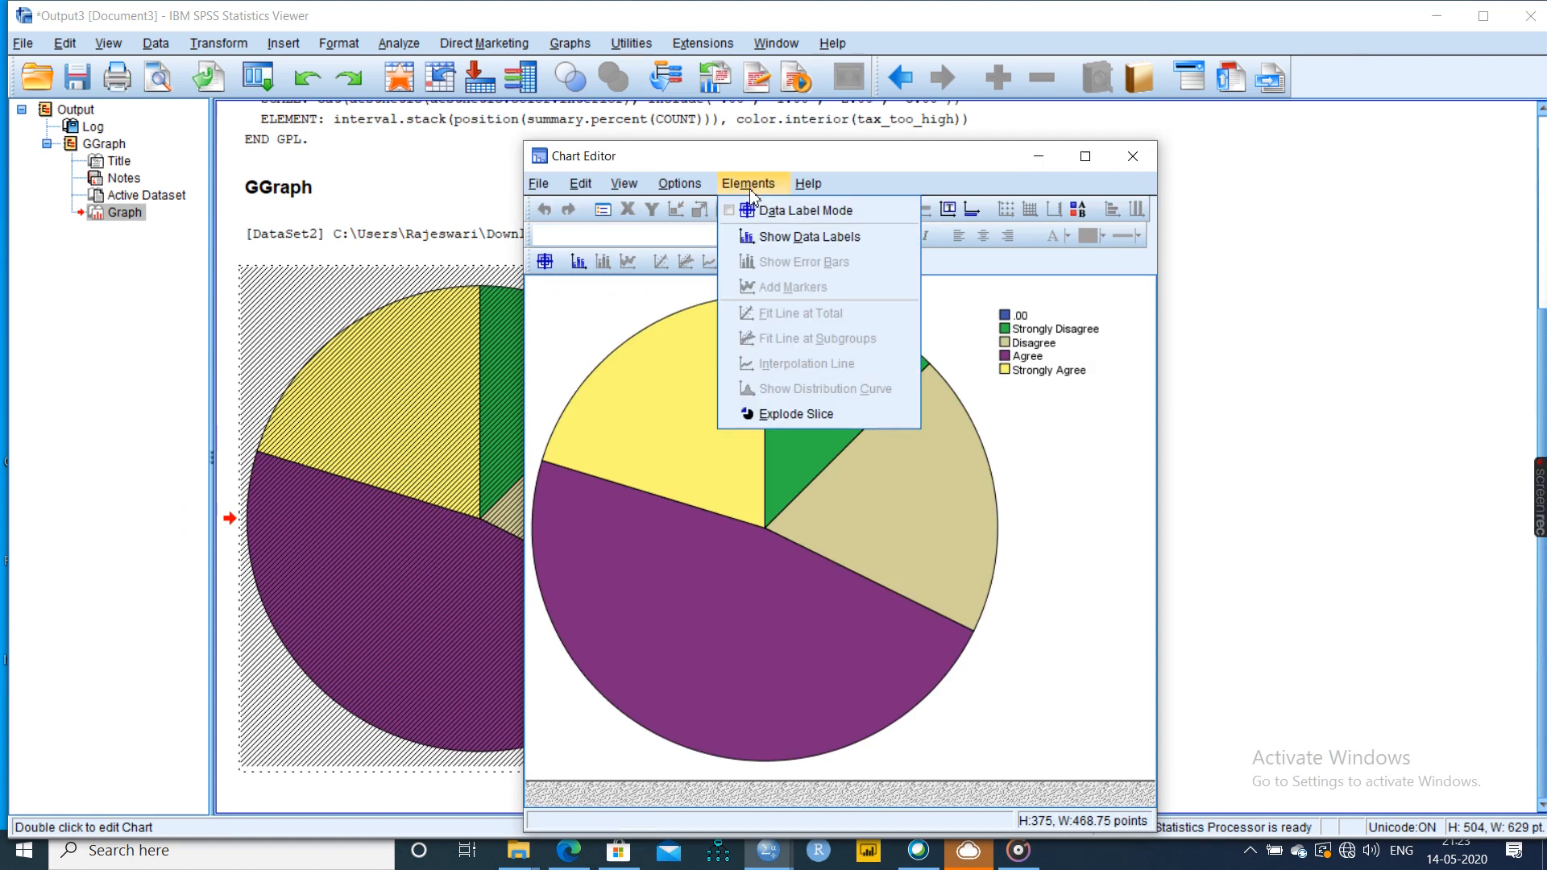
pyautogui.click(809, 236)
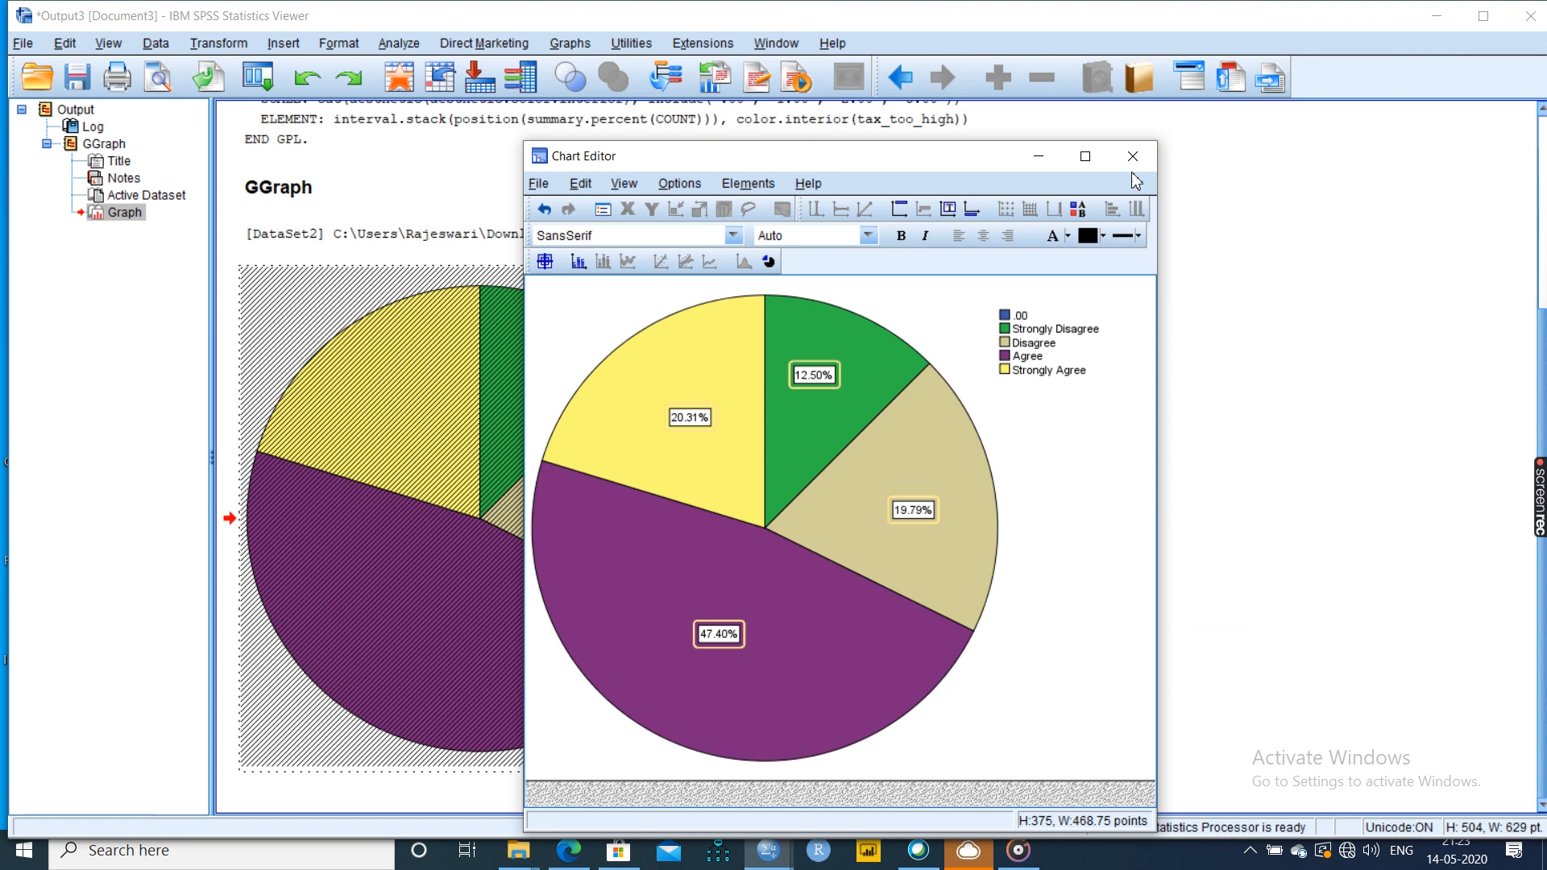
pyautogui.click(1133, 156)
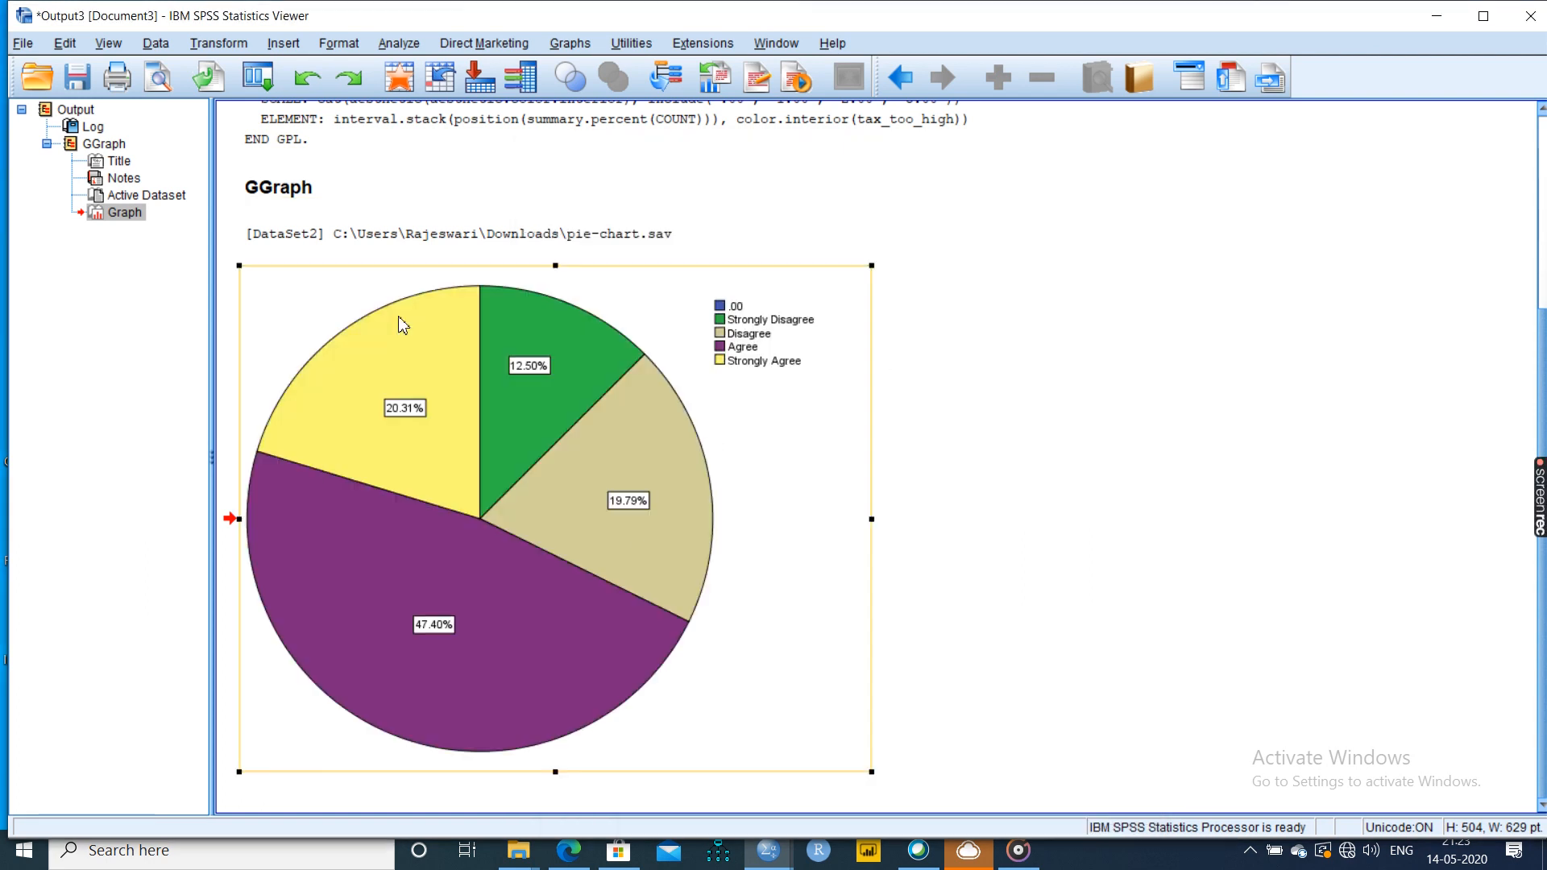
pyautogui.moveTo(364, 410)
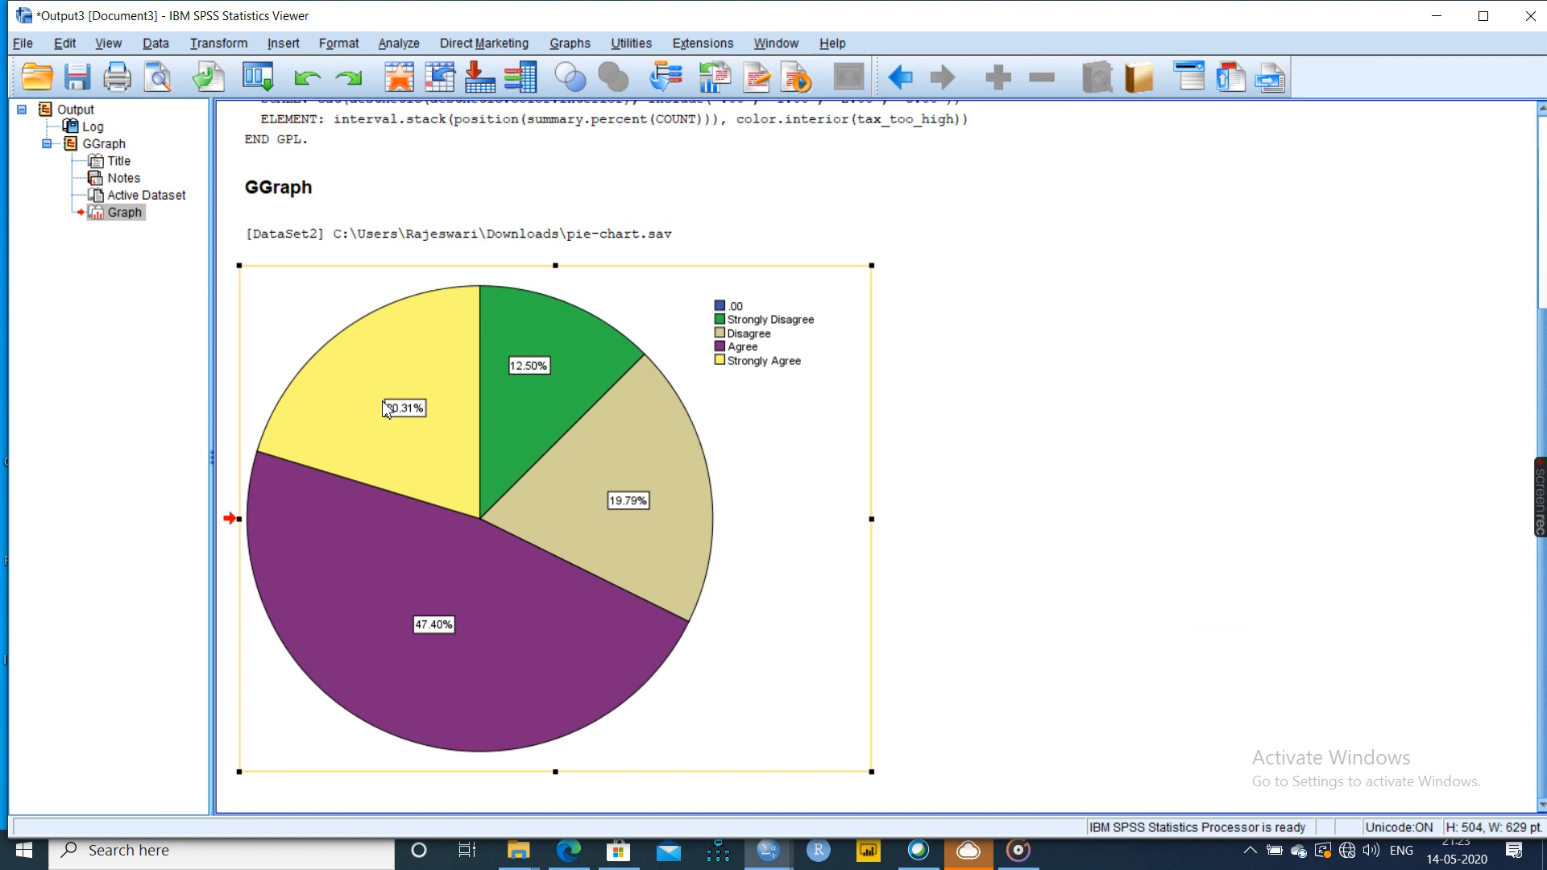
pyautogui.moveTo(772, 373)
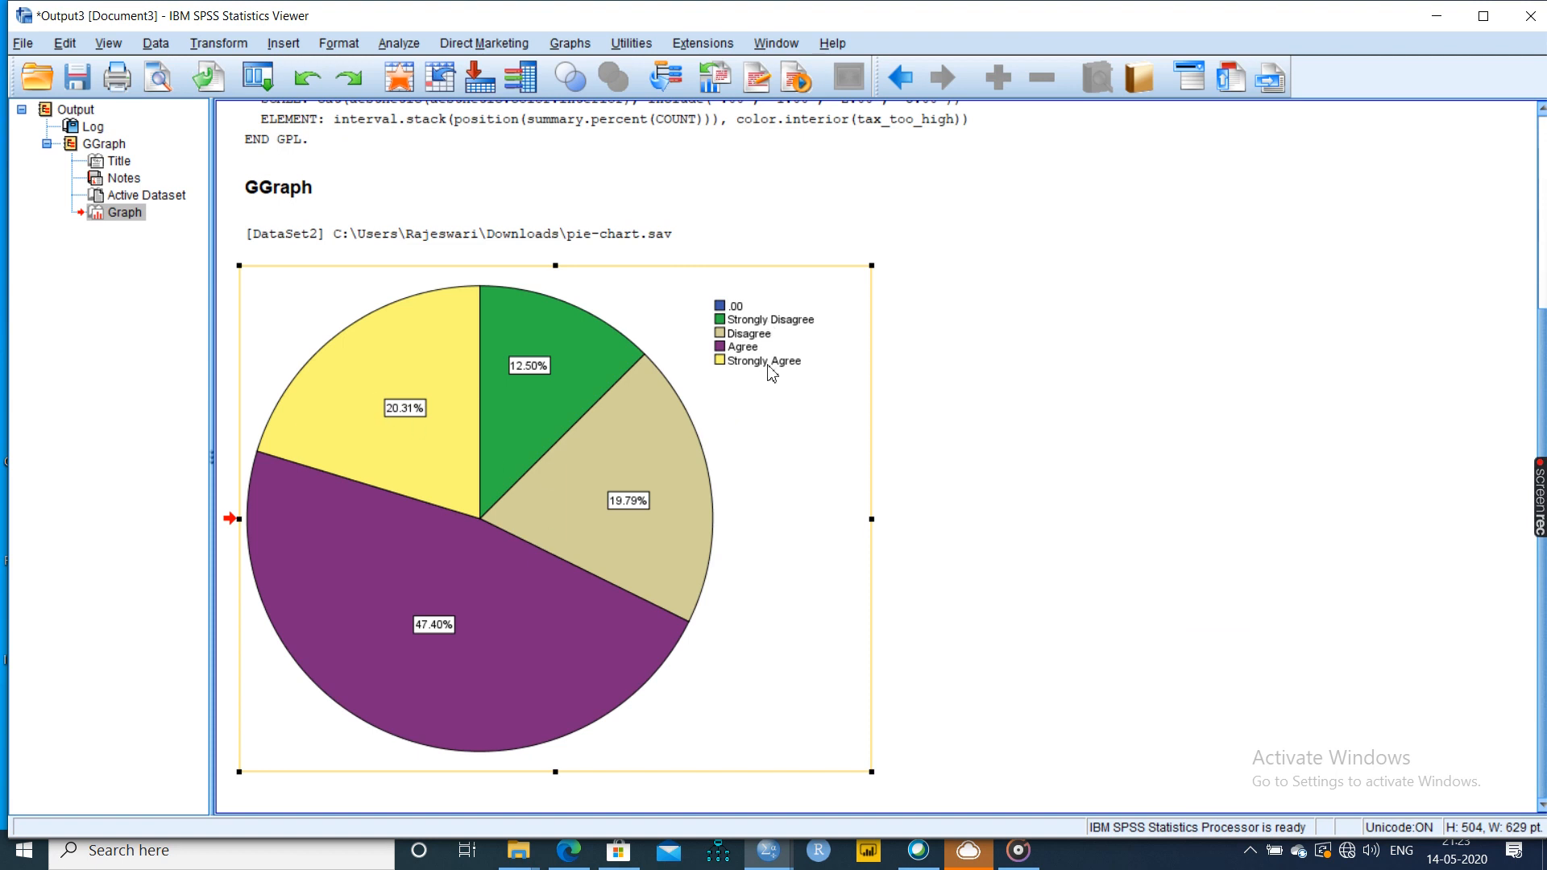
pyautogui.moveTo(761, 362)
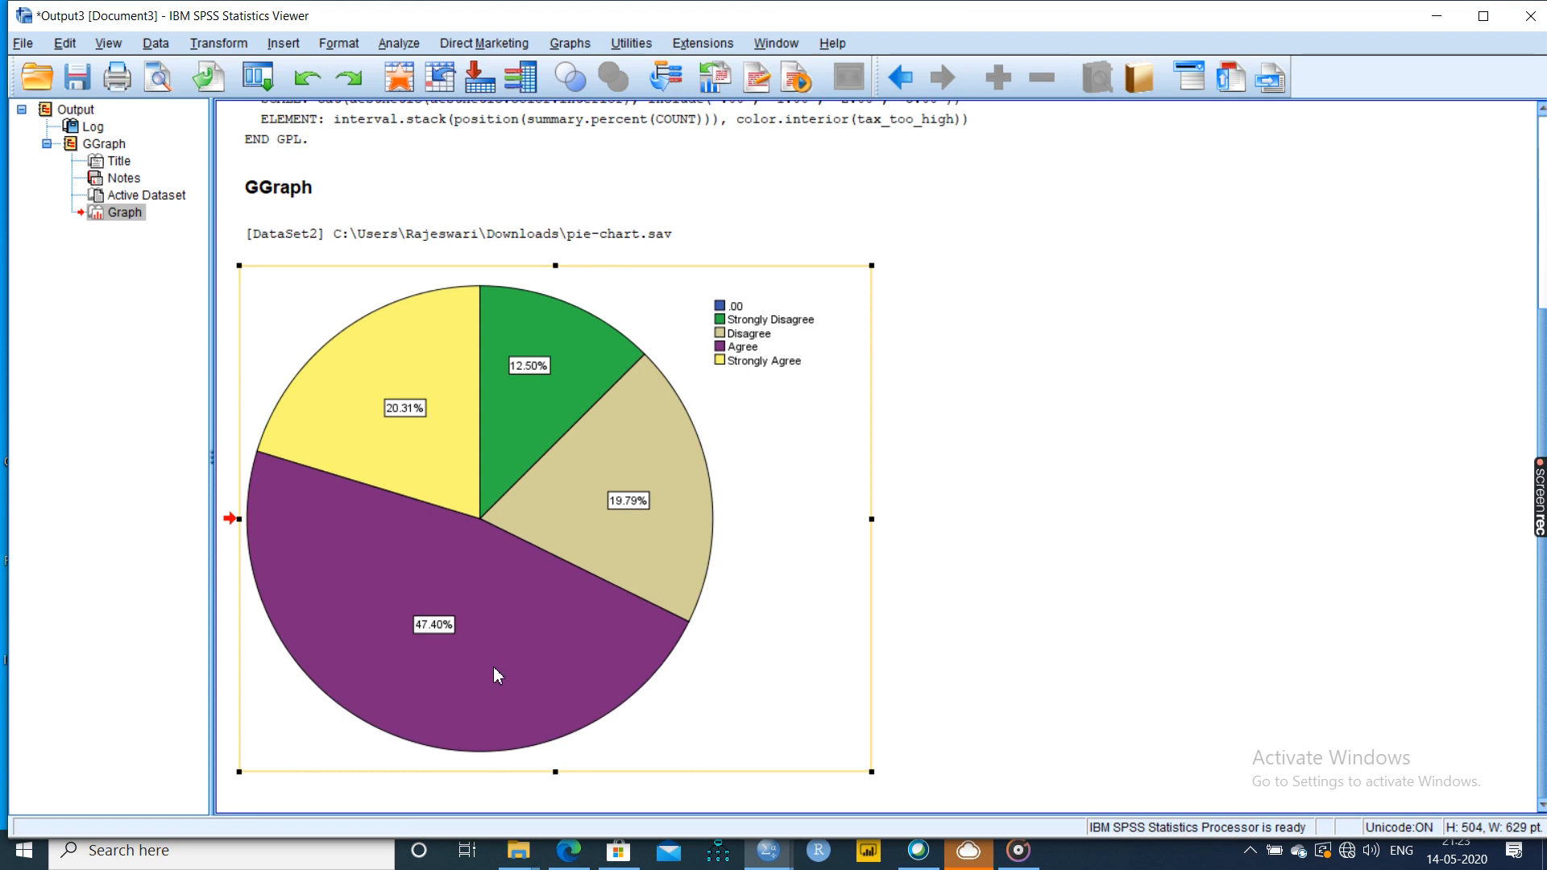
pyautogui.moveTo(779, 385)
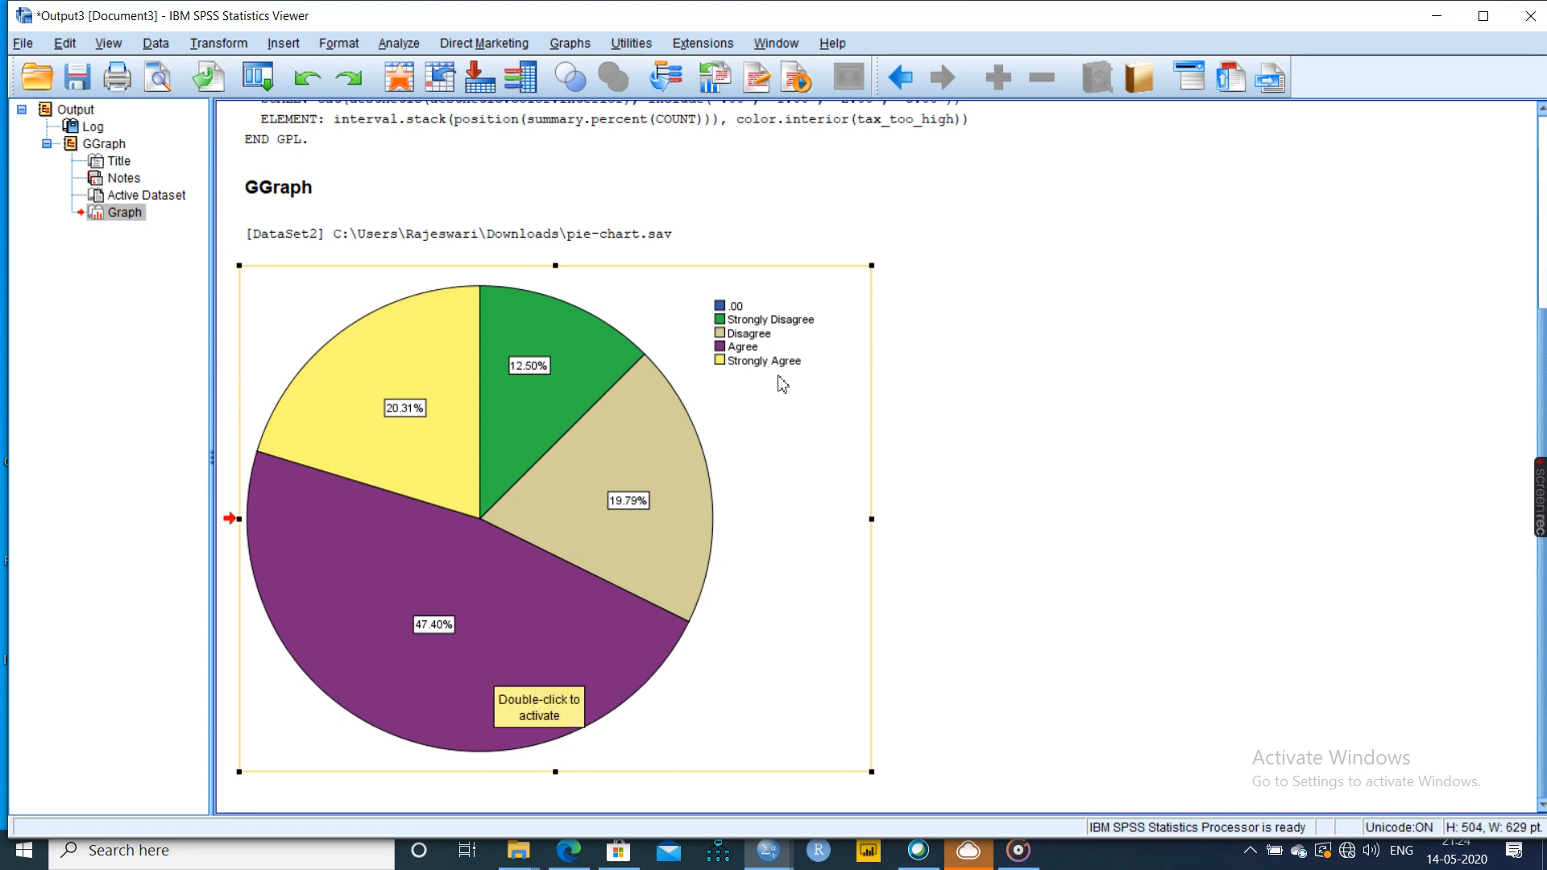
pyautogui.moveTo(388, 491)
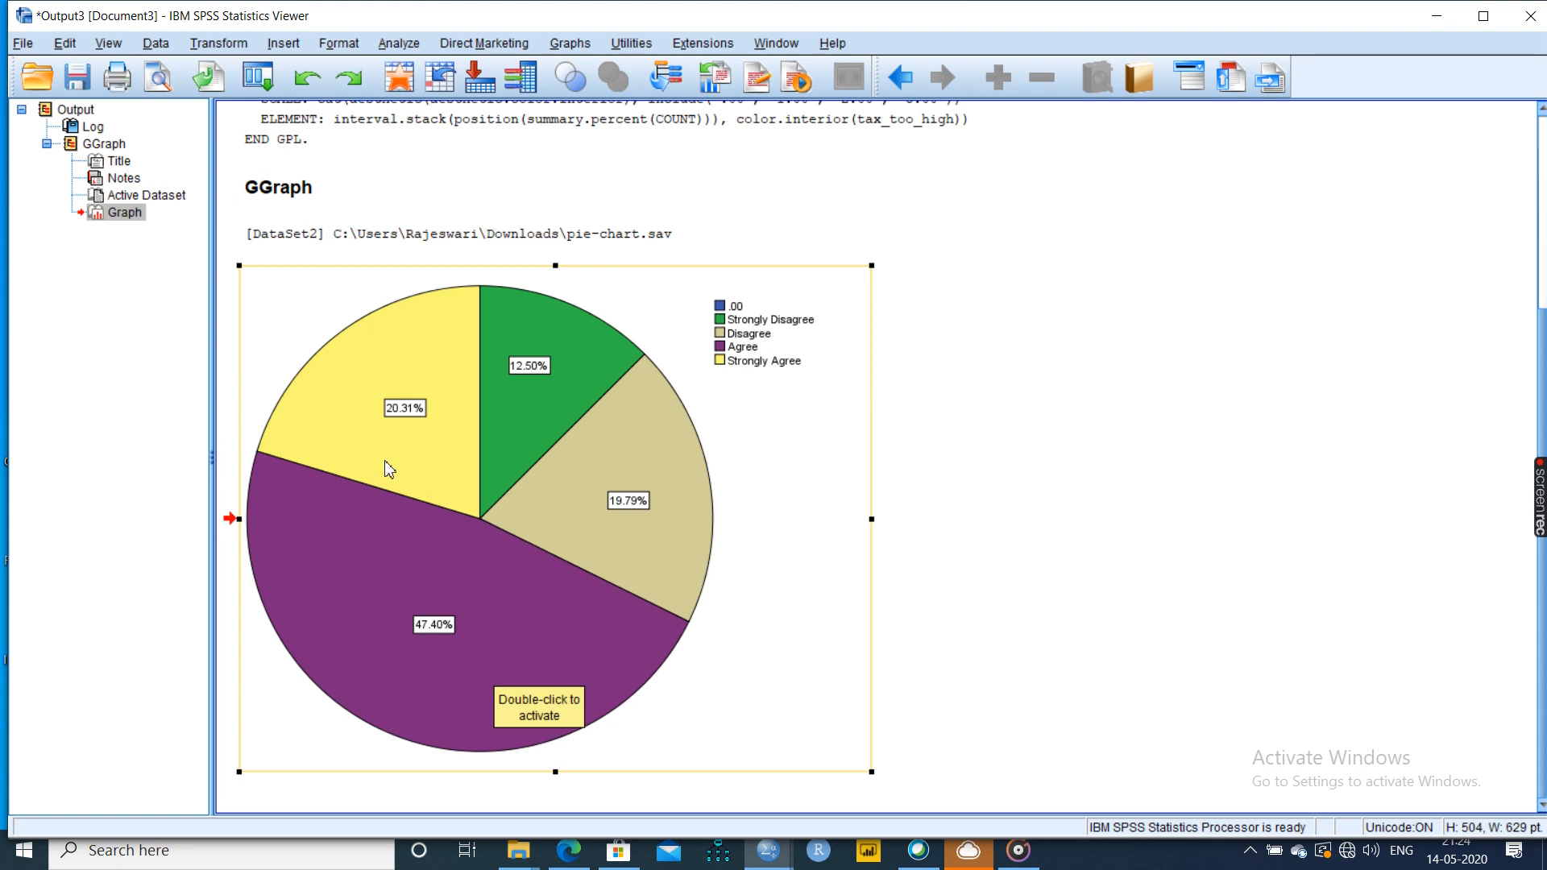
pyautogui.moveTo(659, 525)
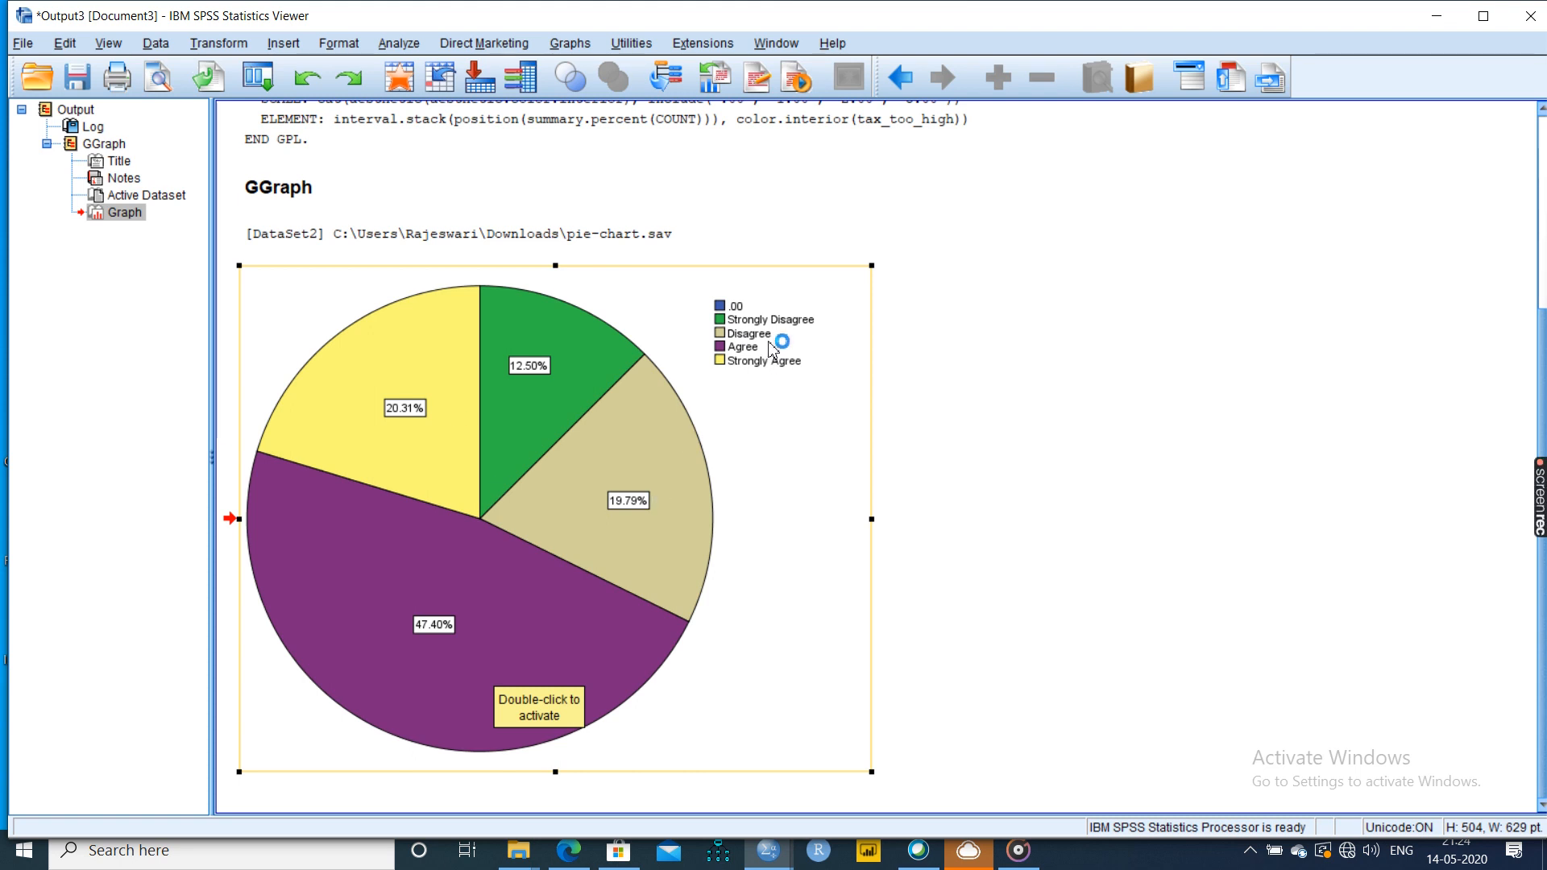
pyautogui.moveTo(349, 237)
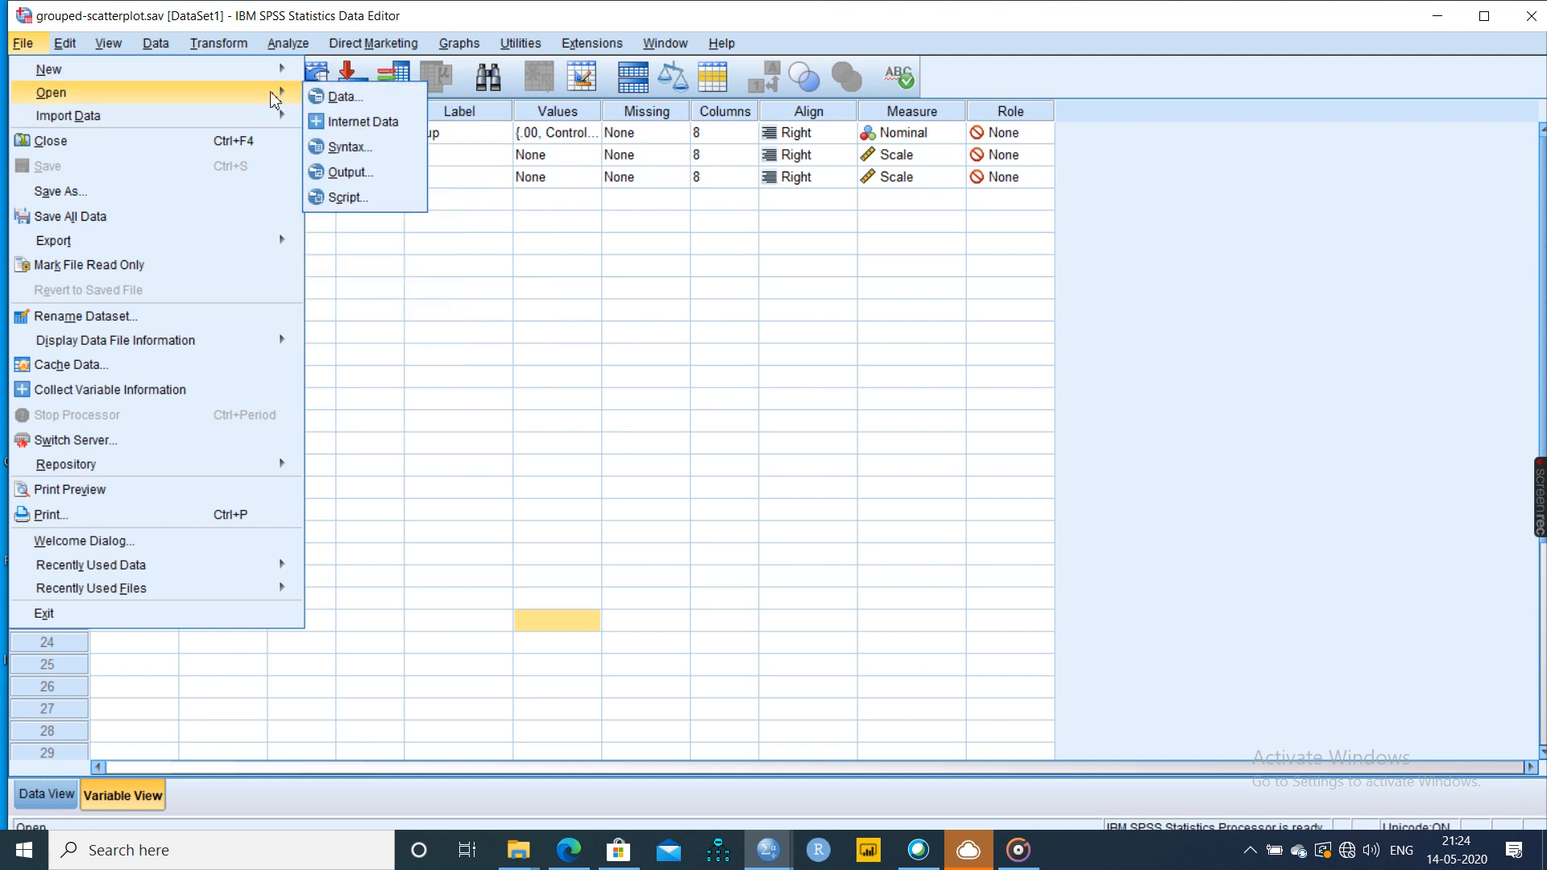
# - Open simple-scatterplot.sav from the Downloads folder
pyautogui.click(345, 97)
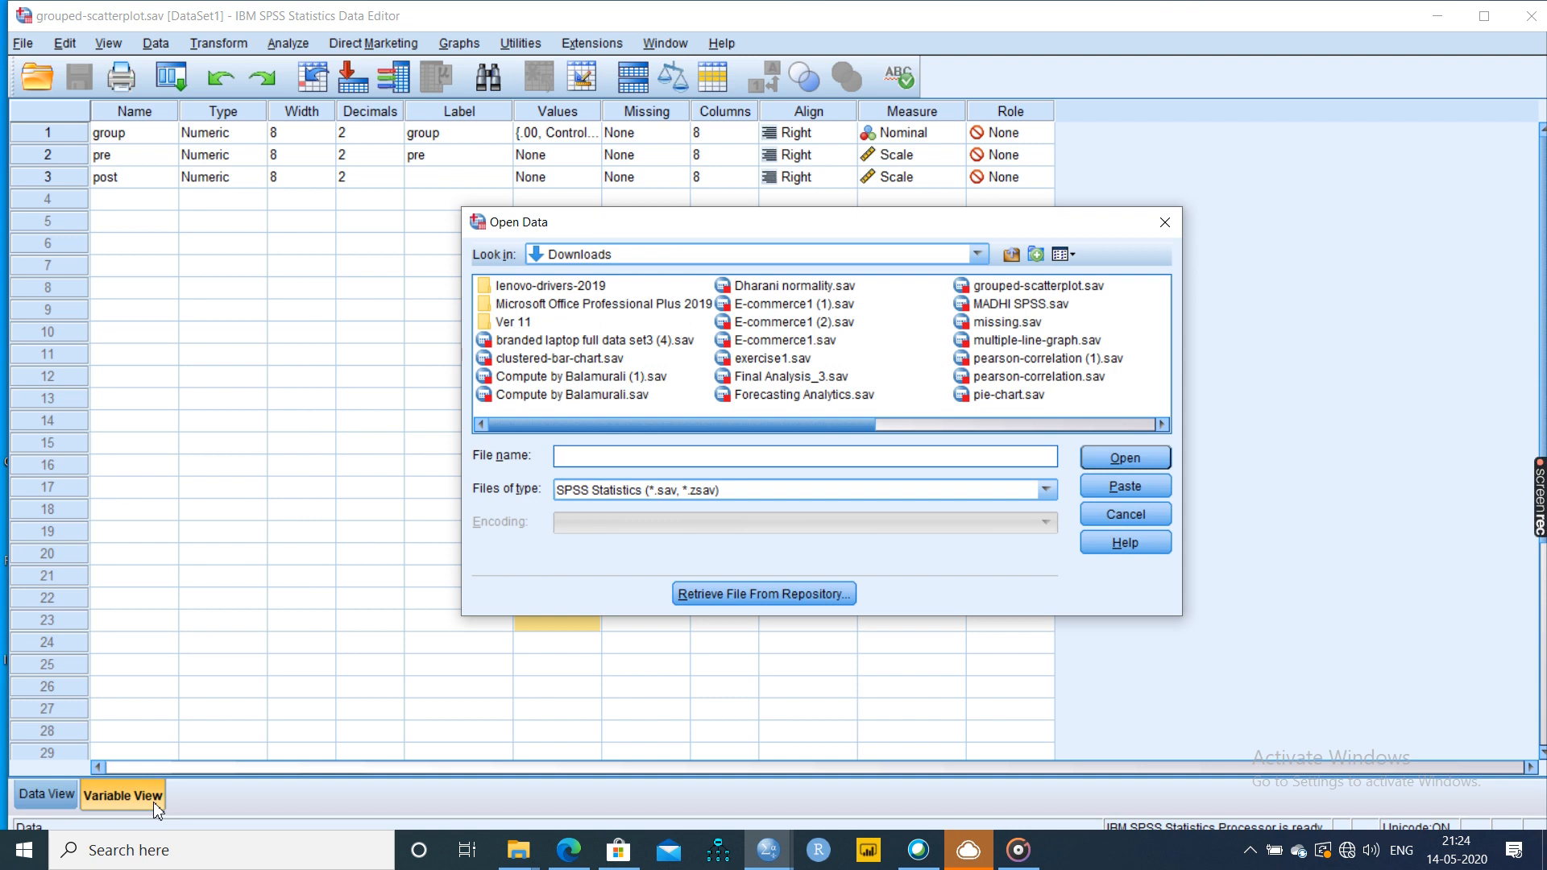
pyautogui.moveTo(1108, 382)
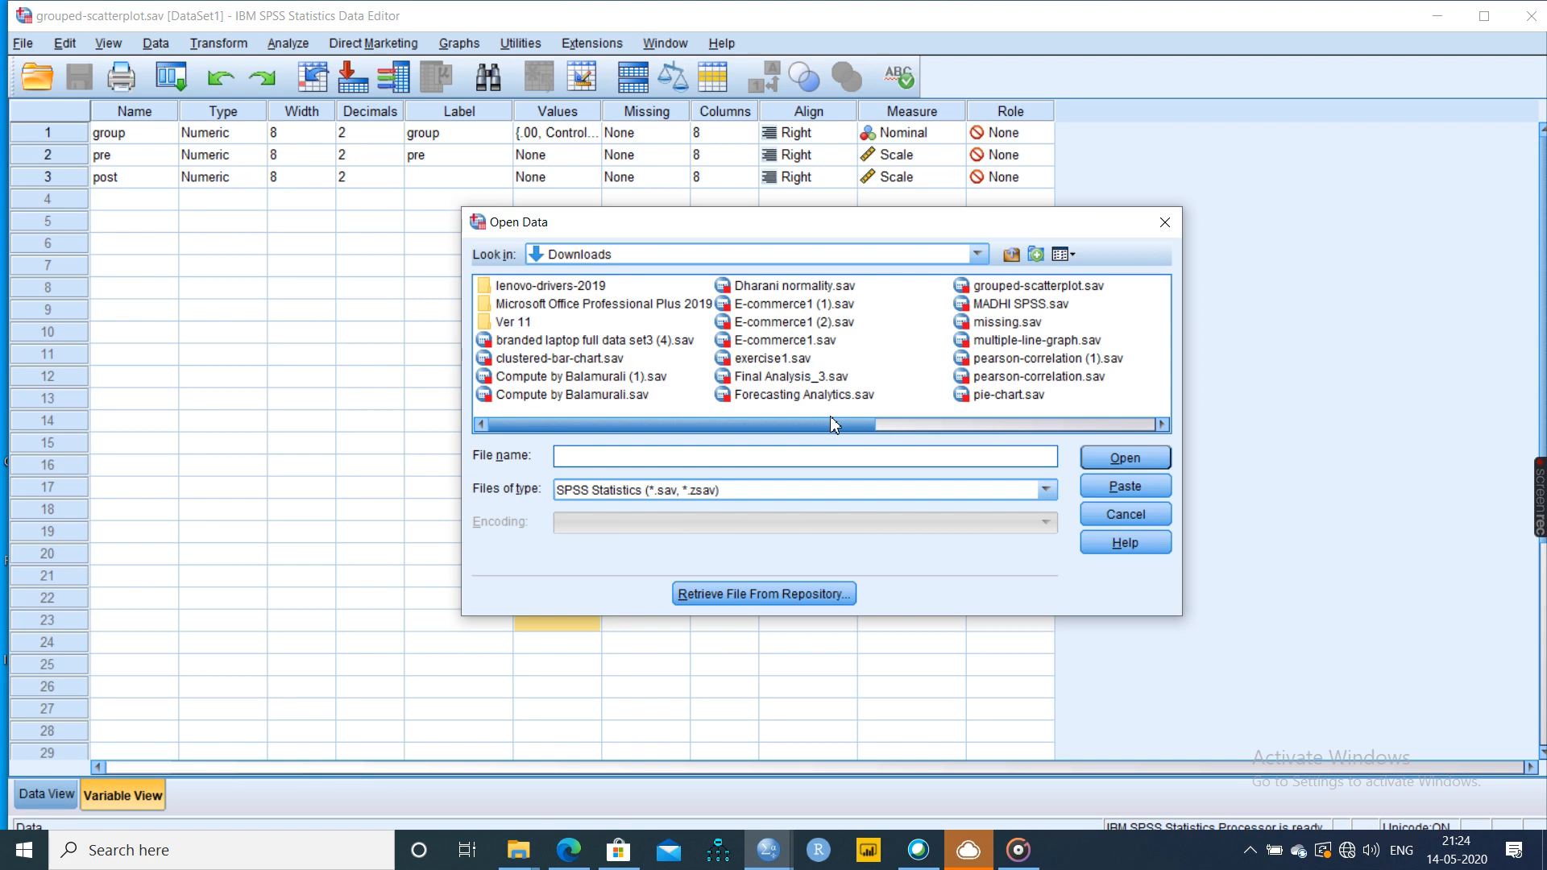
pyautogui.moveTo(834, 425); pyautogui.dragTo(1026, 440)
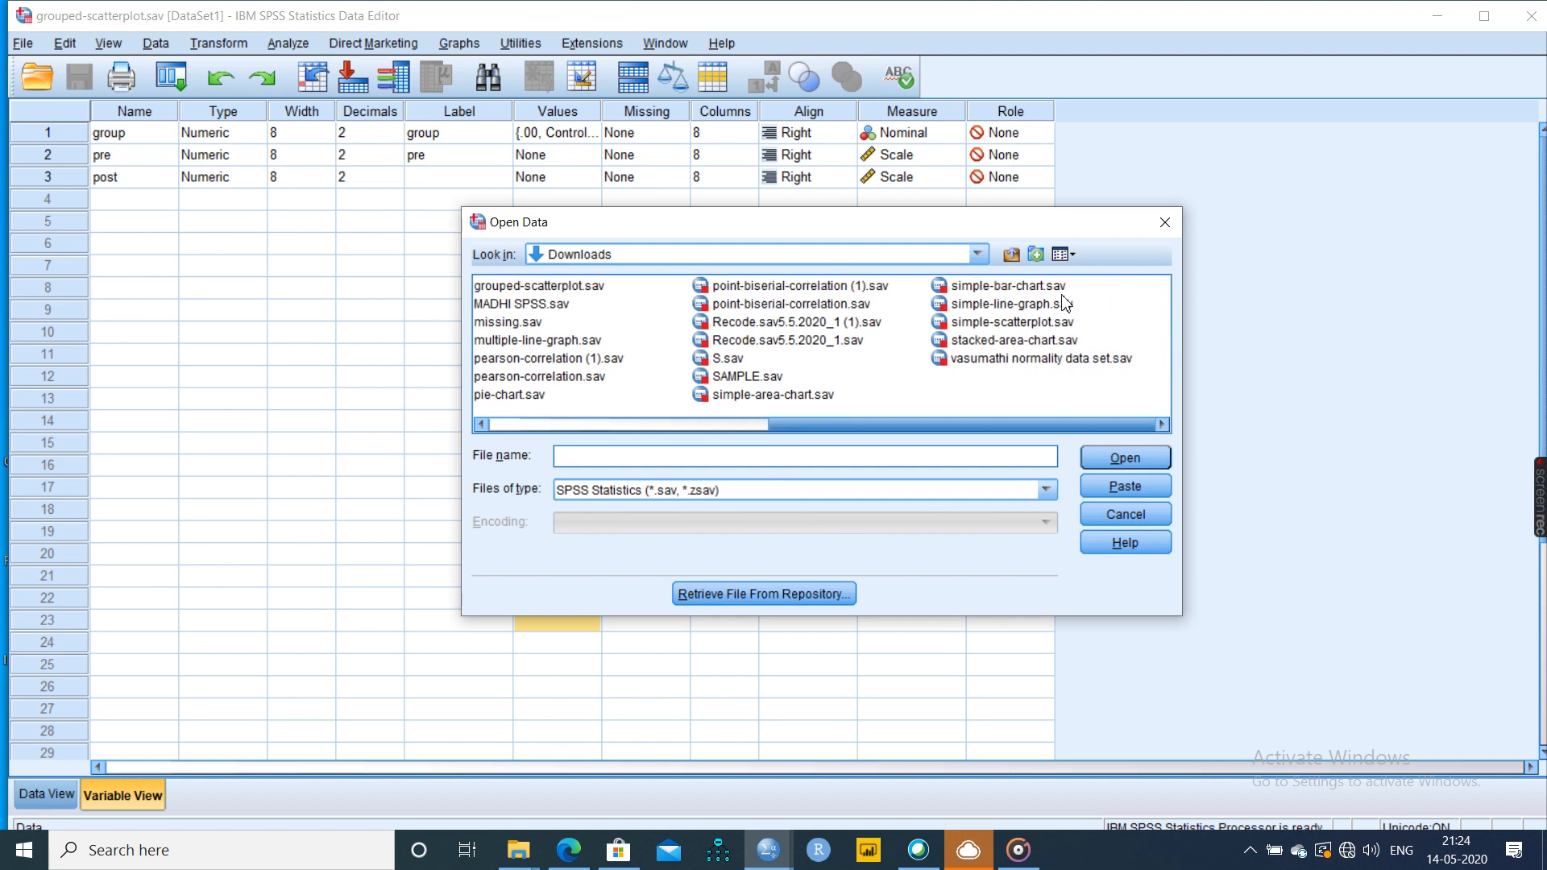
pyautogui.doubleClick(1008, 322)
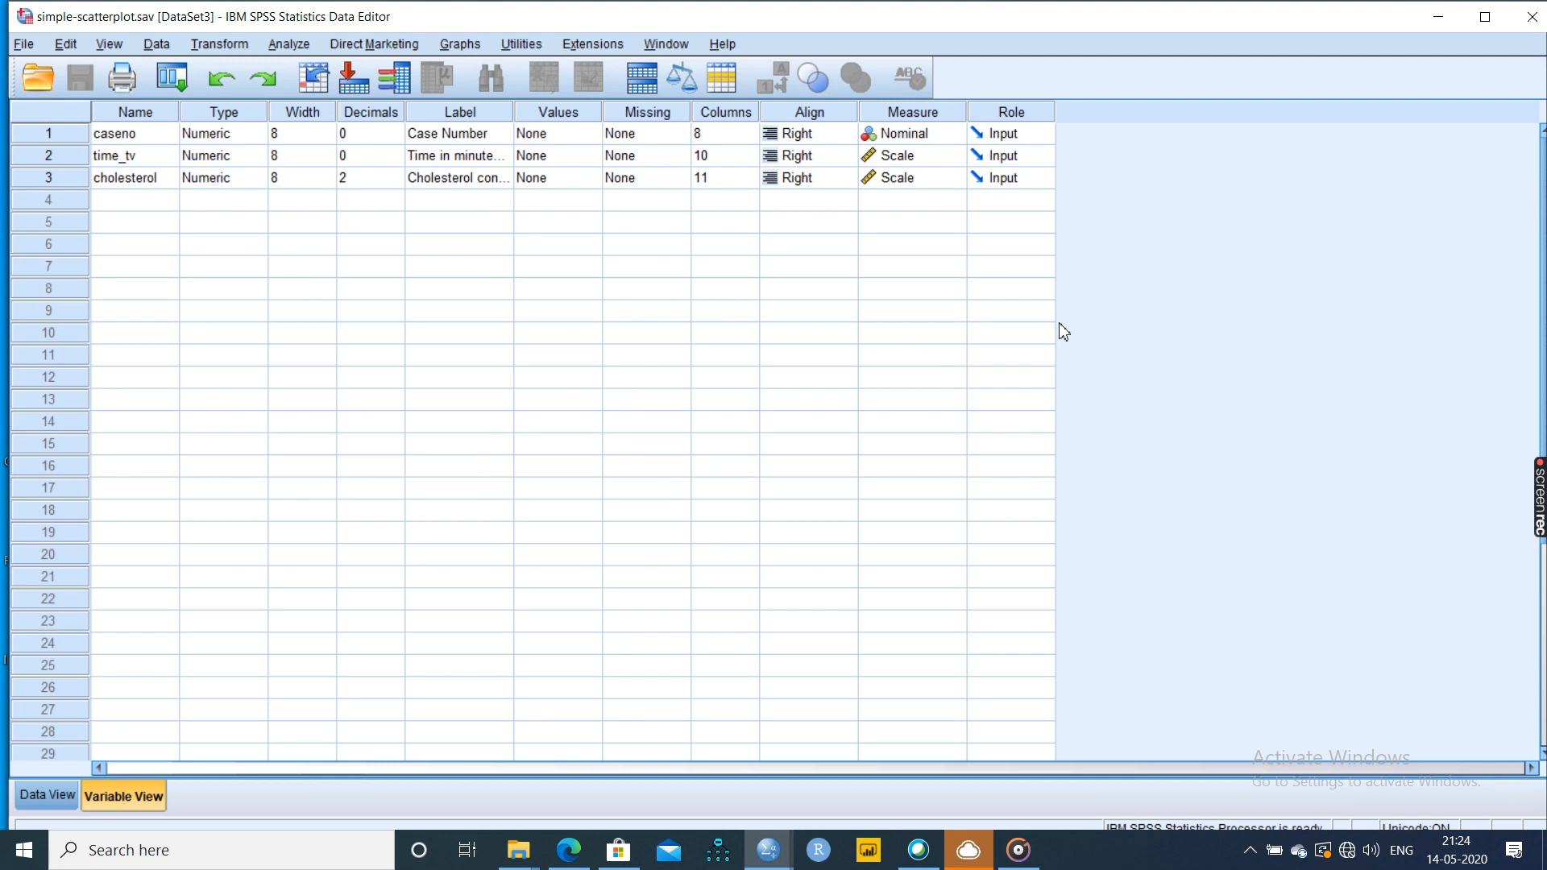
pyautogui.moveTo(232, 79)
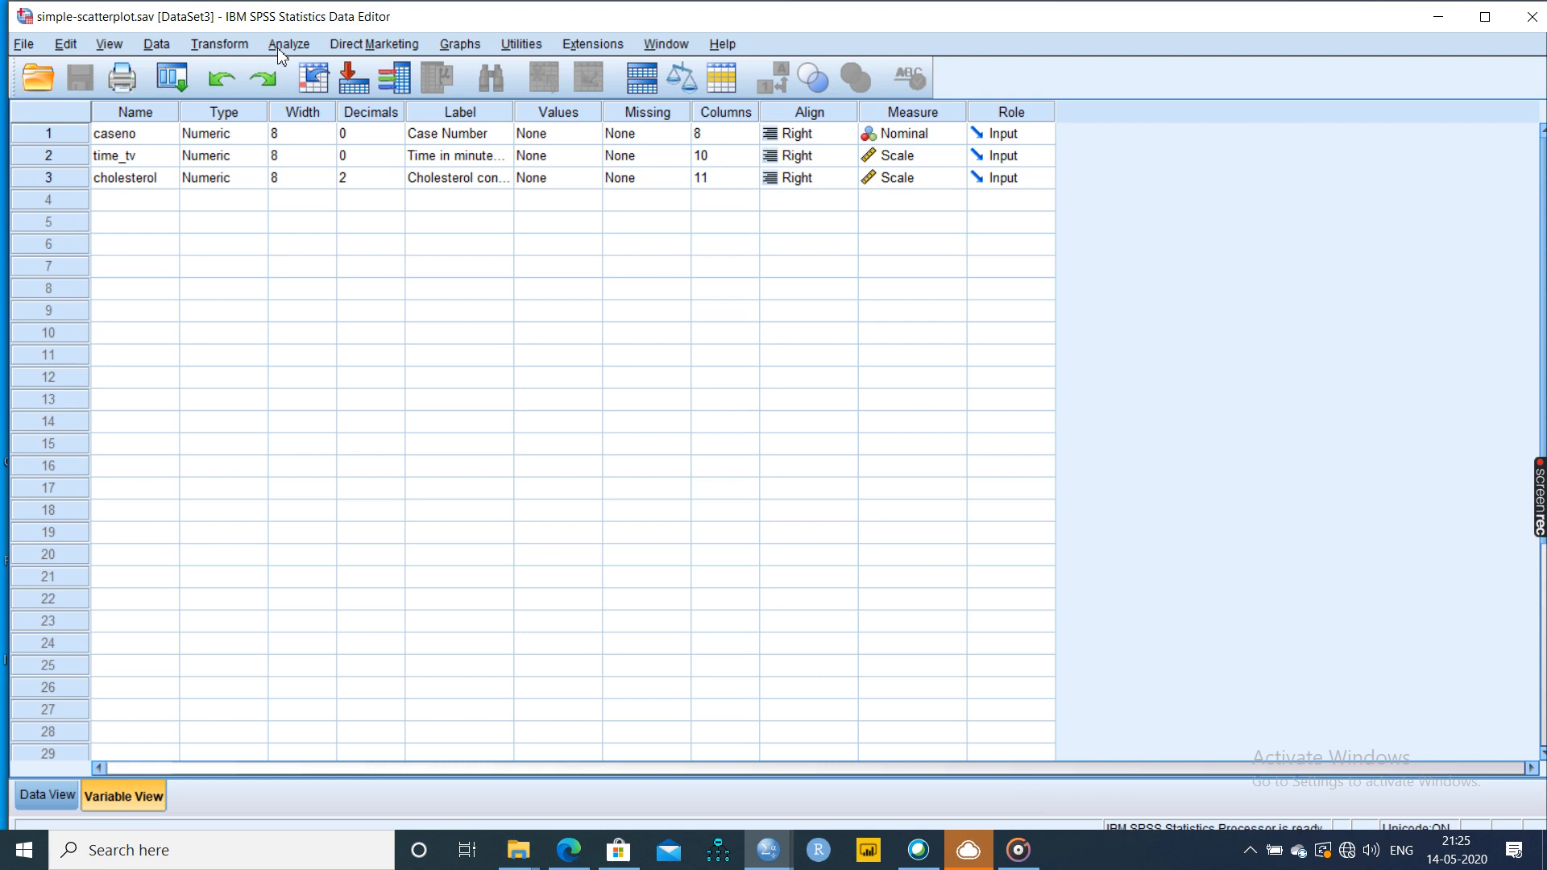
# - Launch Chart Builder from the Graphs menu for the simple-scatterplot data
pyautogui.click(289, 45)
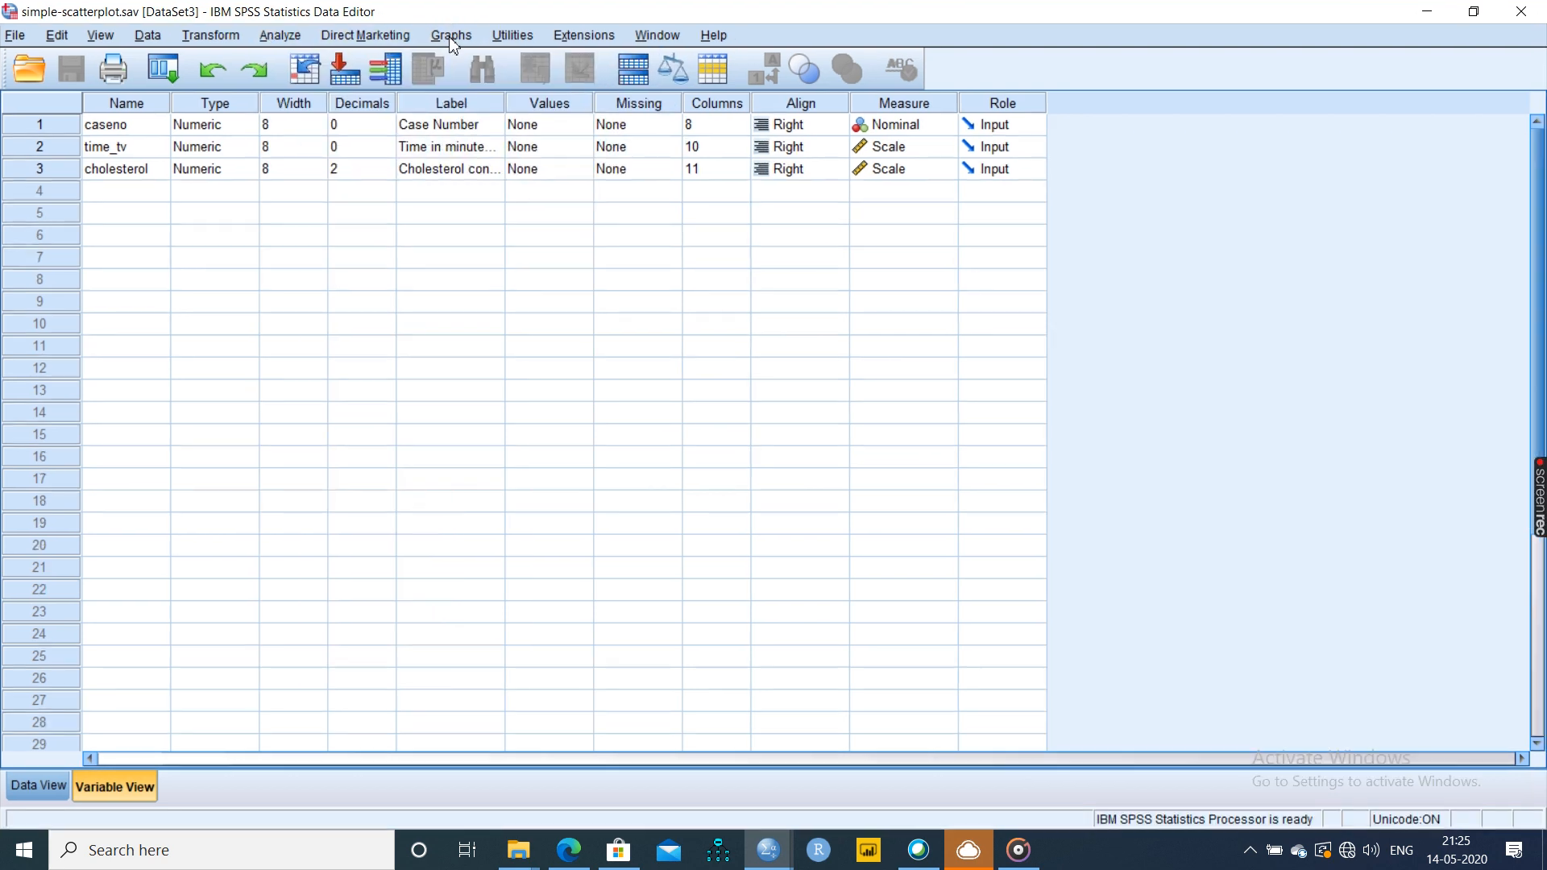
pyautogui.click(450, 35)
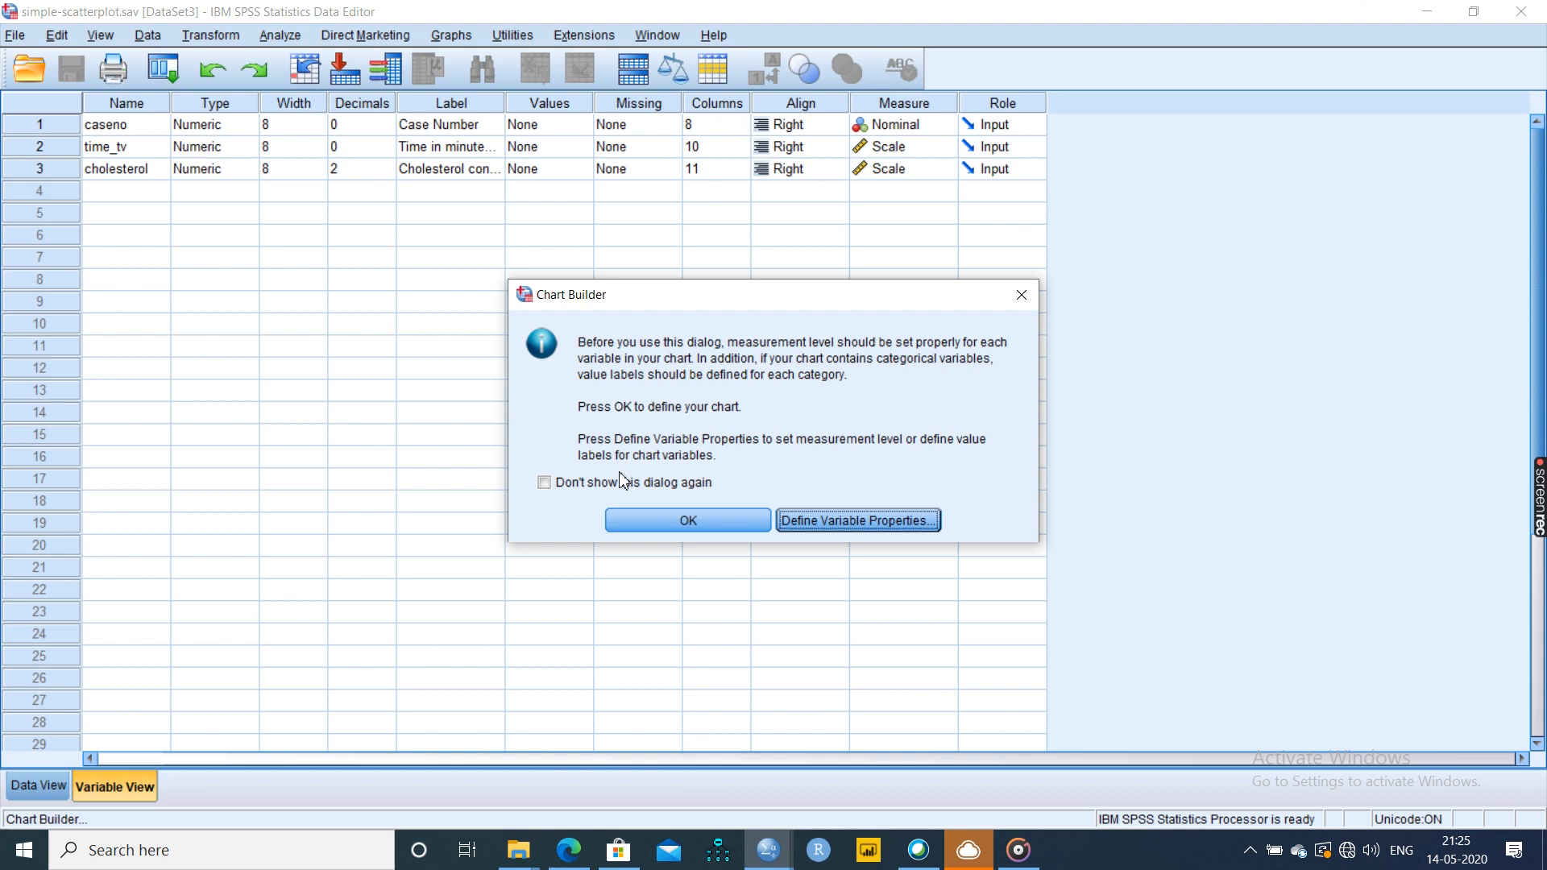
# - Put cholesterol concentration on the Y axis and TV watching time on the X axis
pyautogui.click(687, 519)
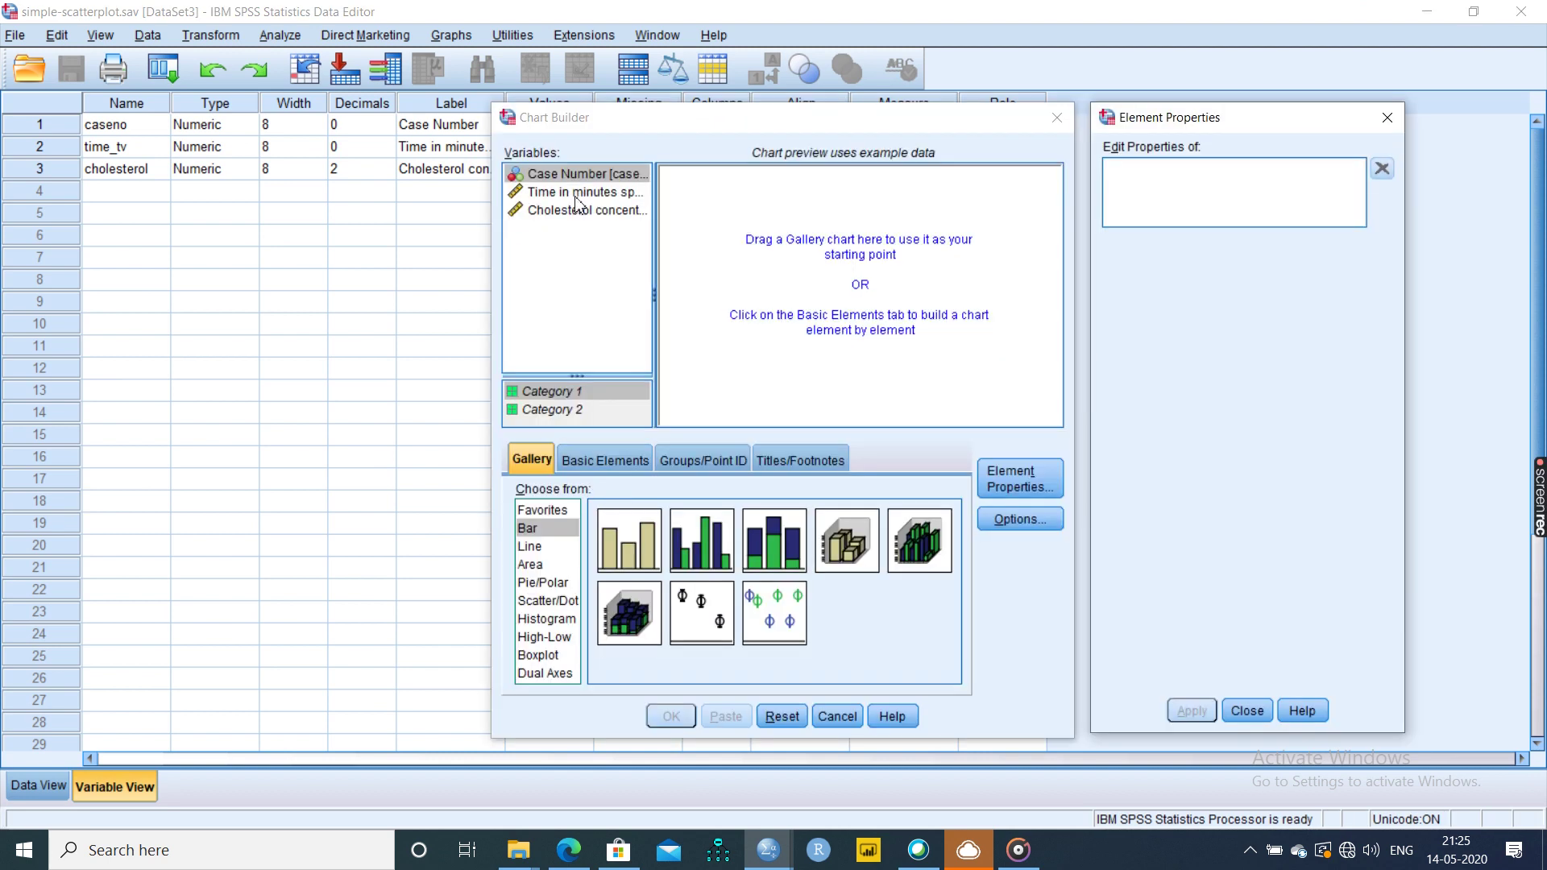
pyautogui.moveTo(557, 603)
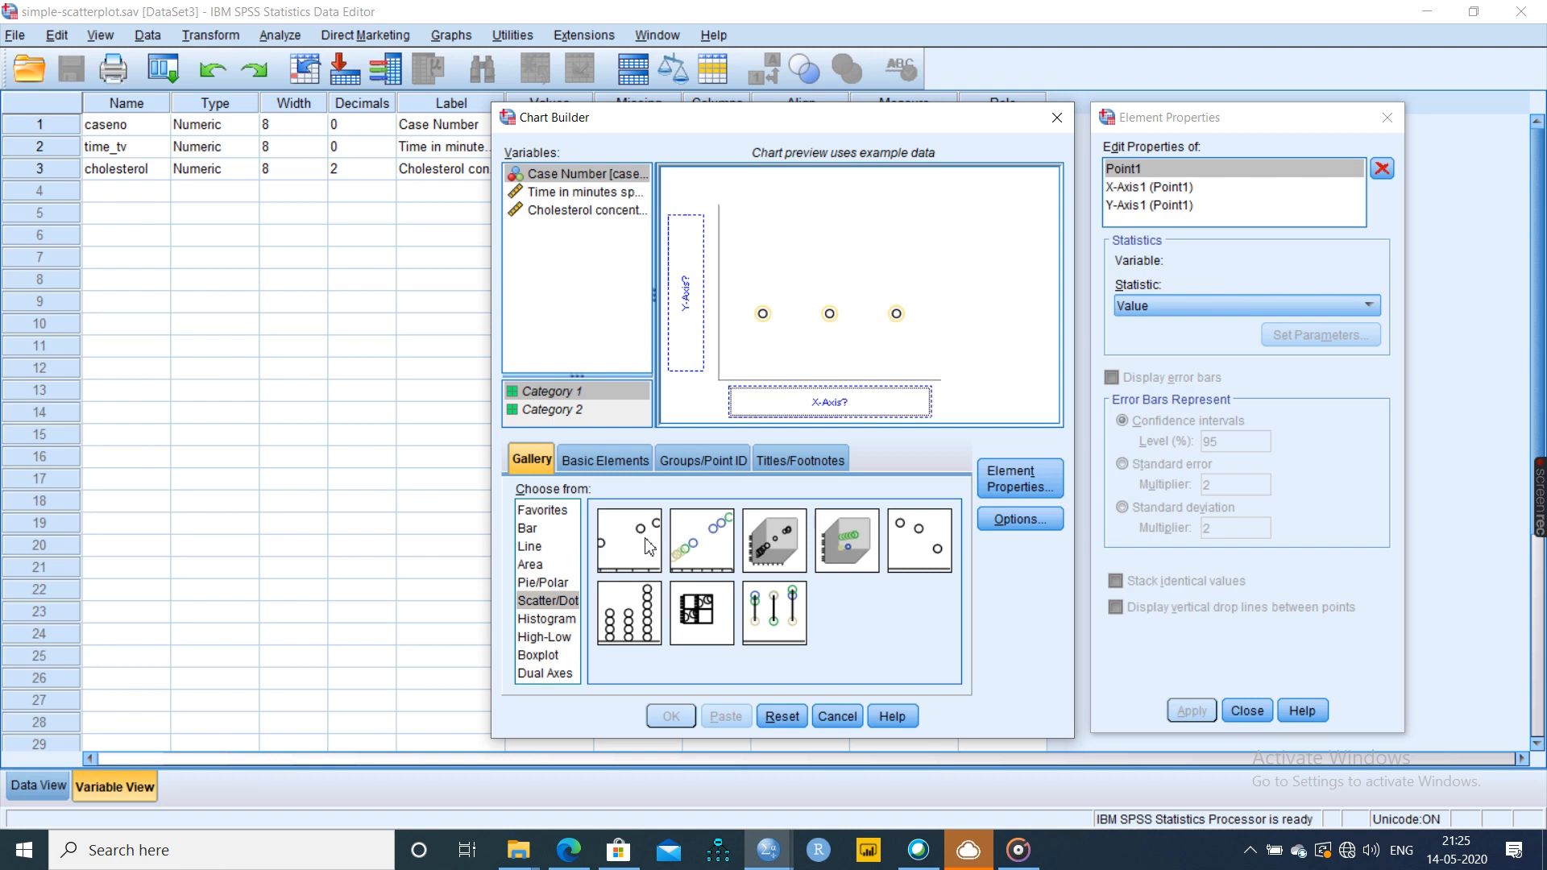
pyautogui.moveTo(827, 399)
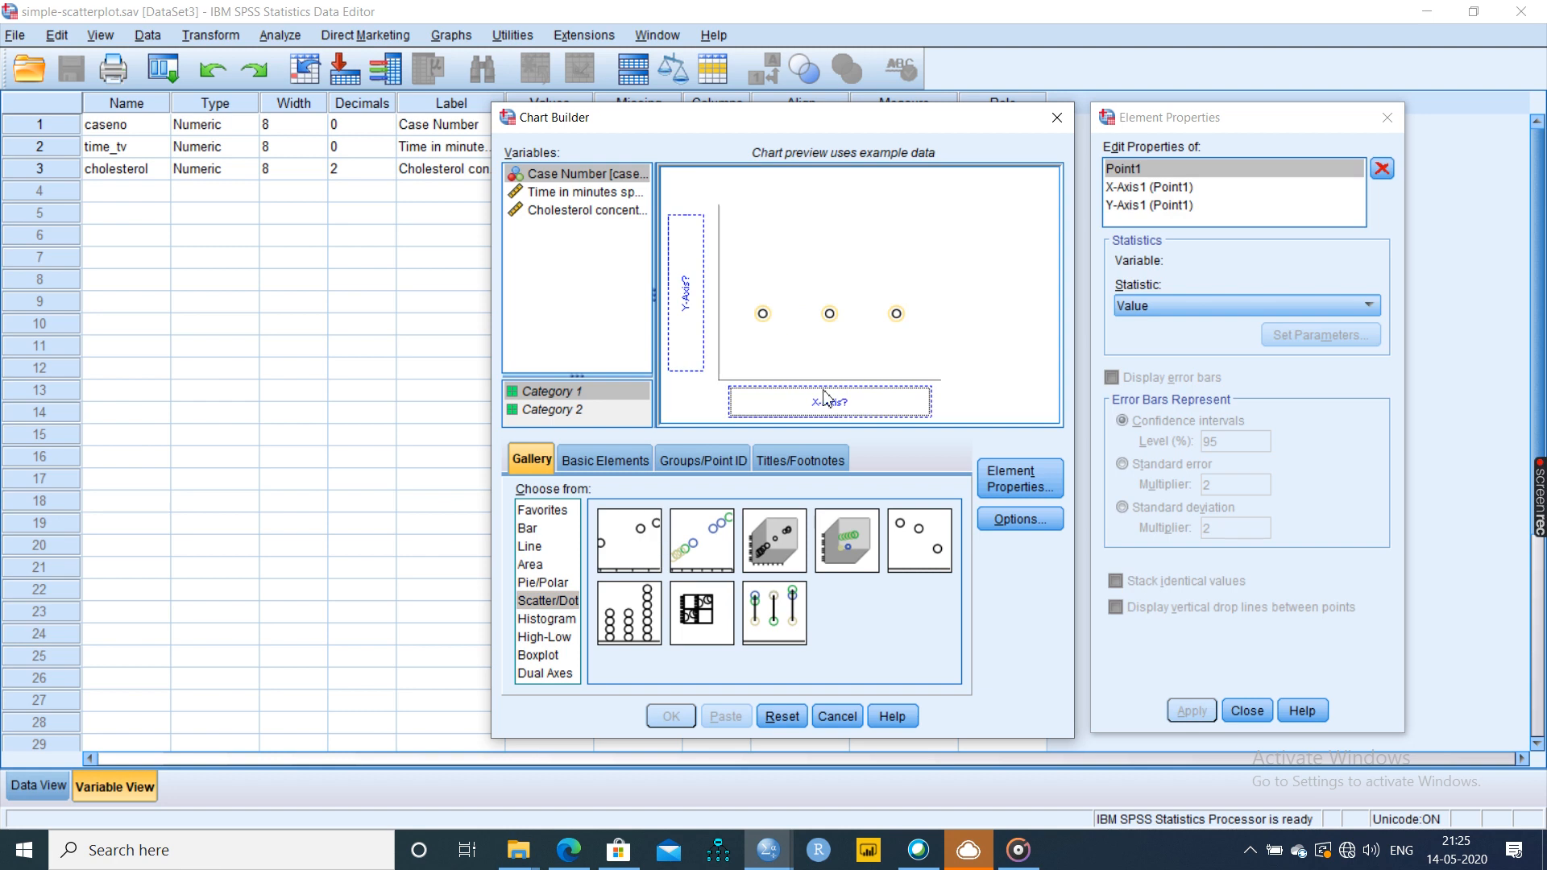
pyautogui.moveTo(789, 398)
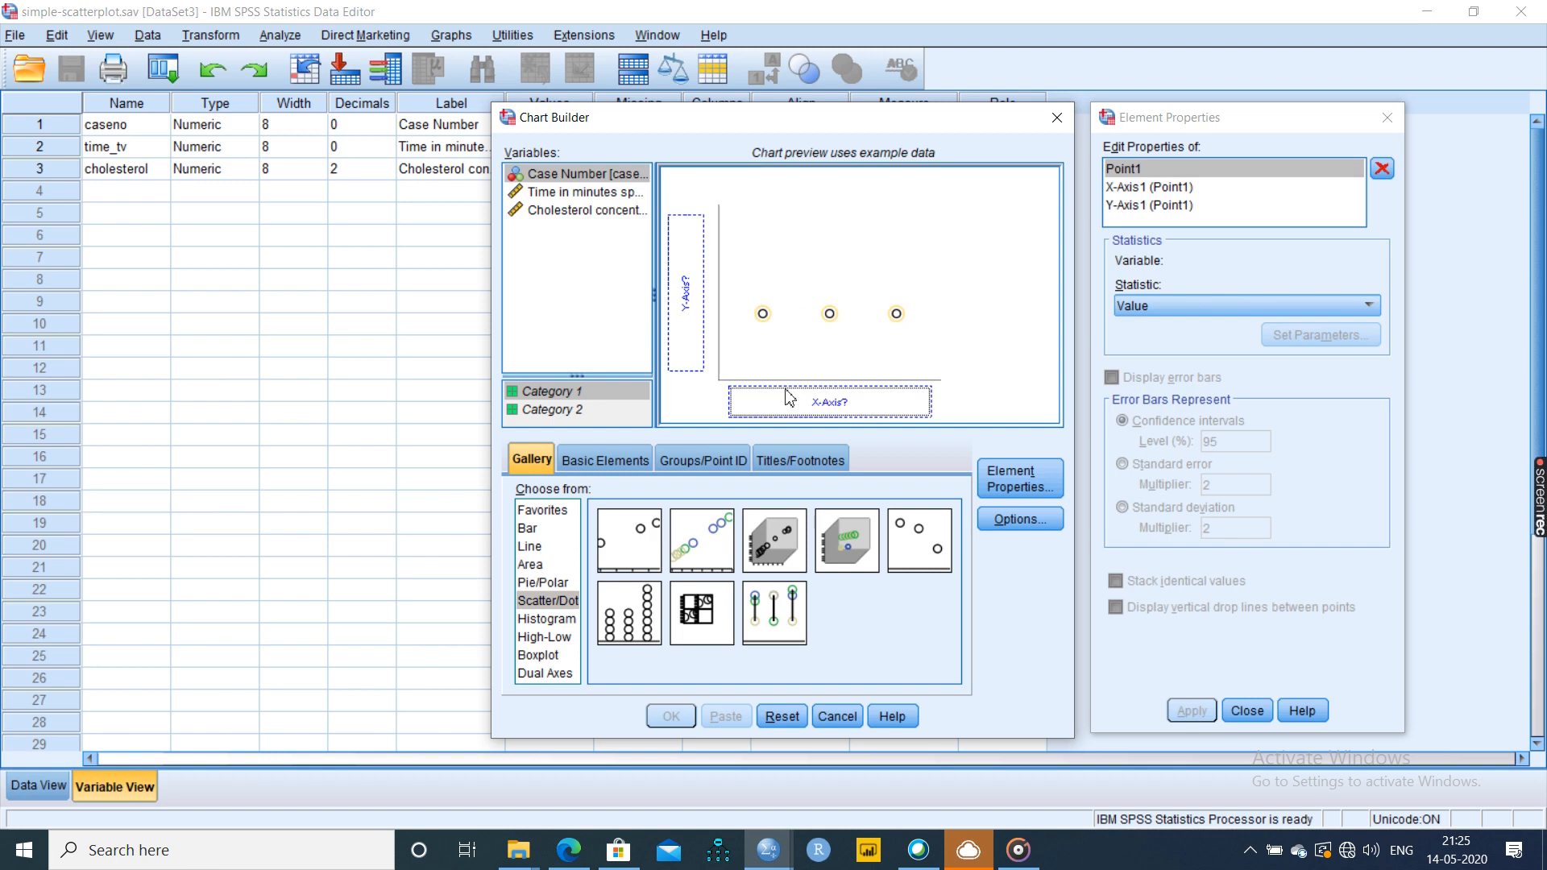
pyautogui.moveTo(581, 209); pyautogui.dragTo(684, 286)
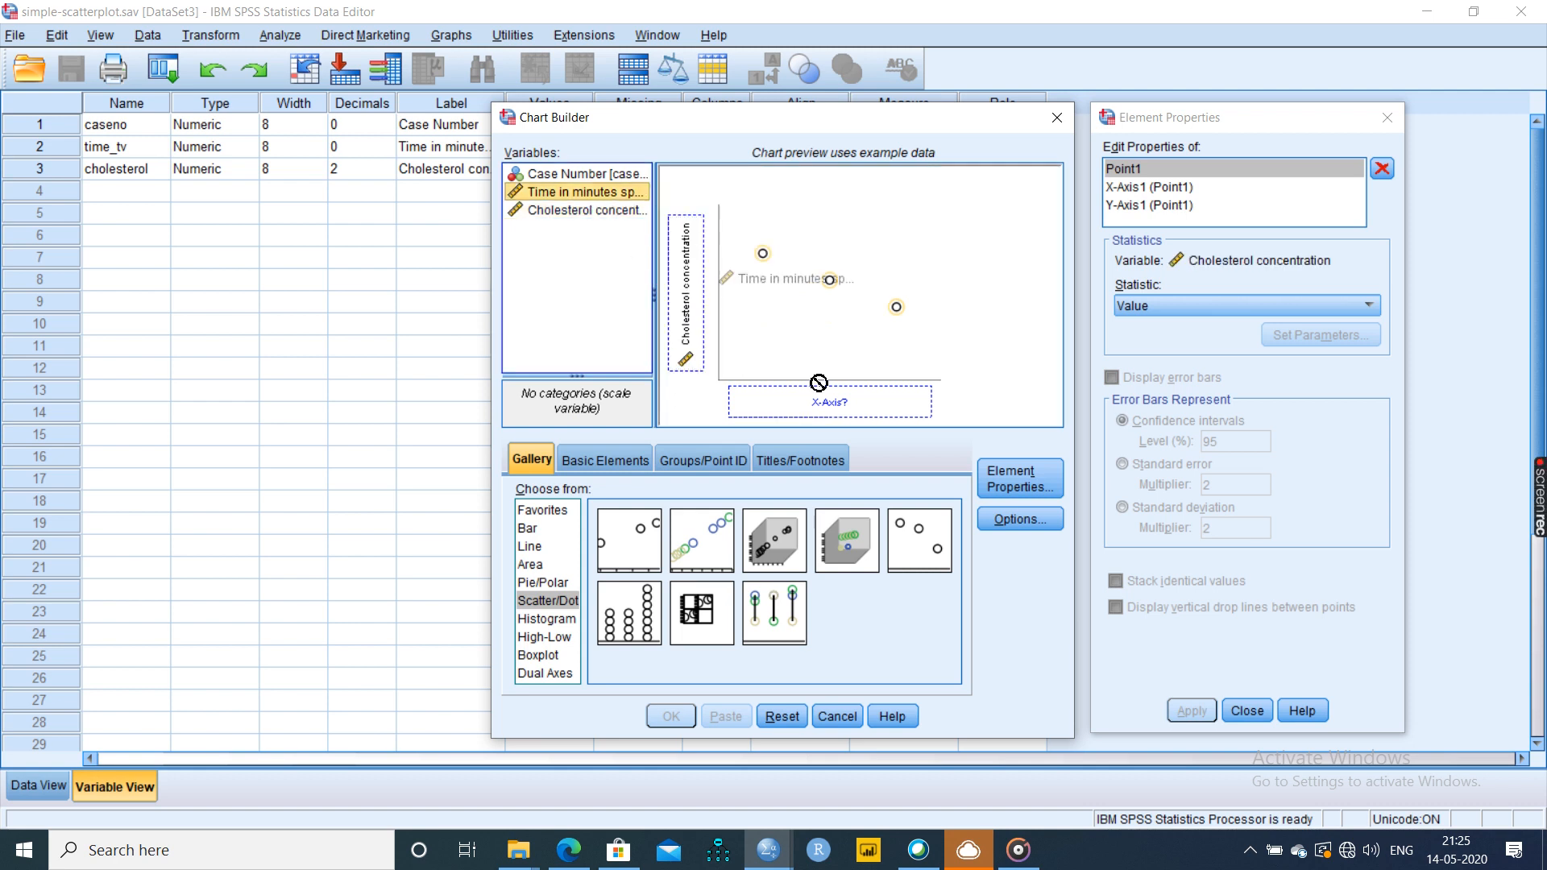
pyautogui.moveTo(577, 190); pyautogui.dragTo(829, 401)
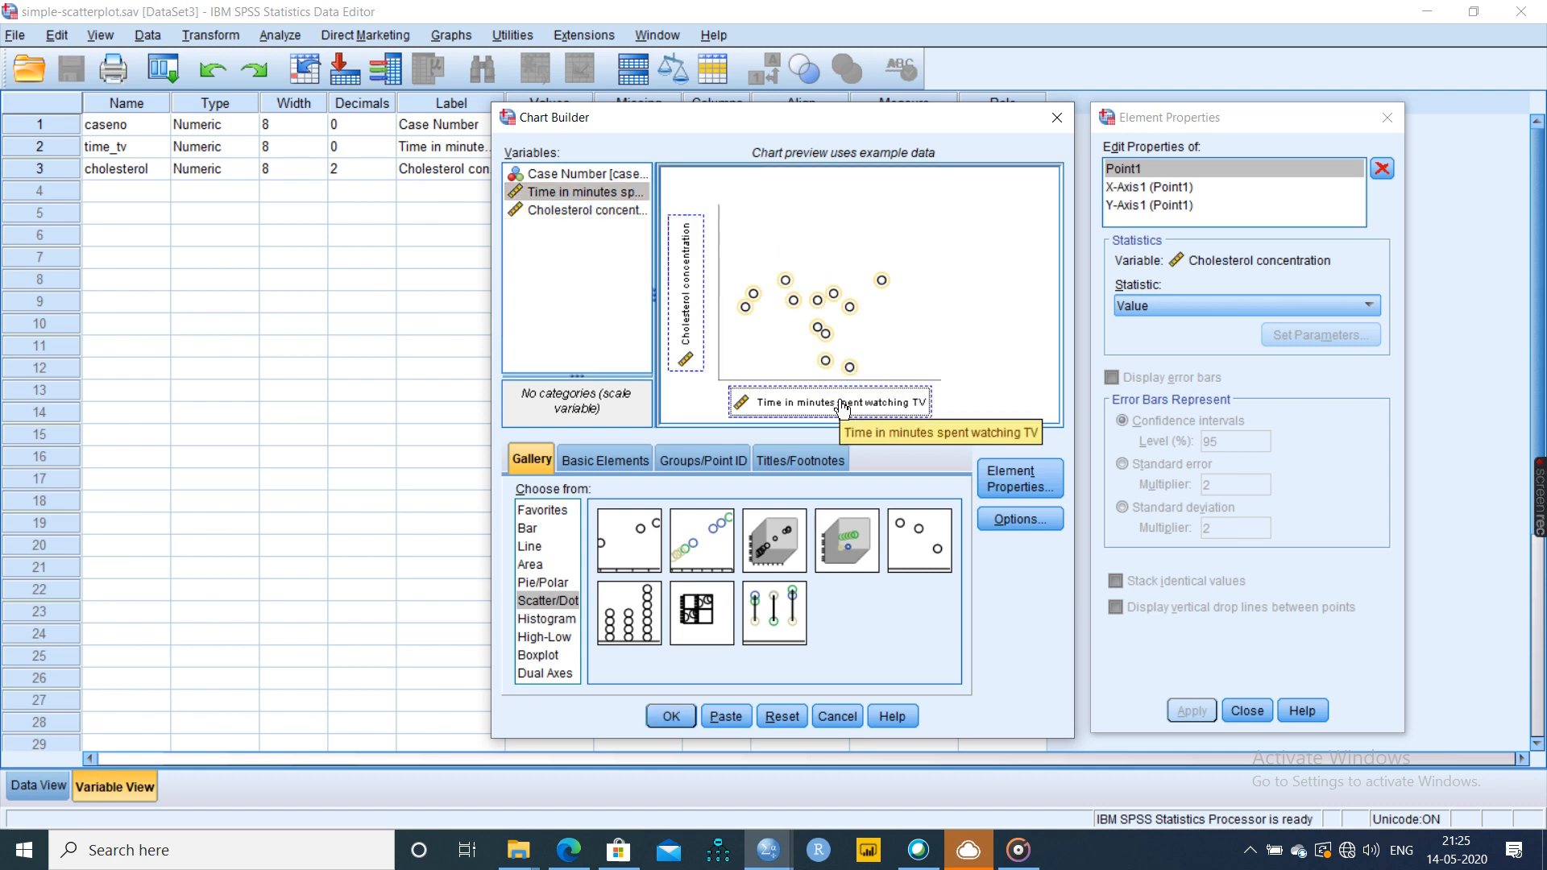
pyautogui.moveTo(1206, 293)
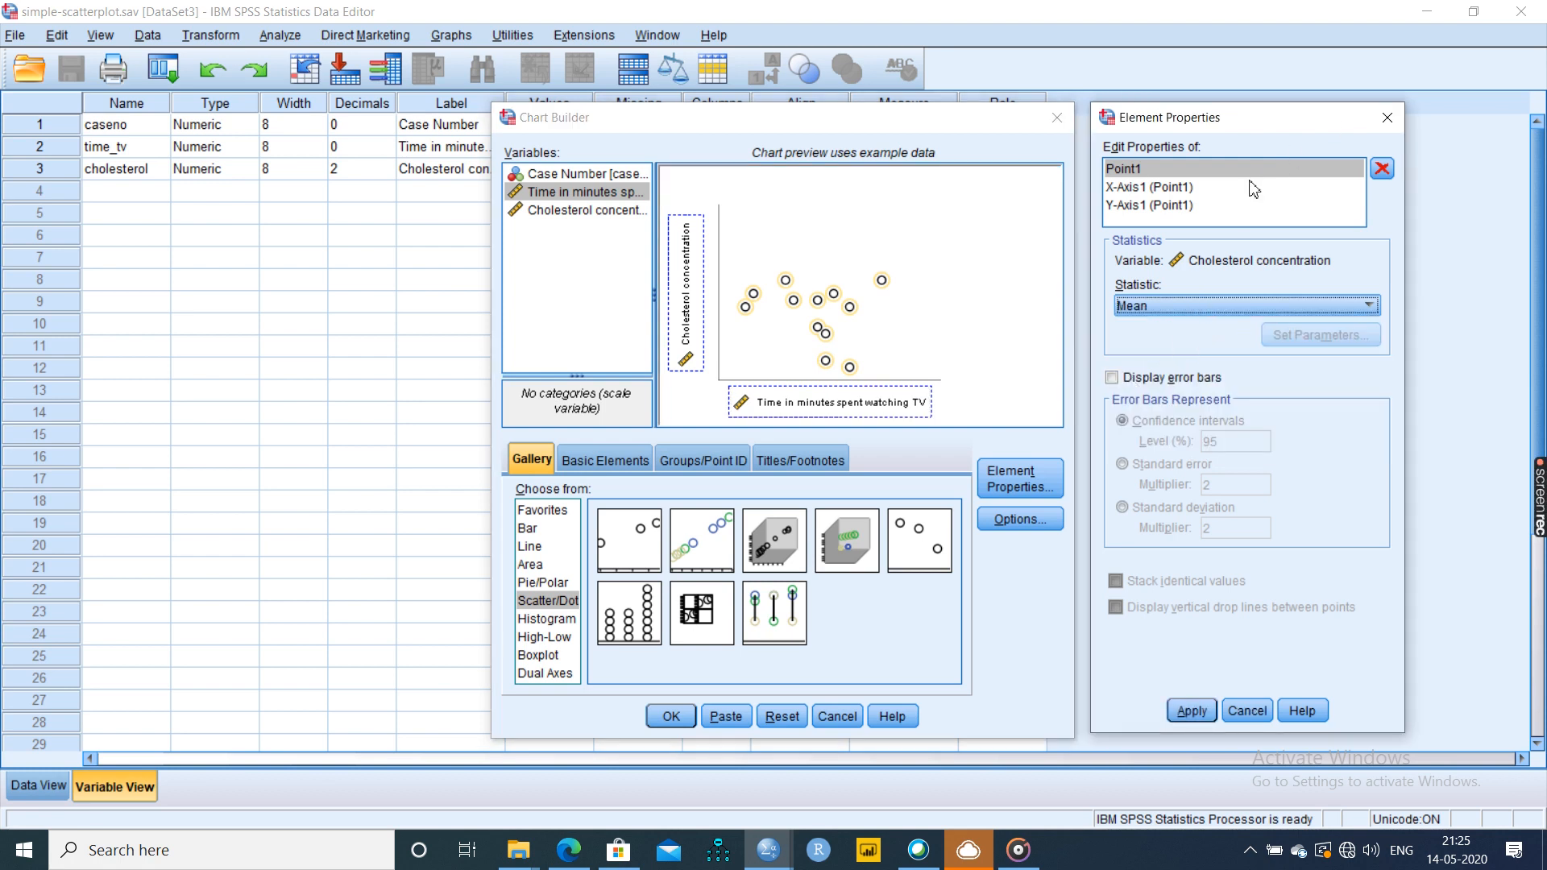
# - Set the cholesterol axis minimum to 0 and create the scatterplot
pyautogui.click(1146, 204)
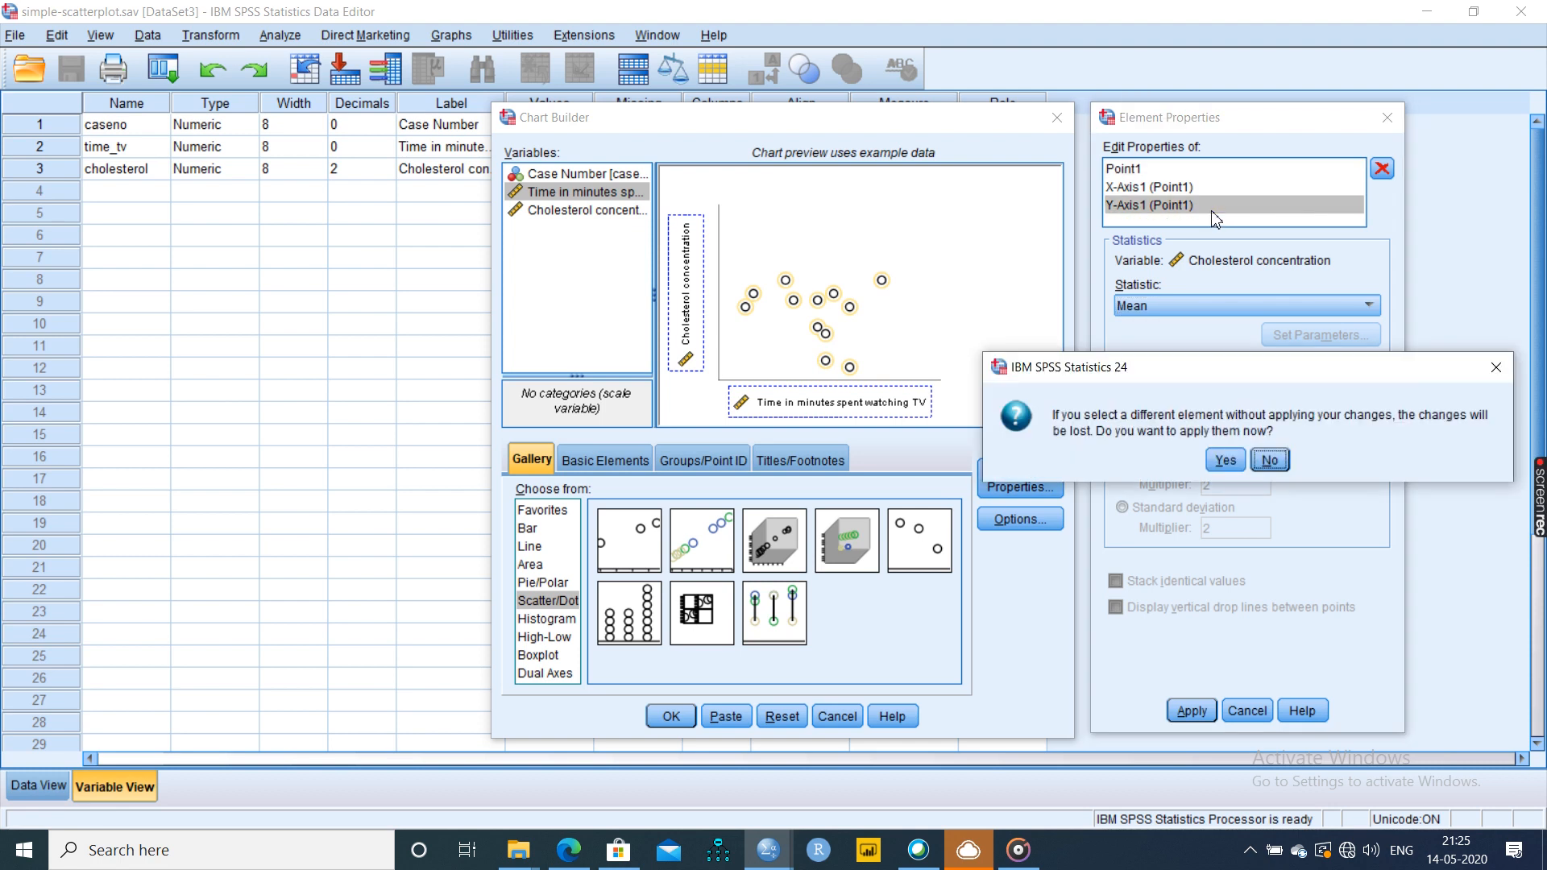
pyautogui.click(1268, 460)
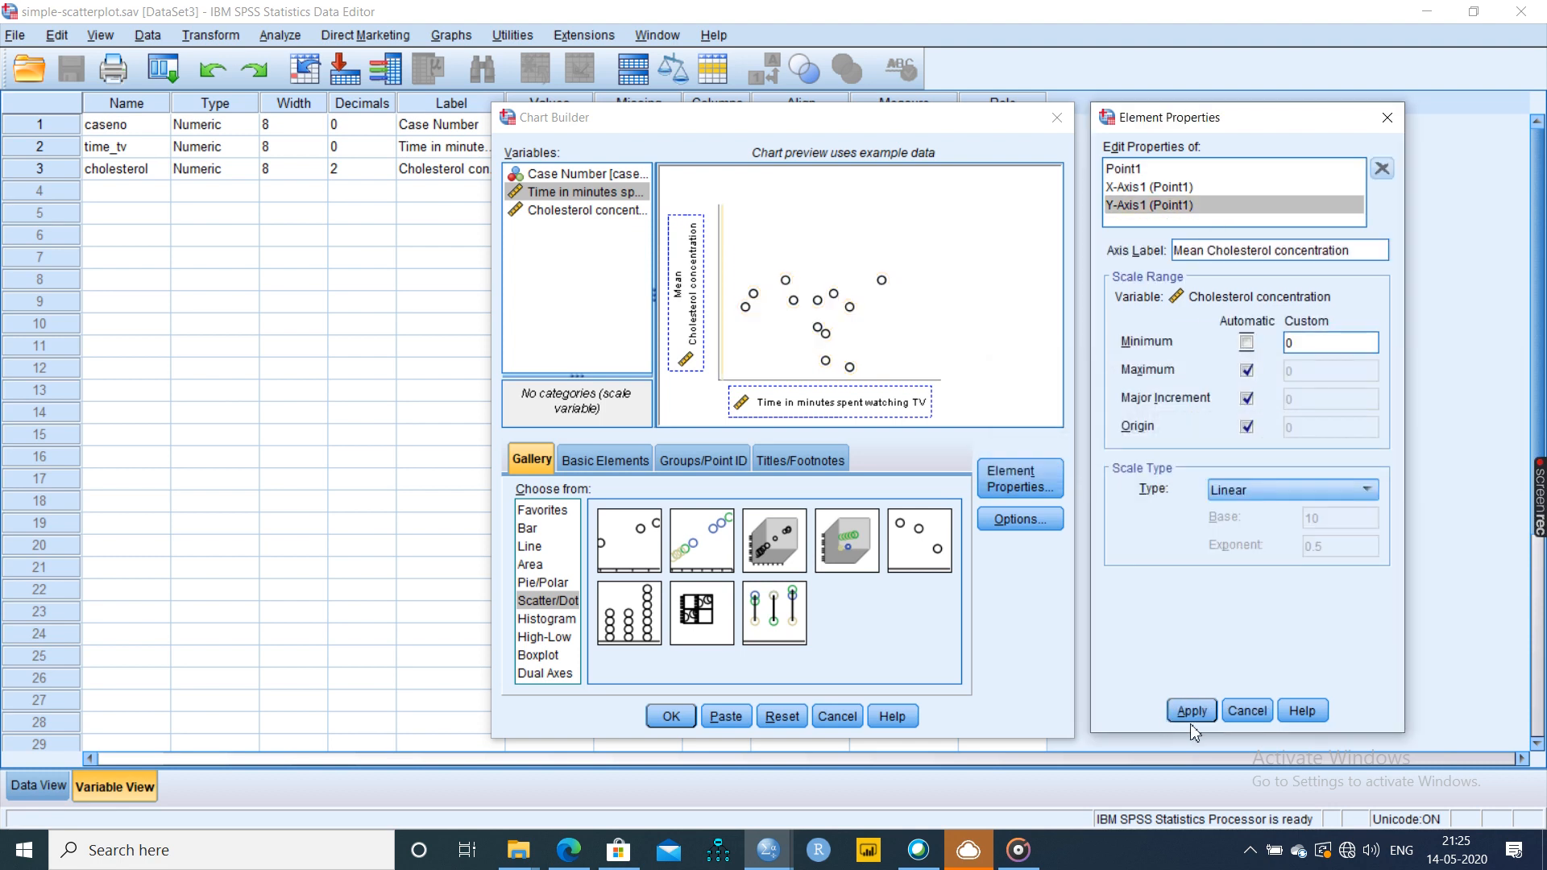
pyautogui.click(1191, 710)
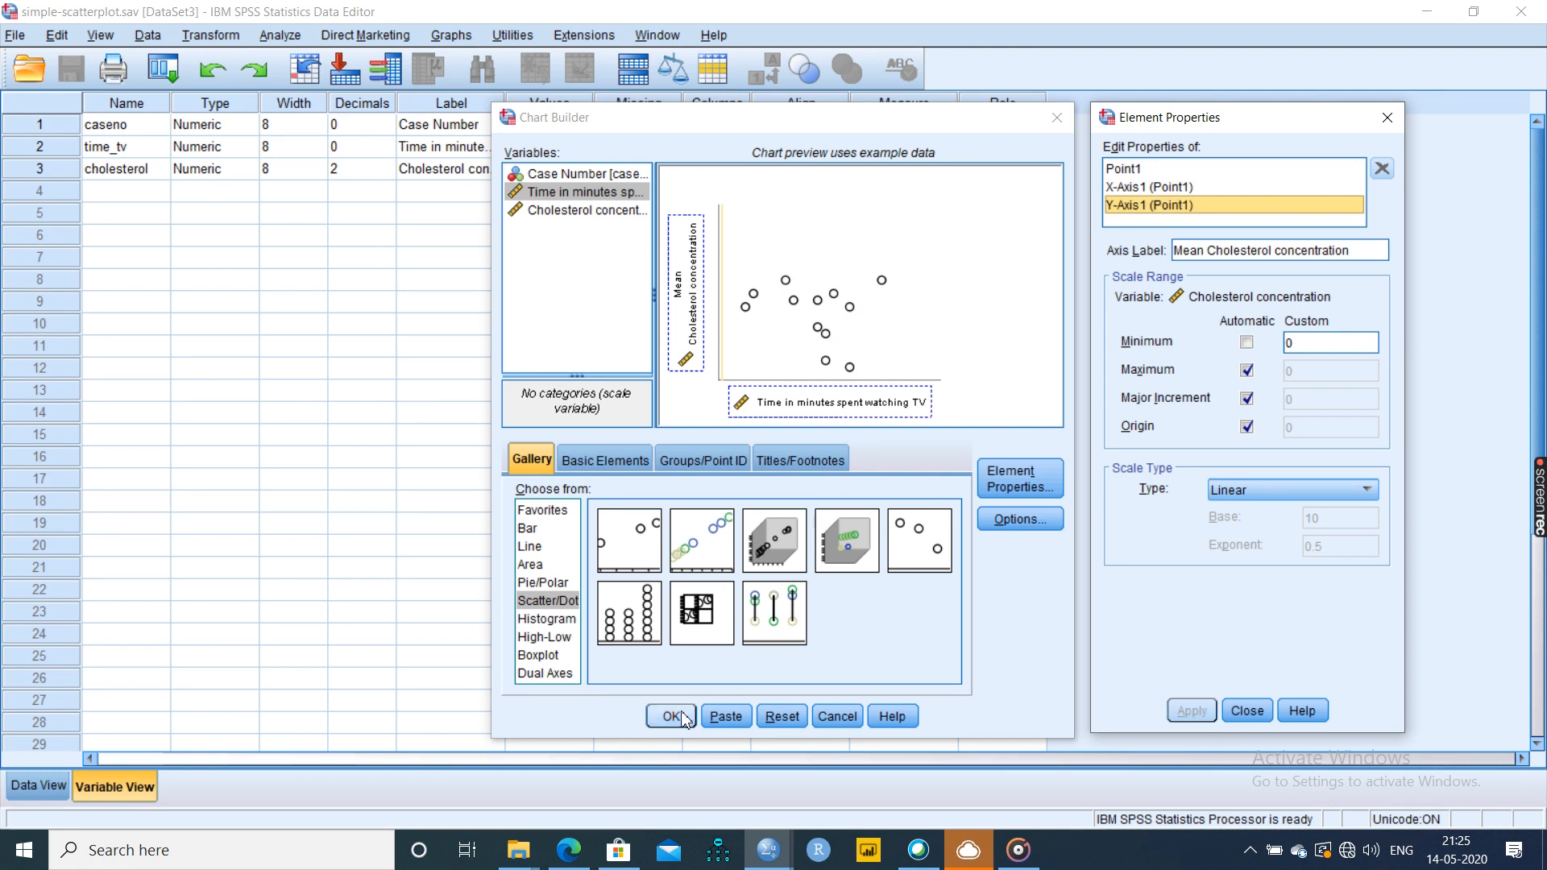
pyautogui.click(671, 716)
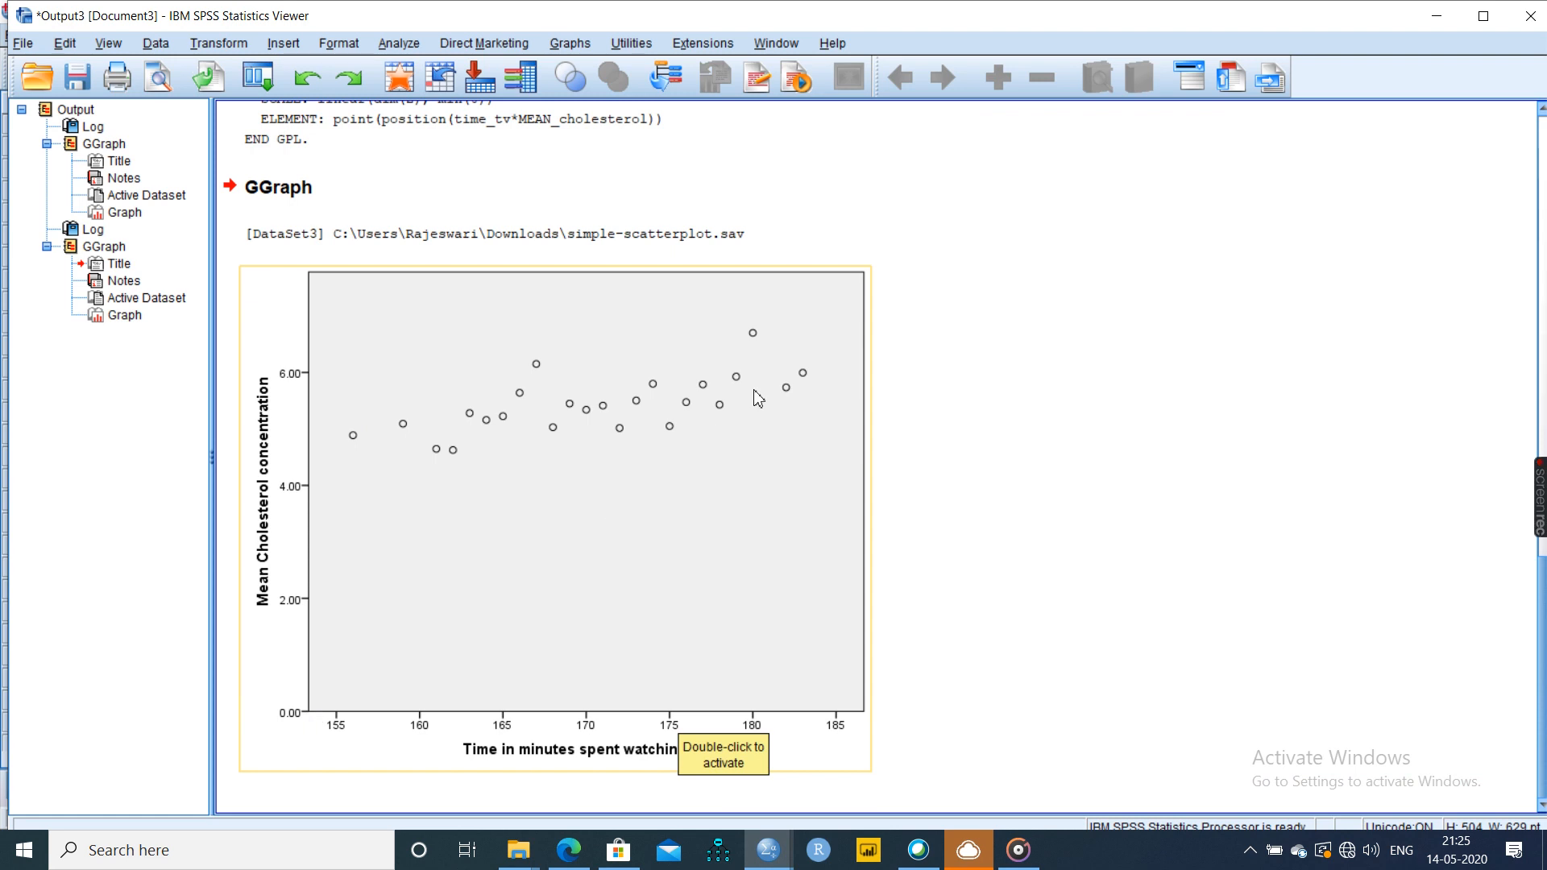
pyautogui.moveTo(733, 394)
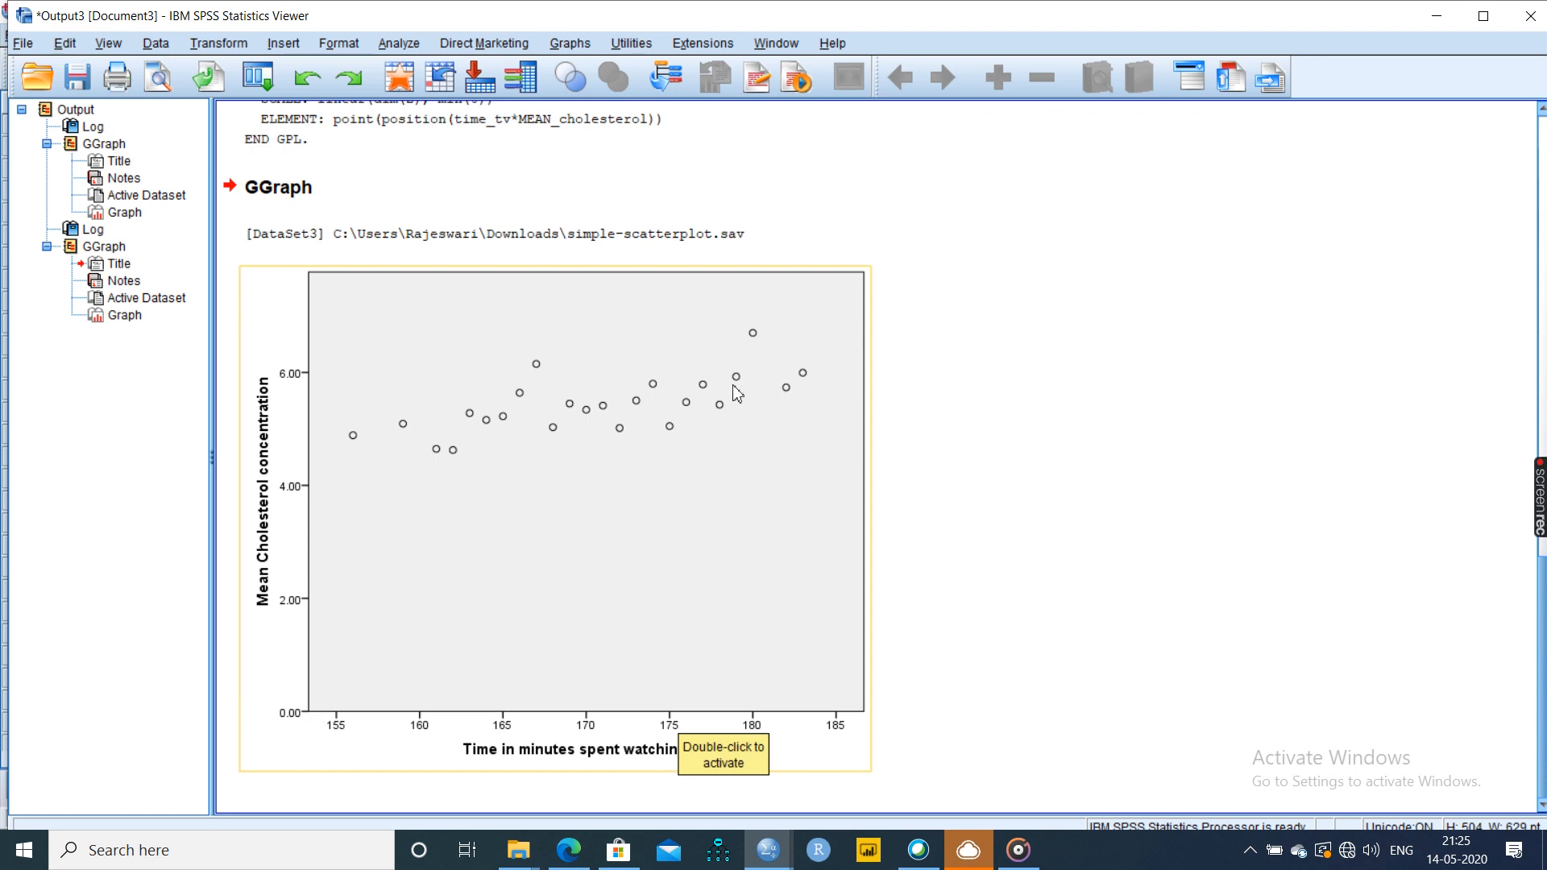
pyautogui.moveTo(305, 284)
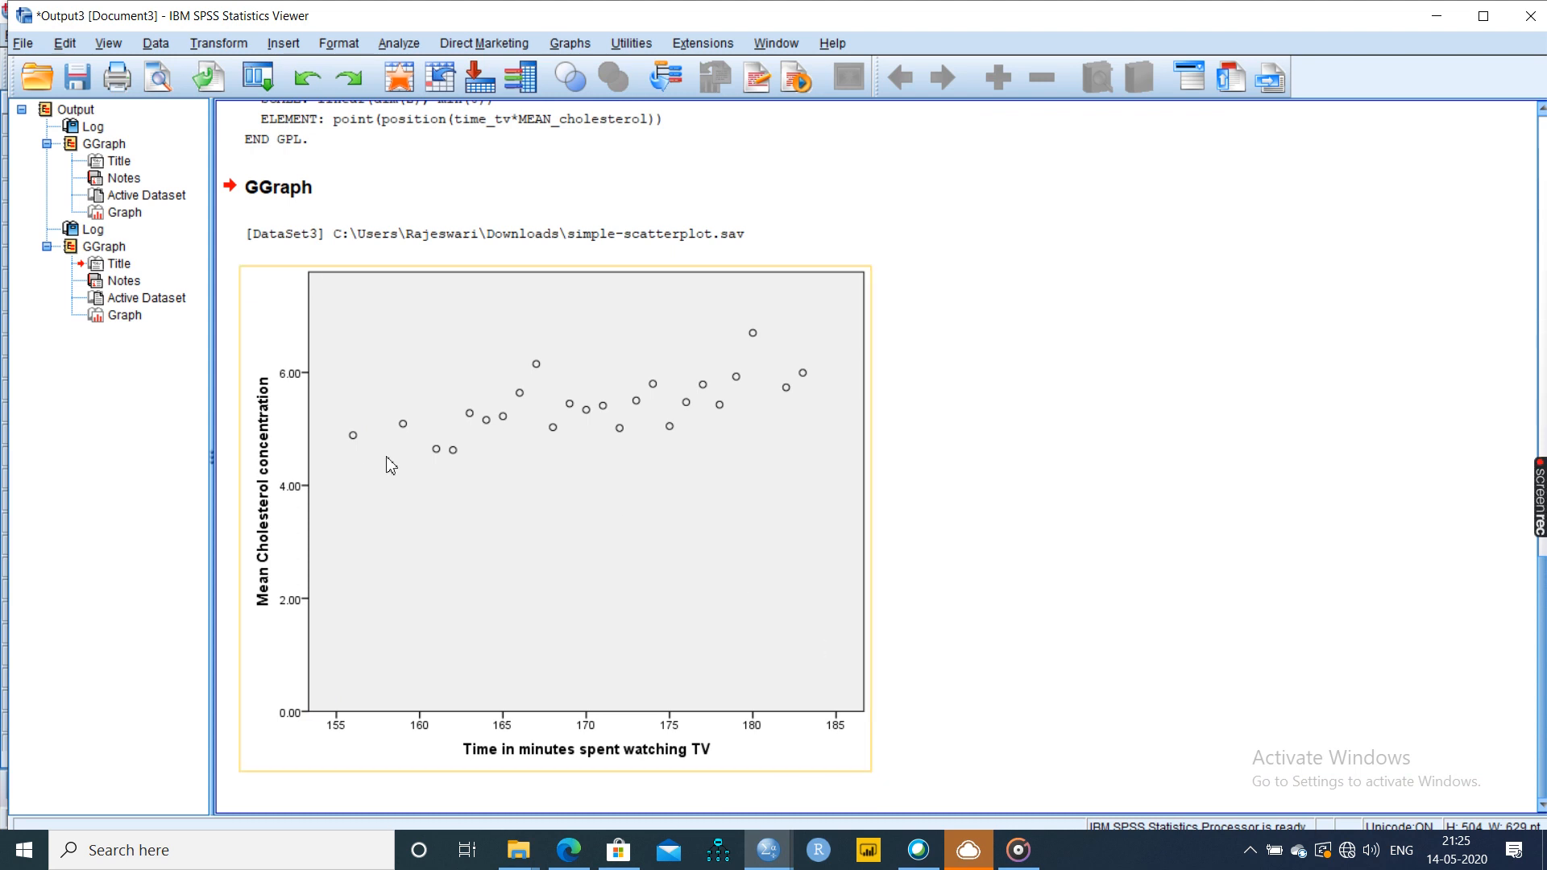
pyautogui.moveTo(689, 454)
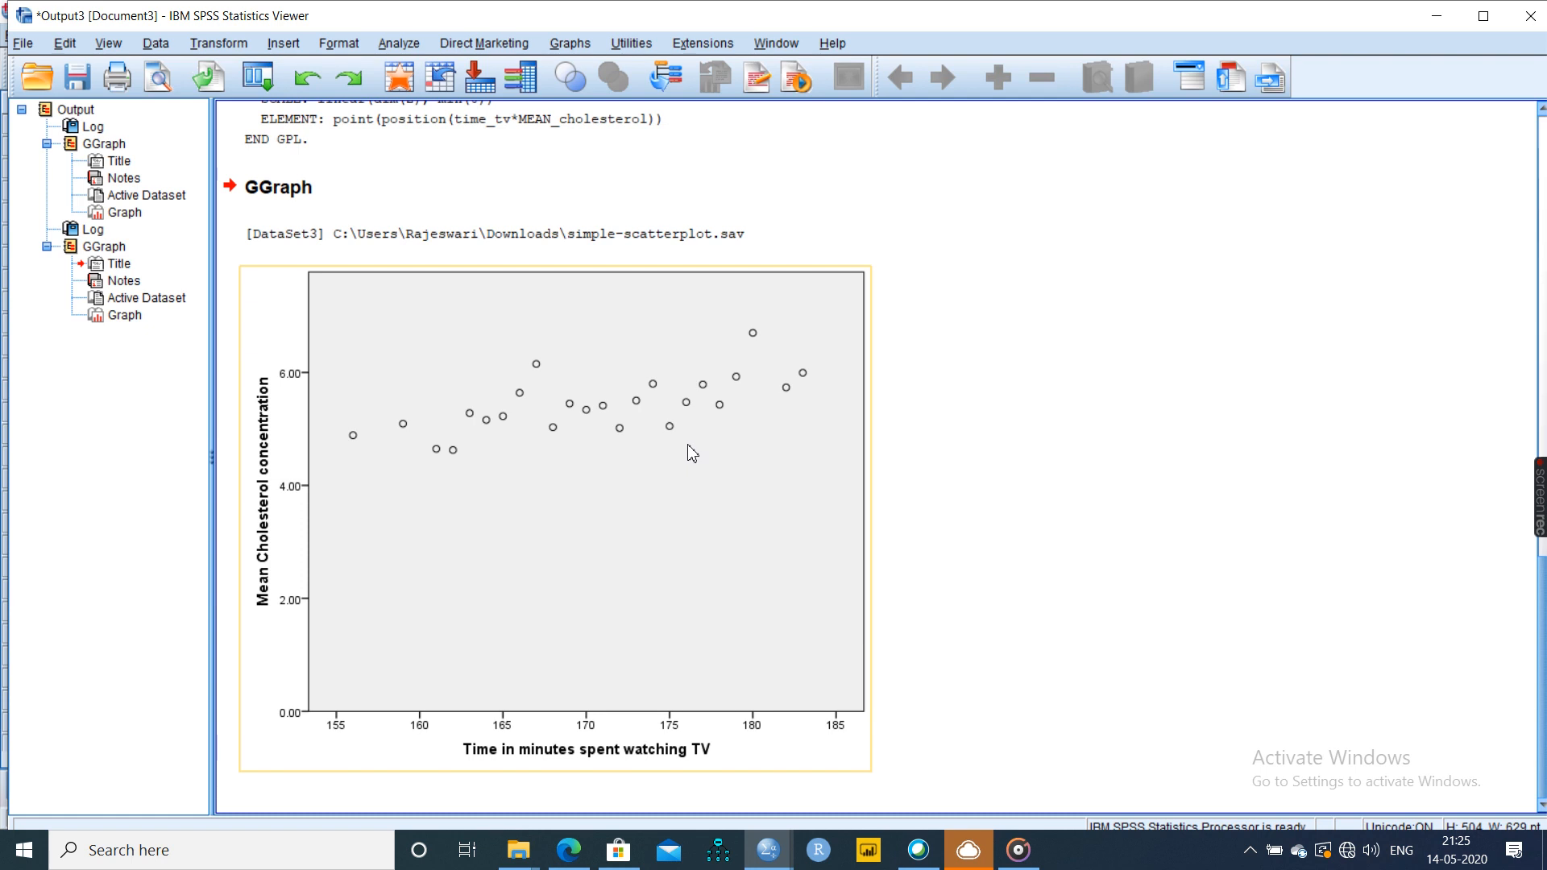
pyautogui.moveTo(672, 469)
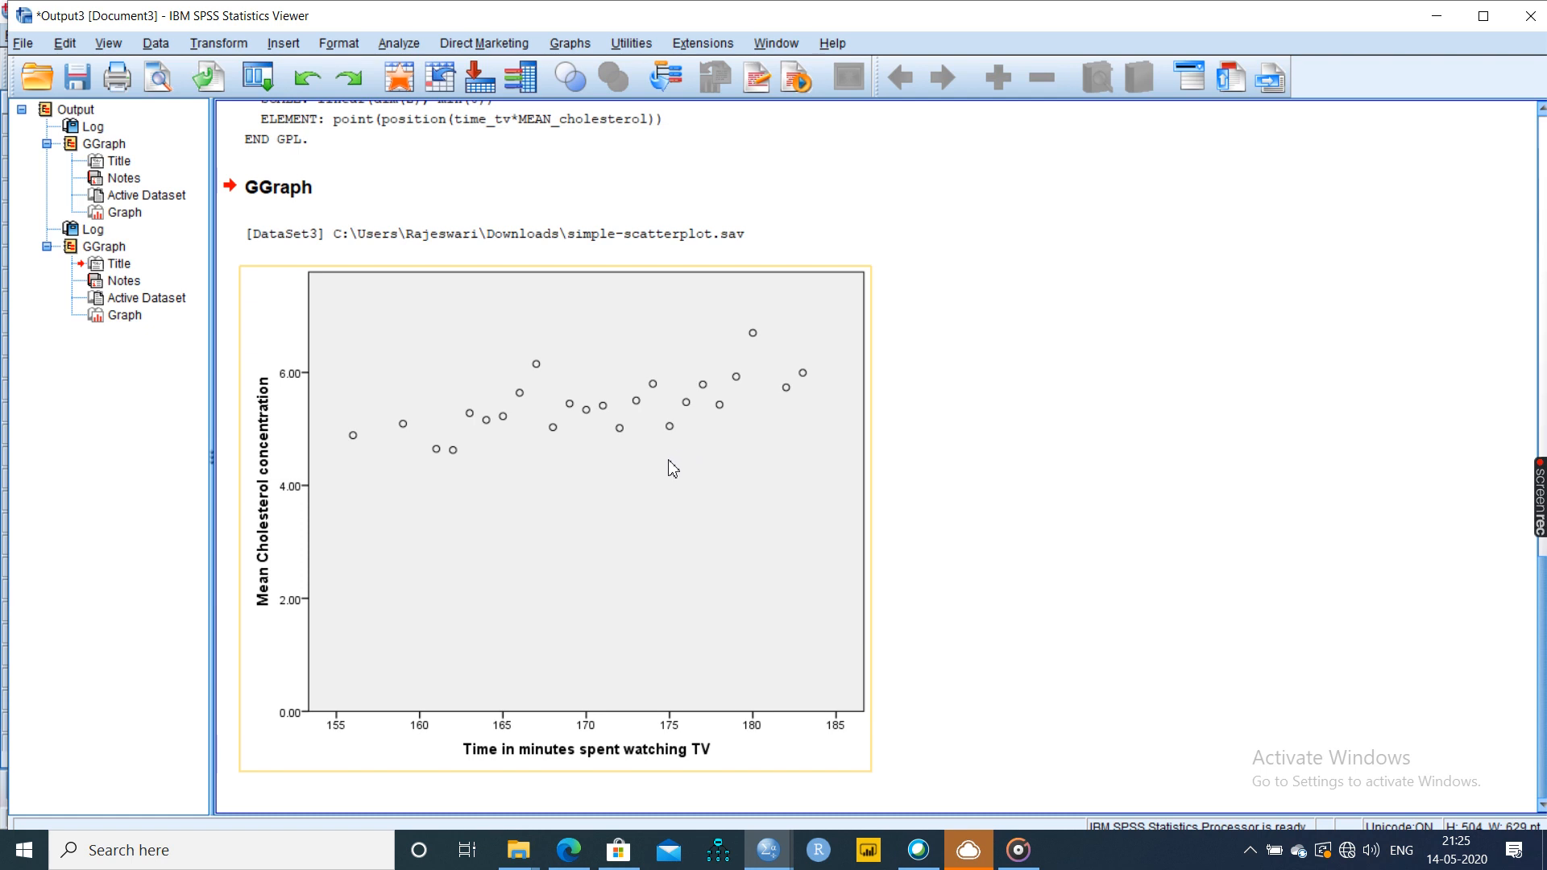
pyautogui.moveTo(671, 472)
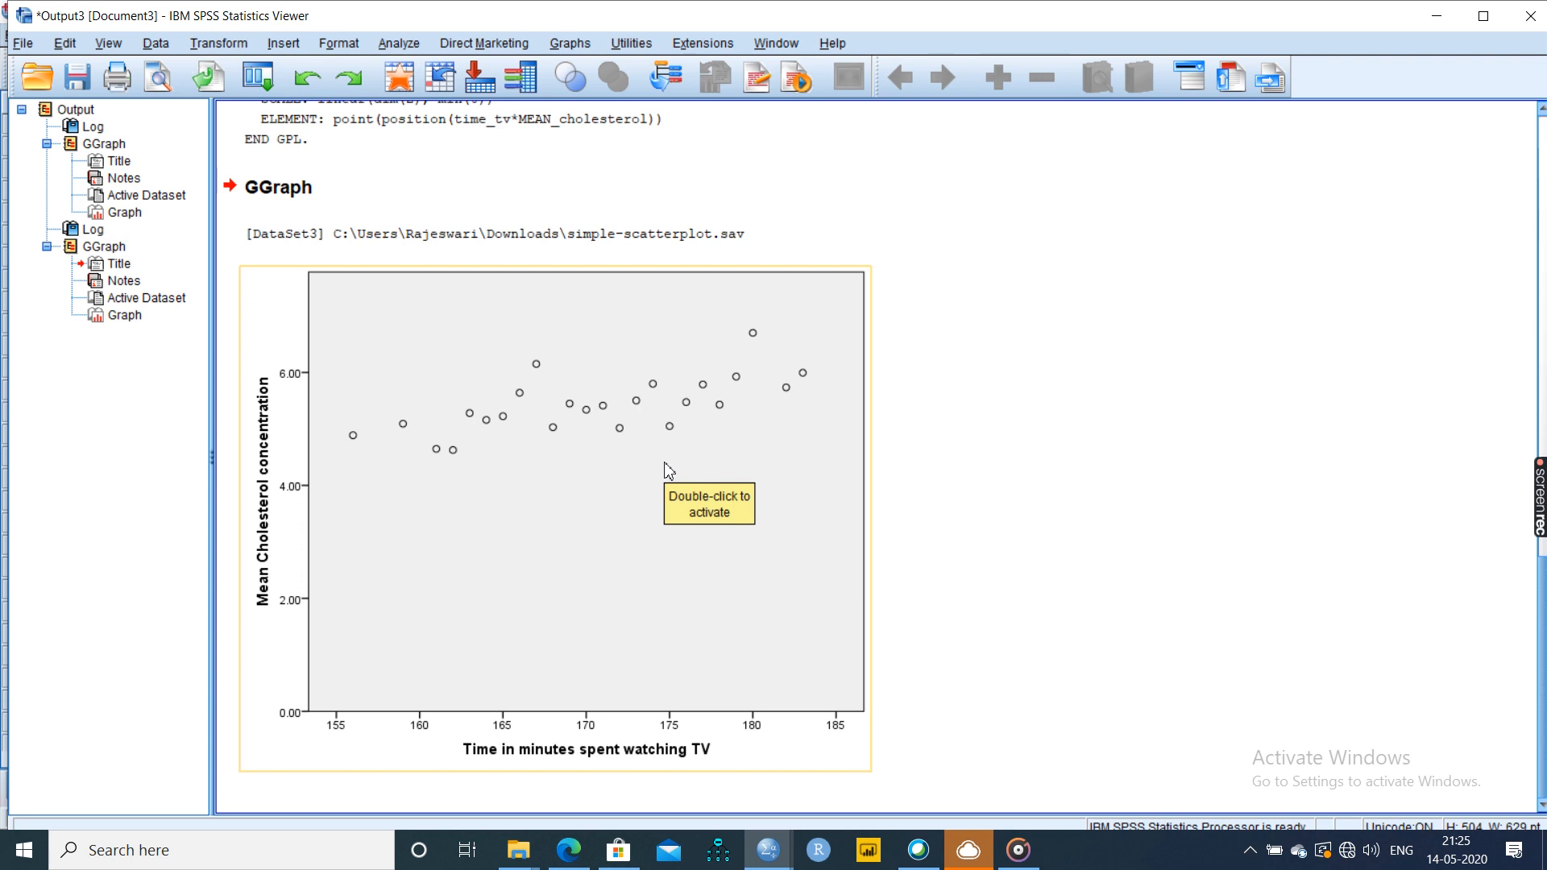
pyautogui.moveTo(552, 563)
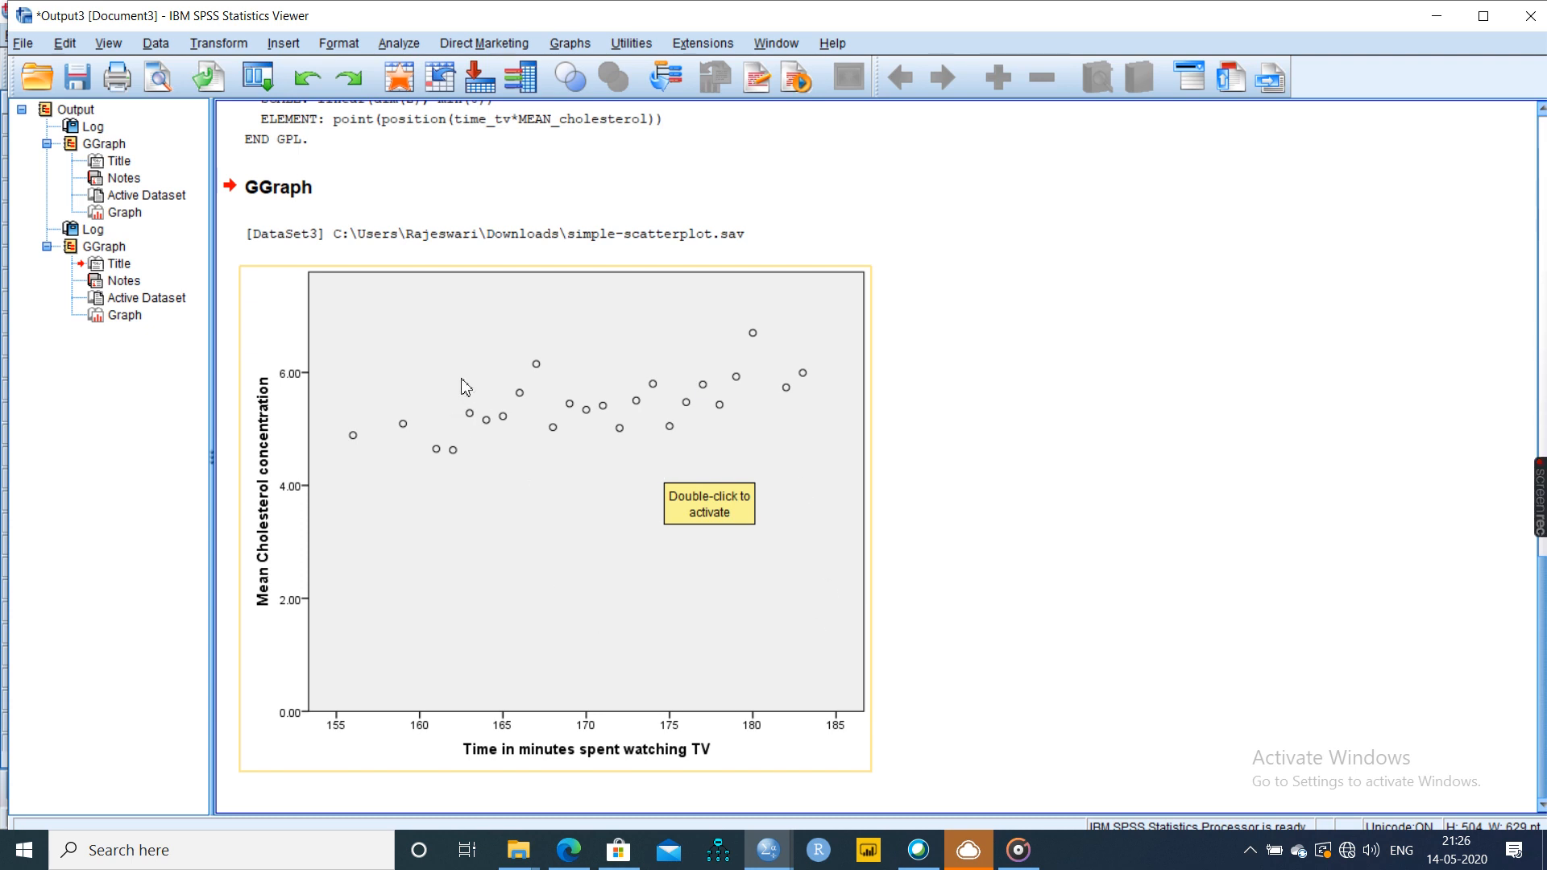
pyautogui.moveTo(727, 469)
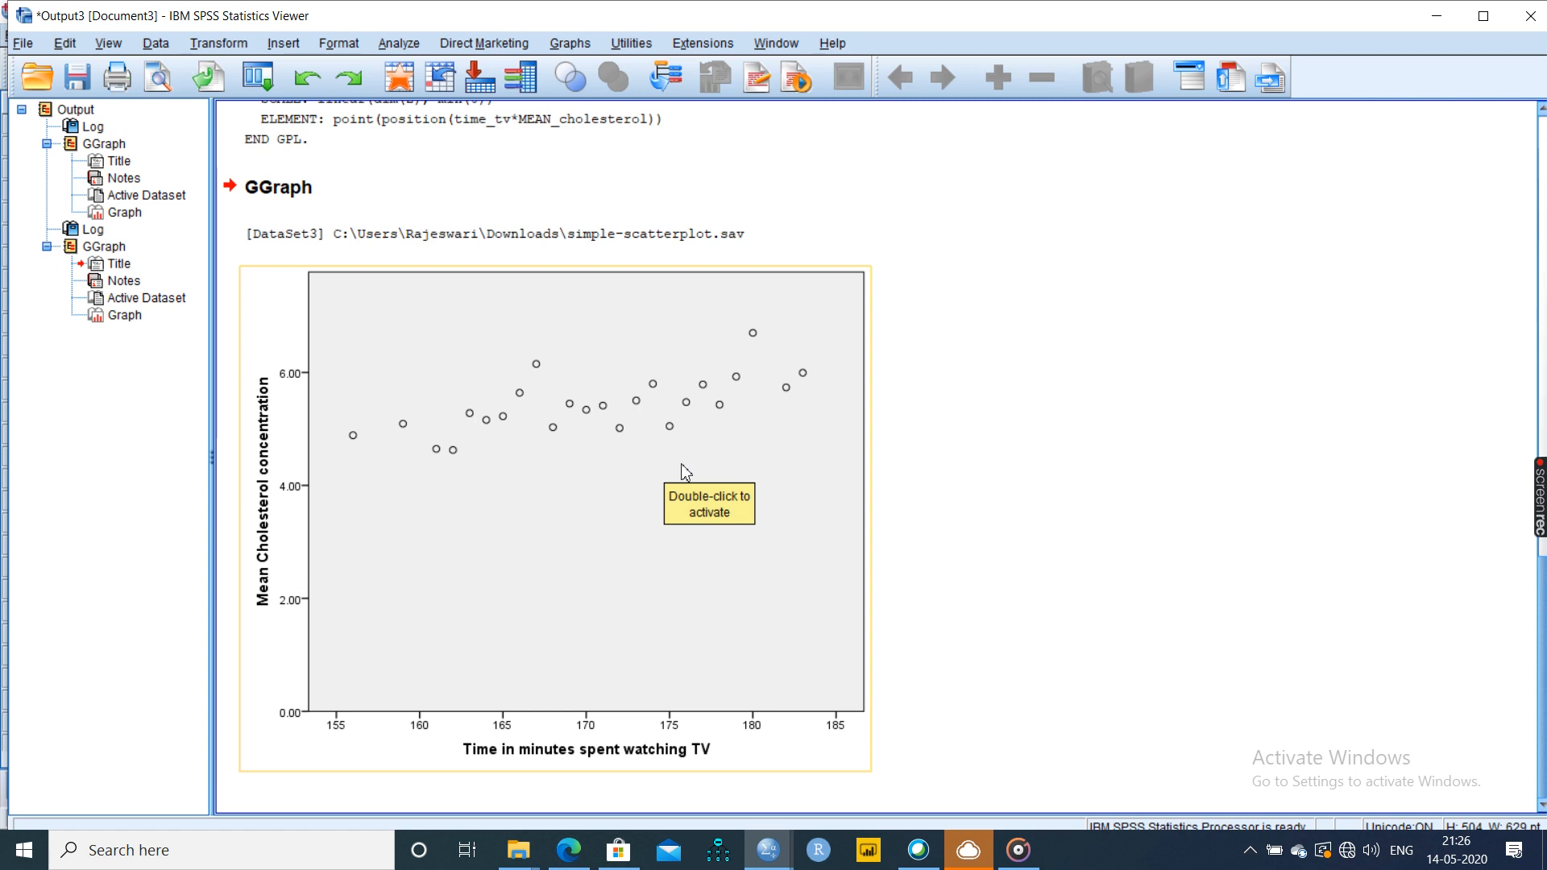
pyautogui.moveTo(803, 406)
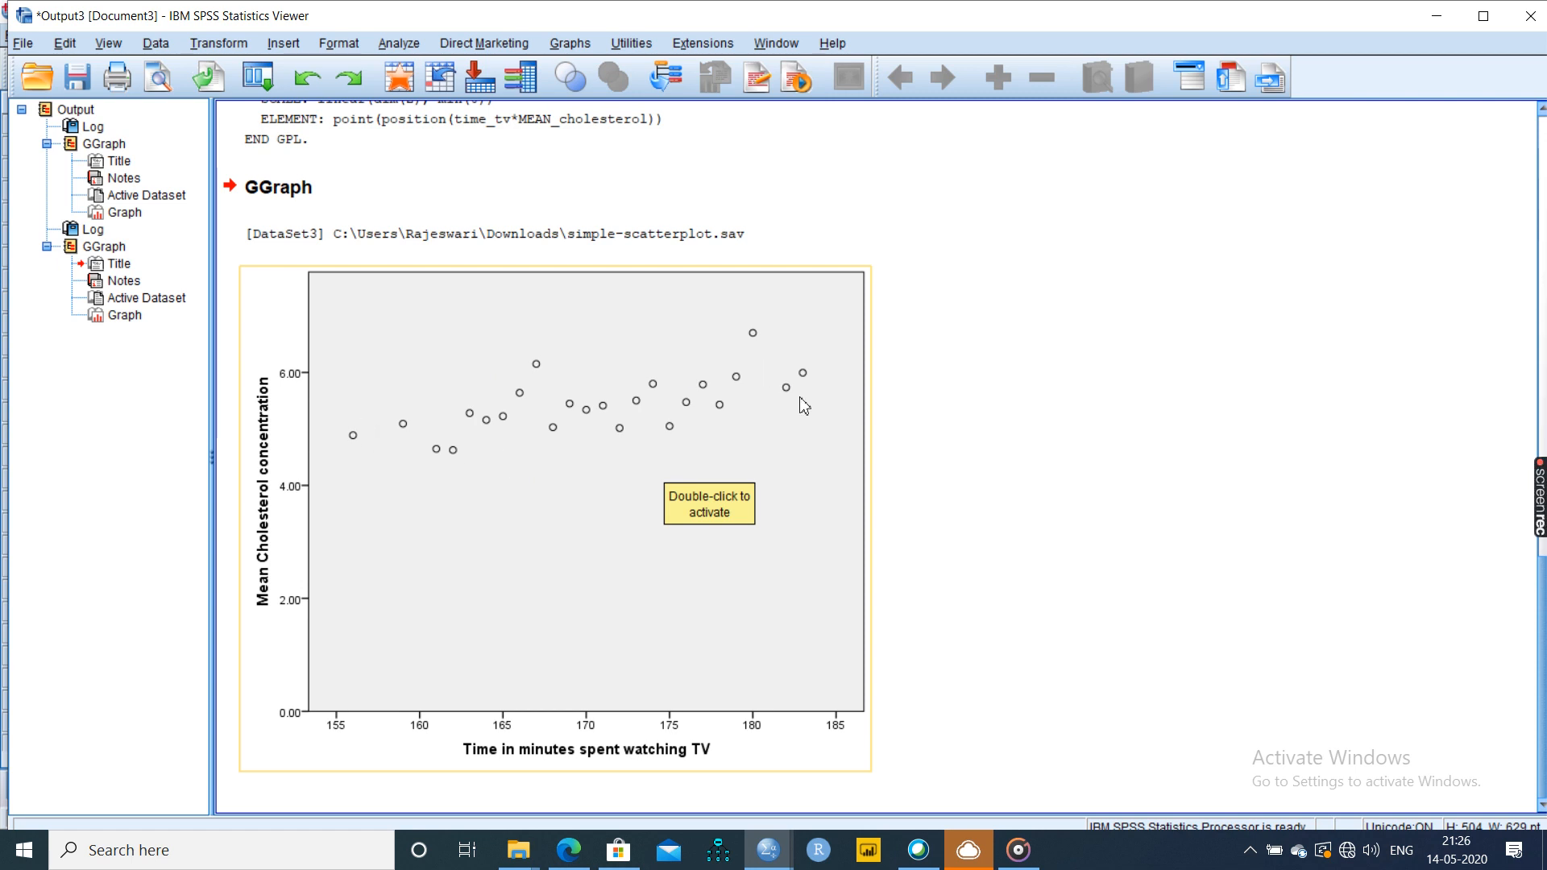
pyautogui.moveTo(497, 345)
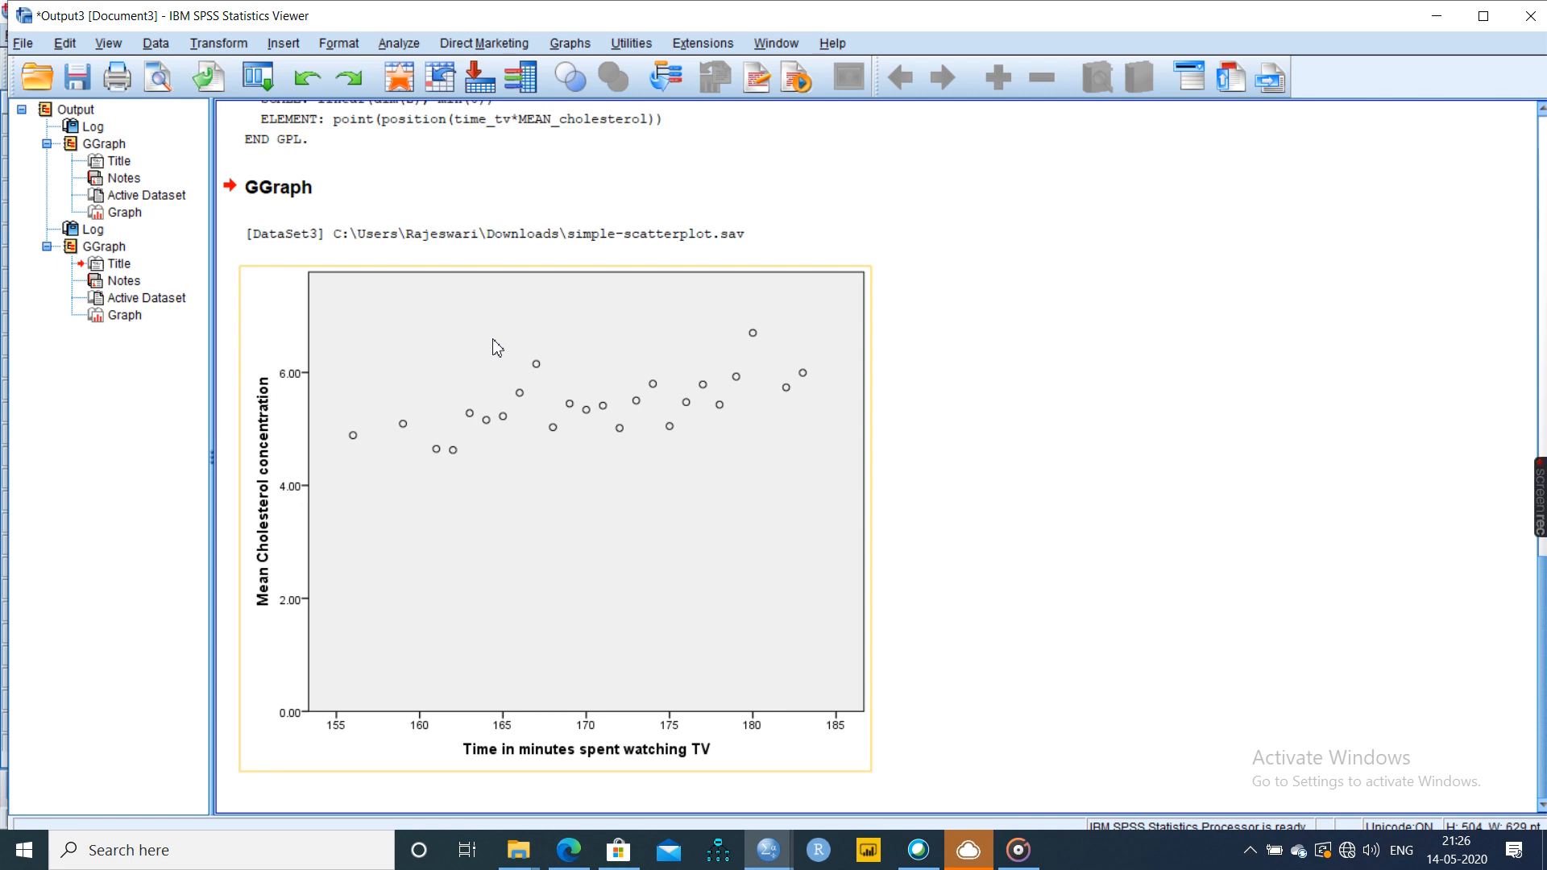
pyautogui.moveTo(570, 401)
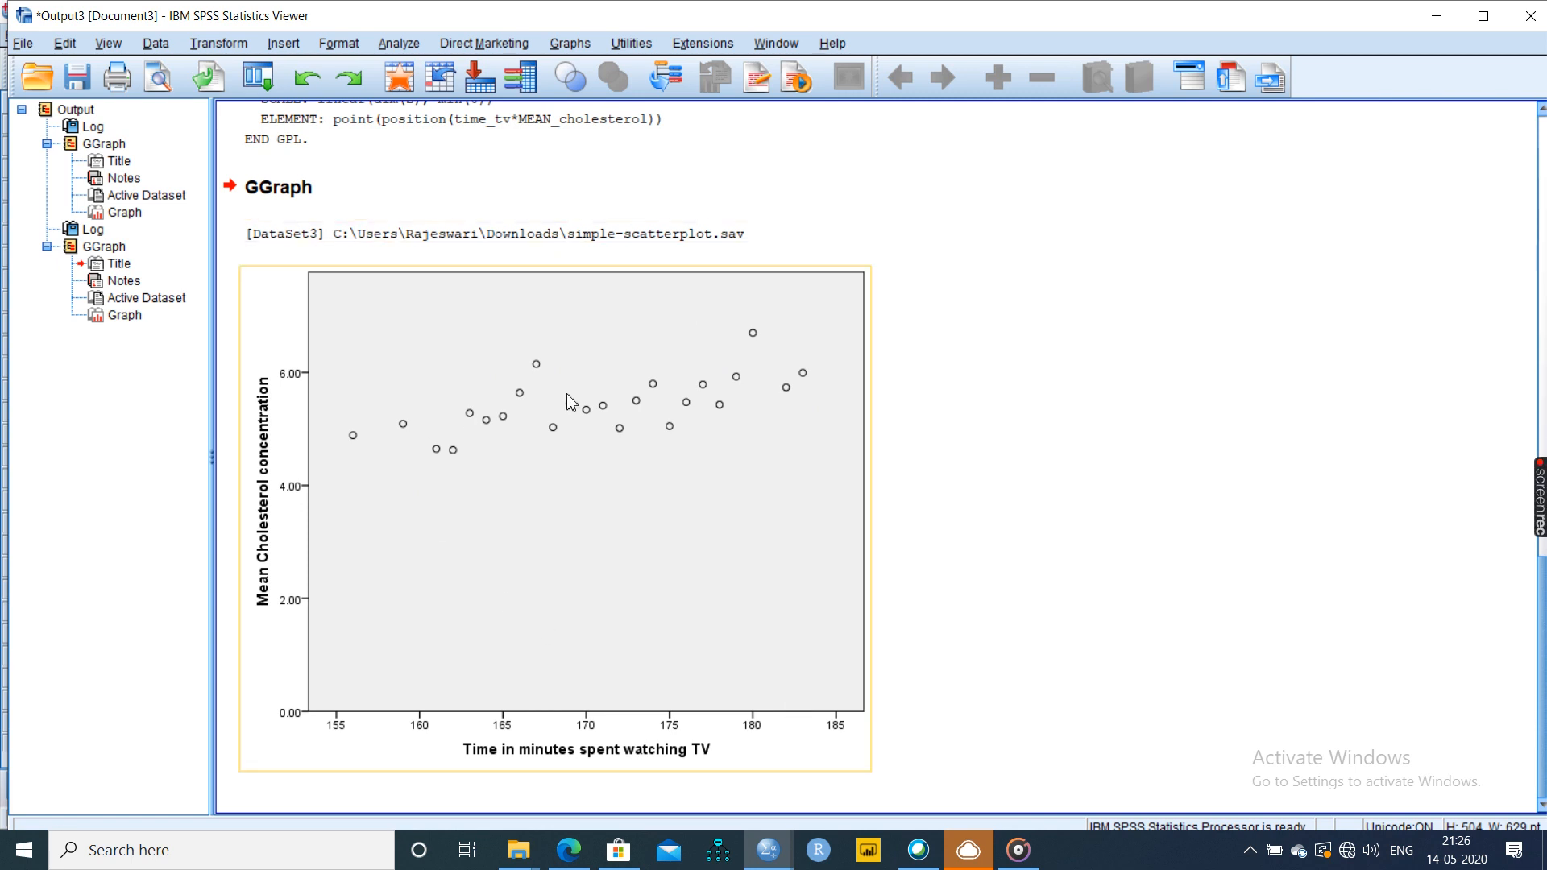
pyautogui.moveTo(764, 604)
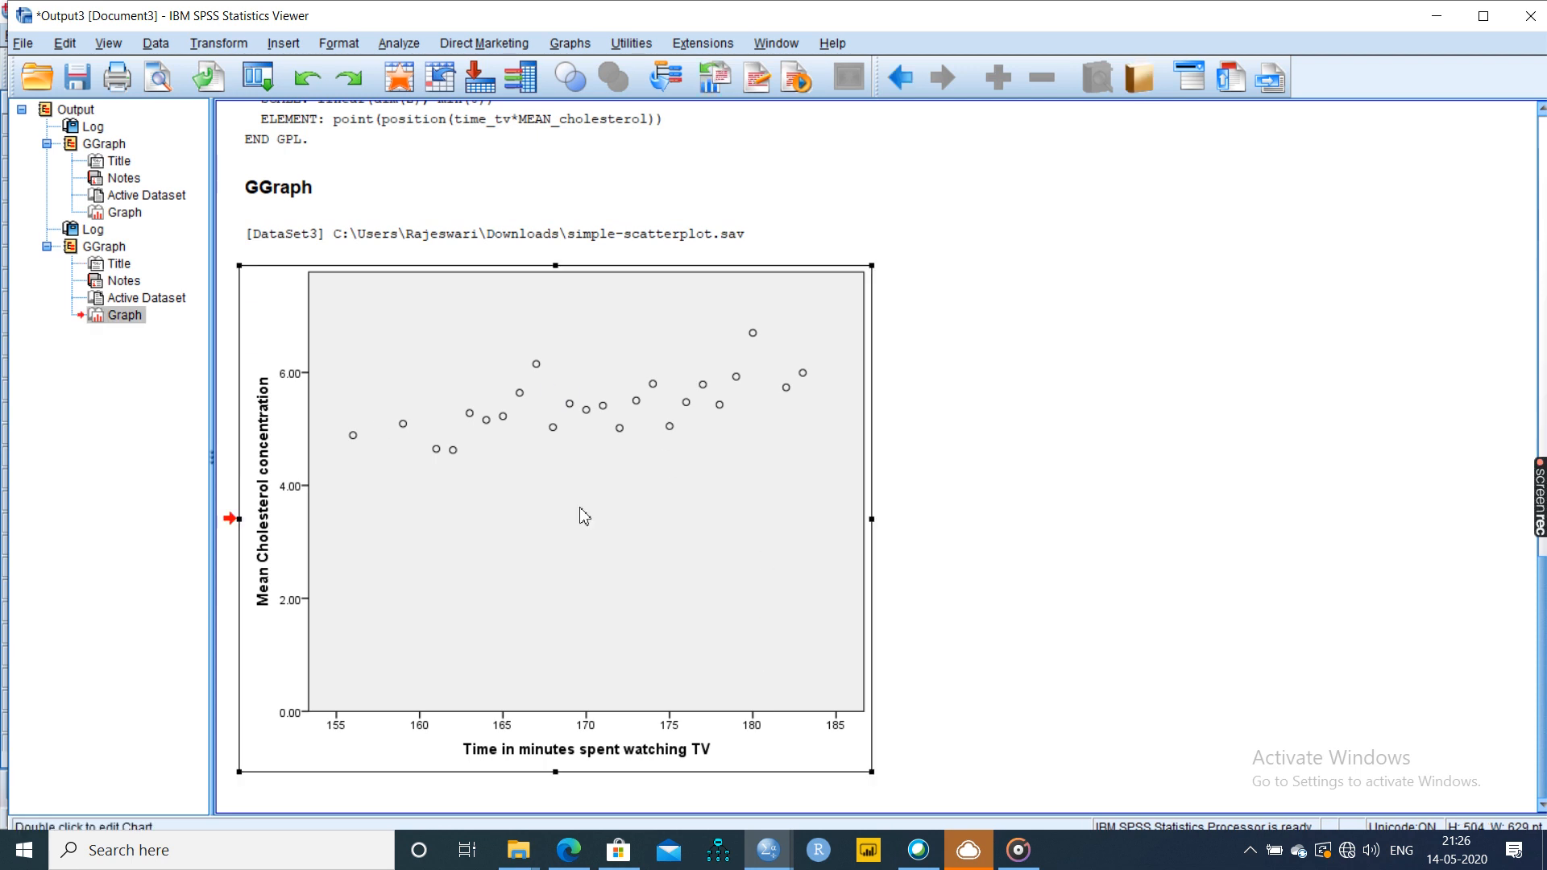
pyautogui.moveTo(582, 518)
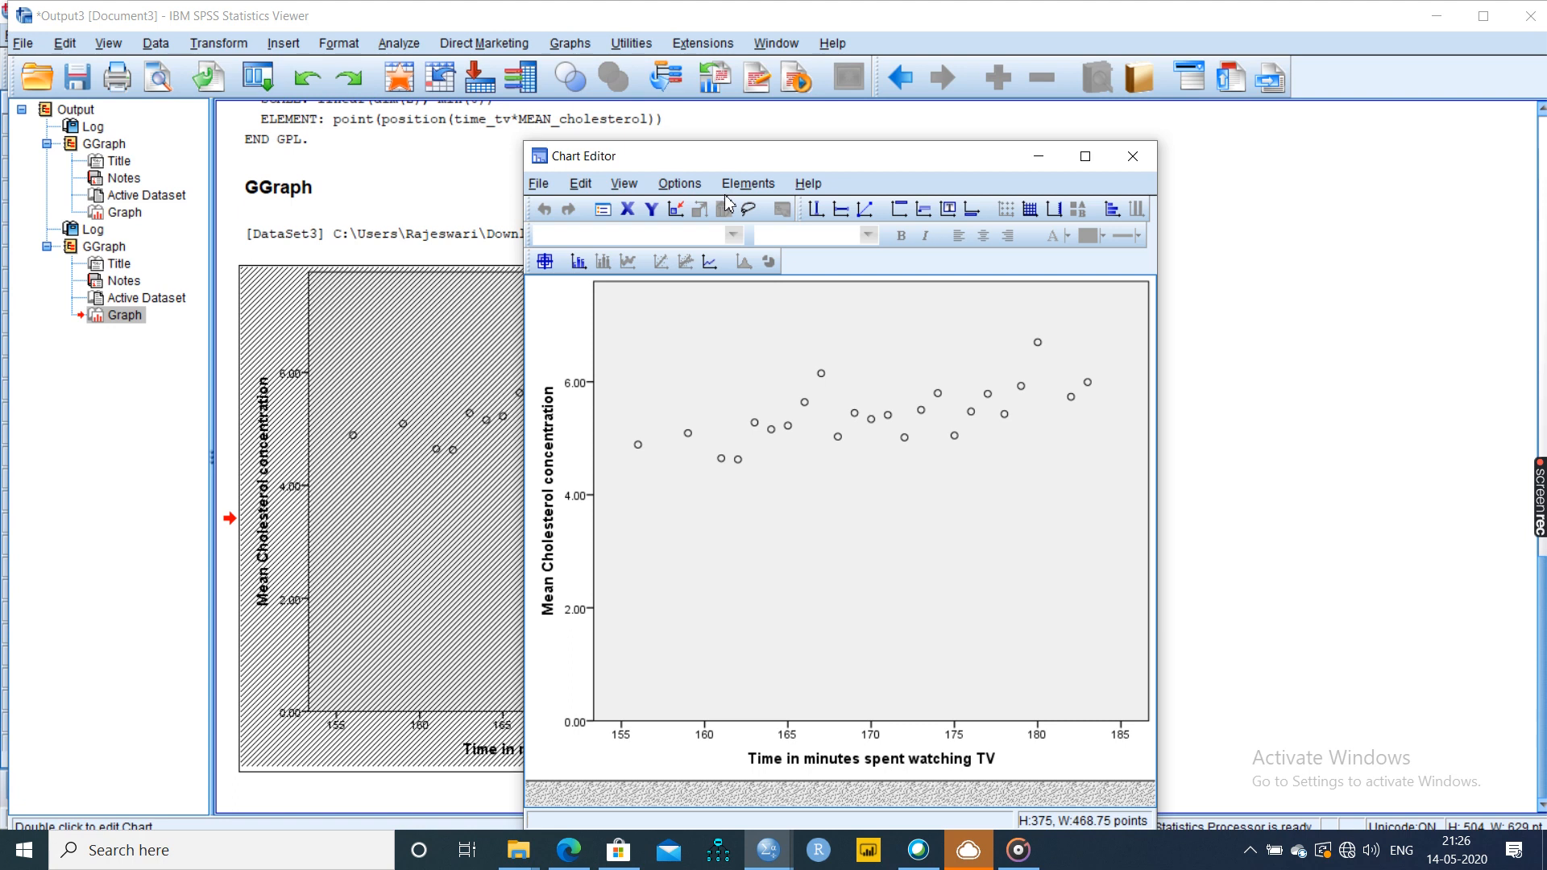
# - Add an interpolation line with a projection line, dismissing the range warnings
pyautogui.click(749, 183)
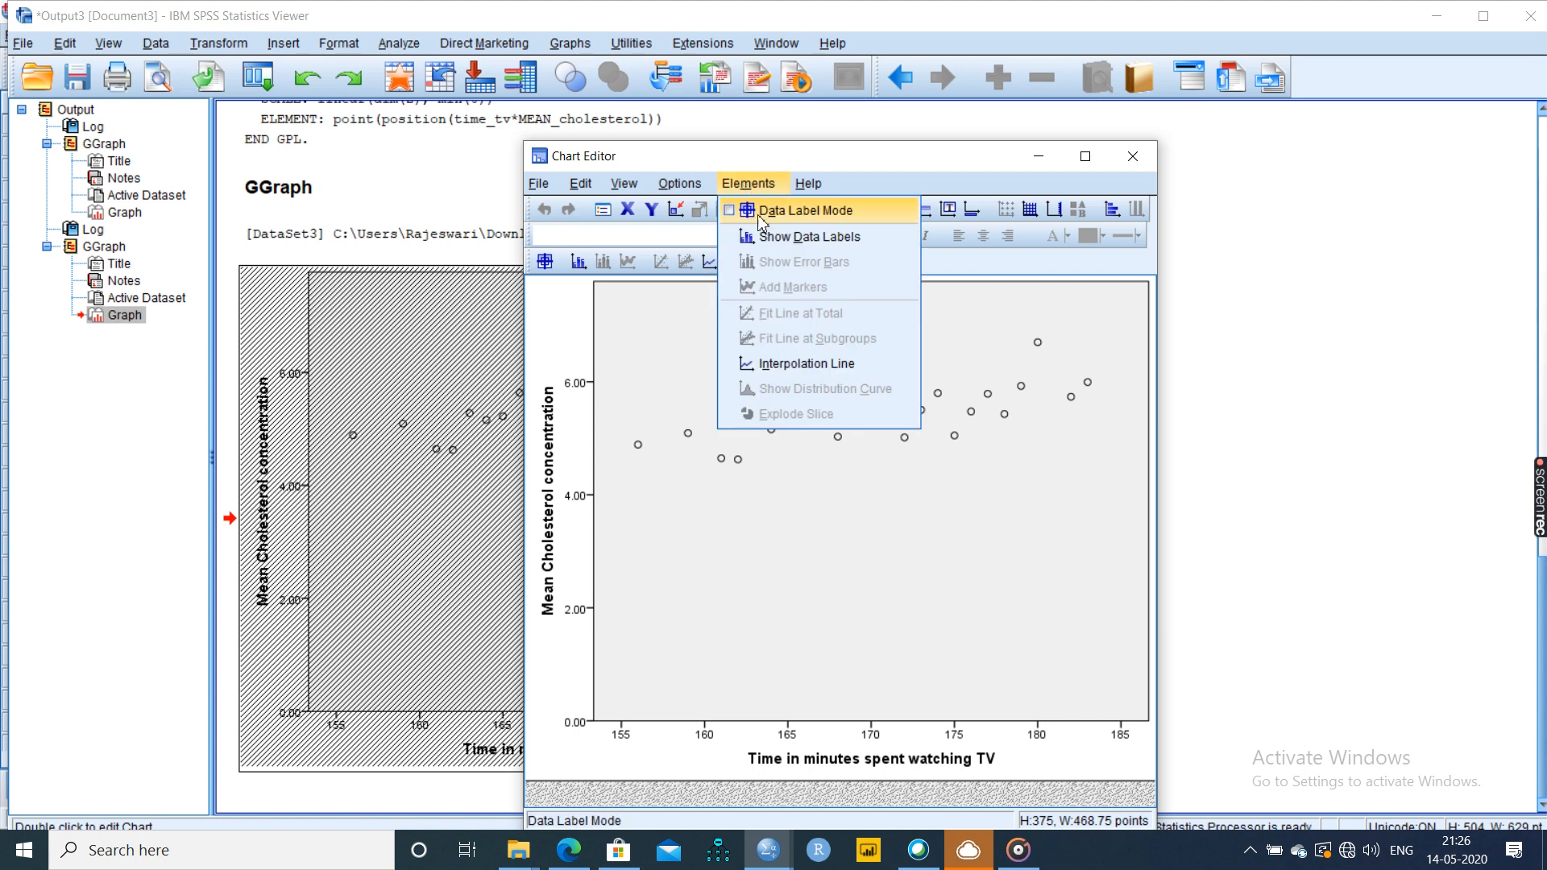
pyautogui.click(806, 363)
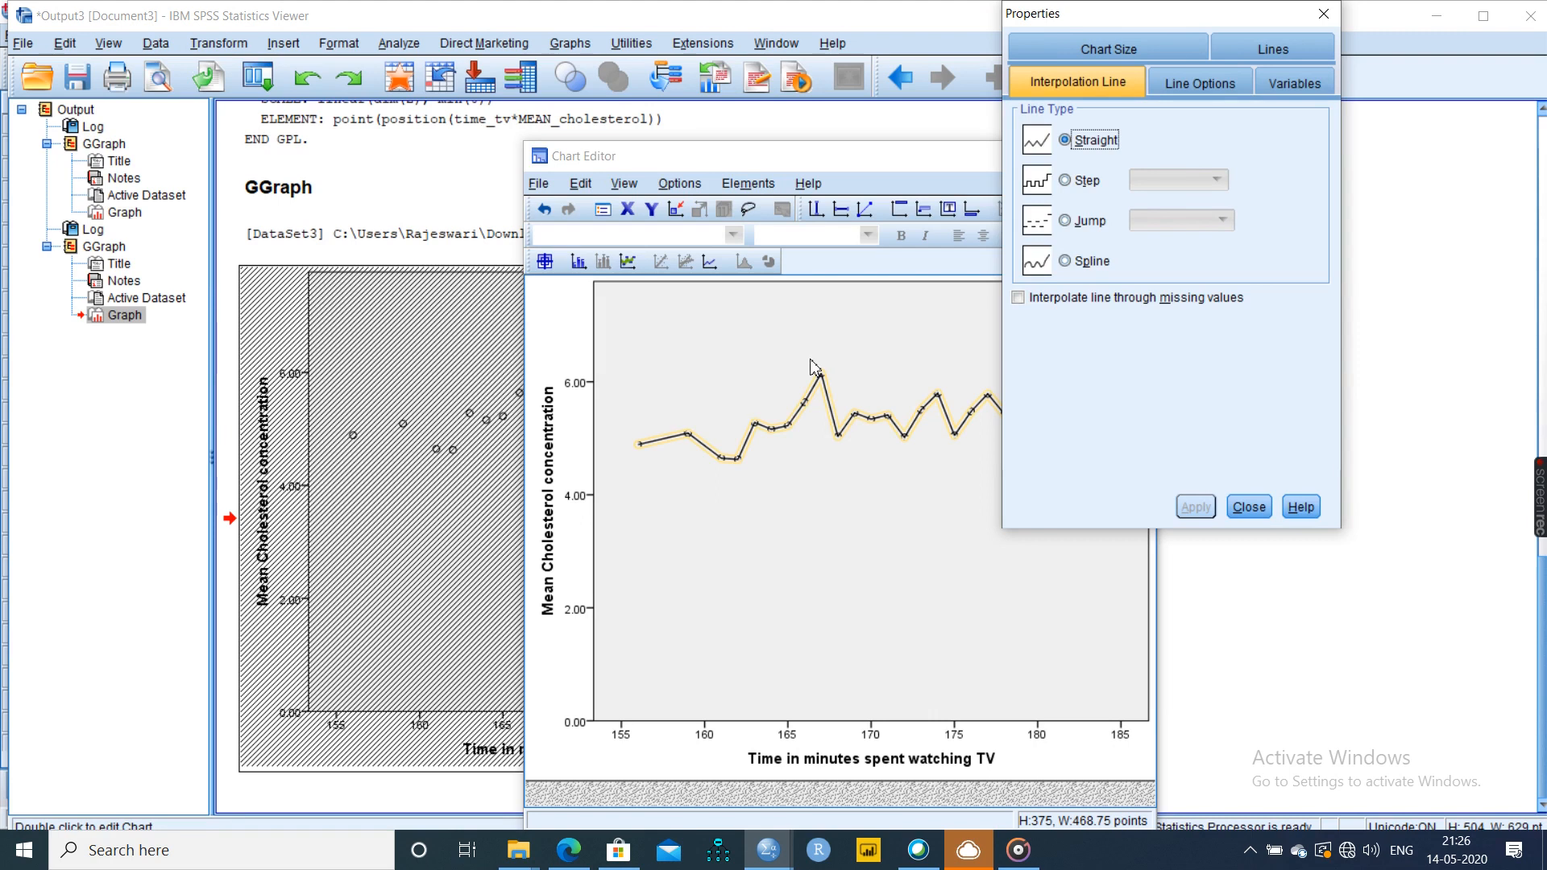
pyautogui.moveTo(1268, 133)
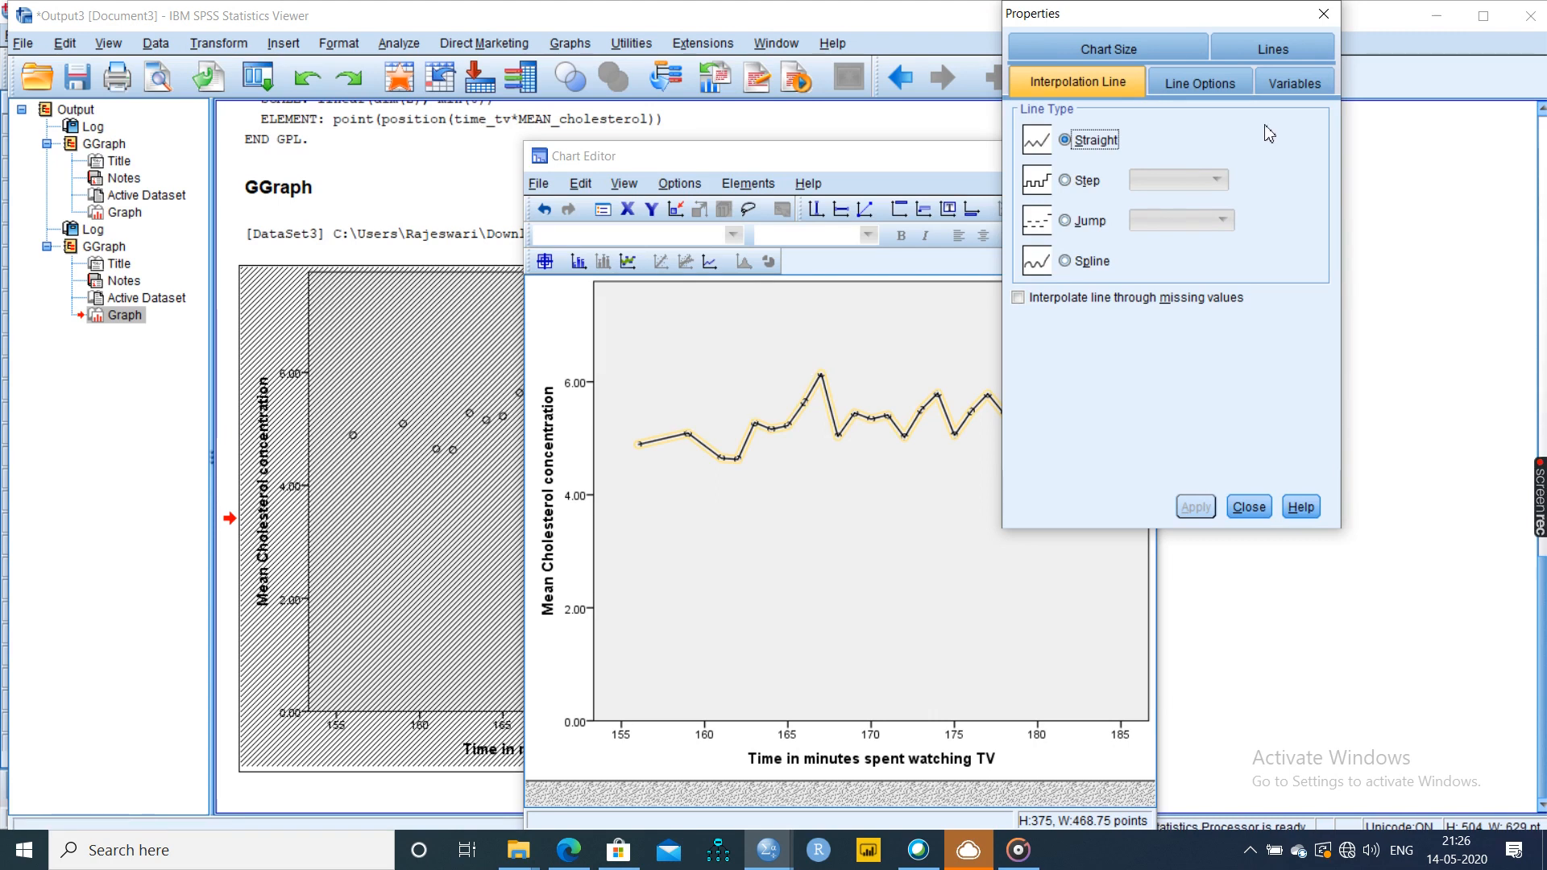
pyautogui.click(1199, 81)
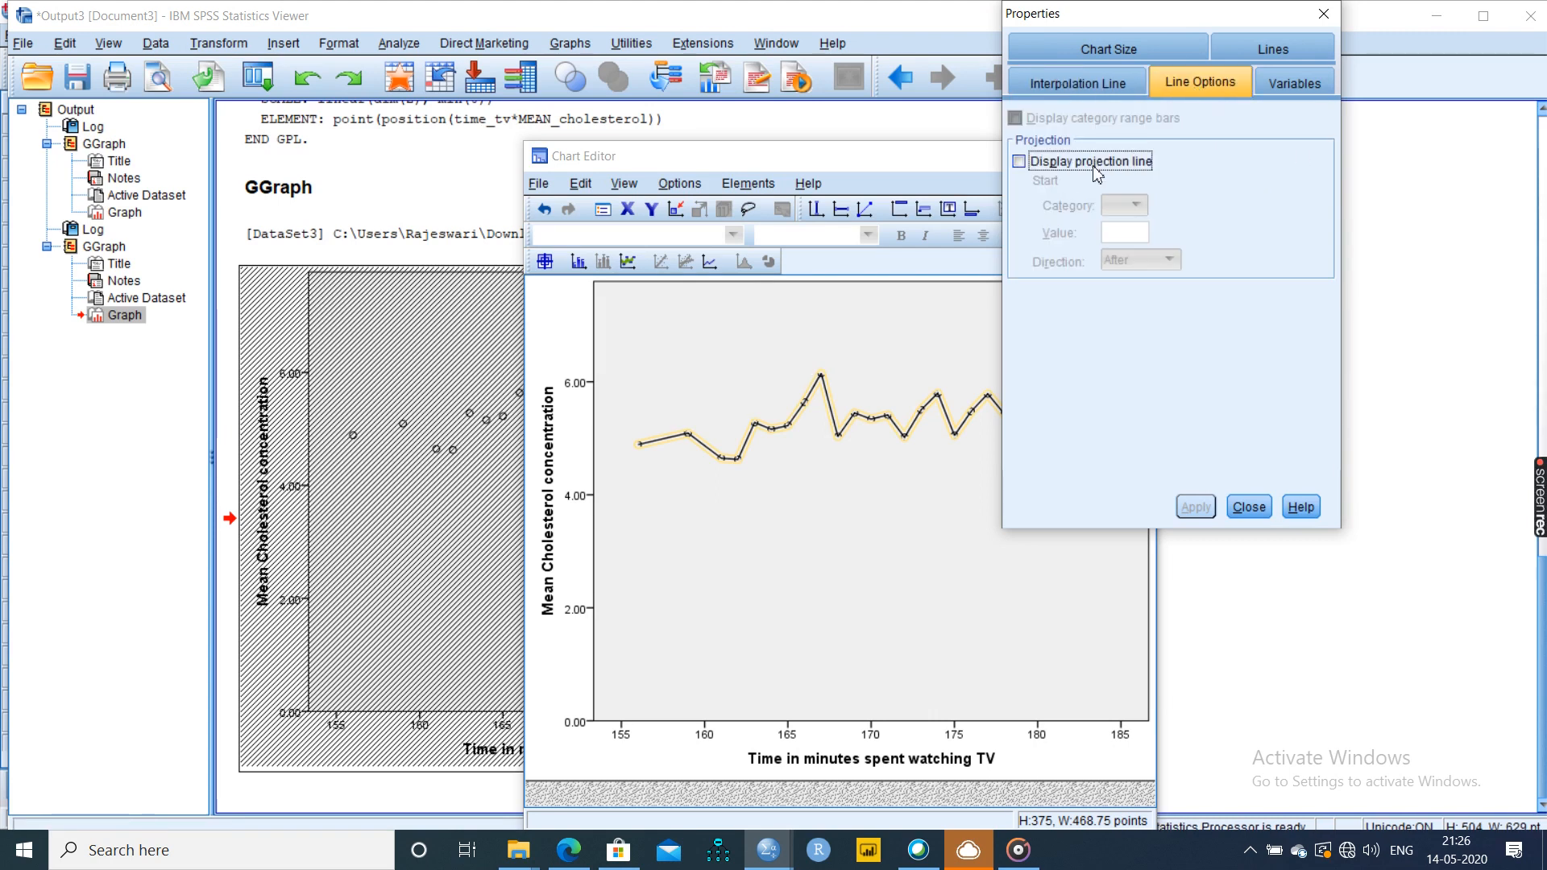
pyautogui.click(1195, 507)
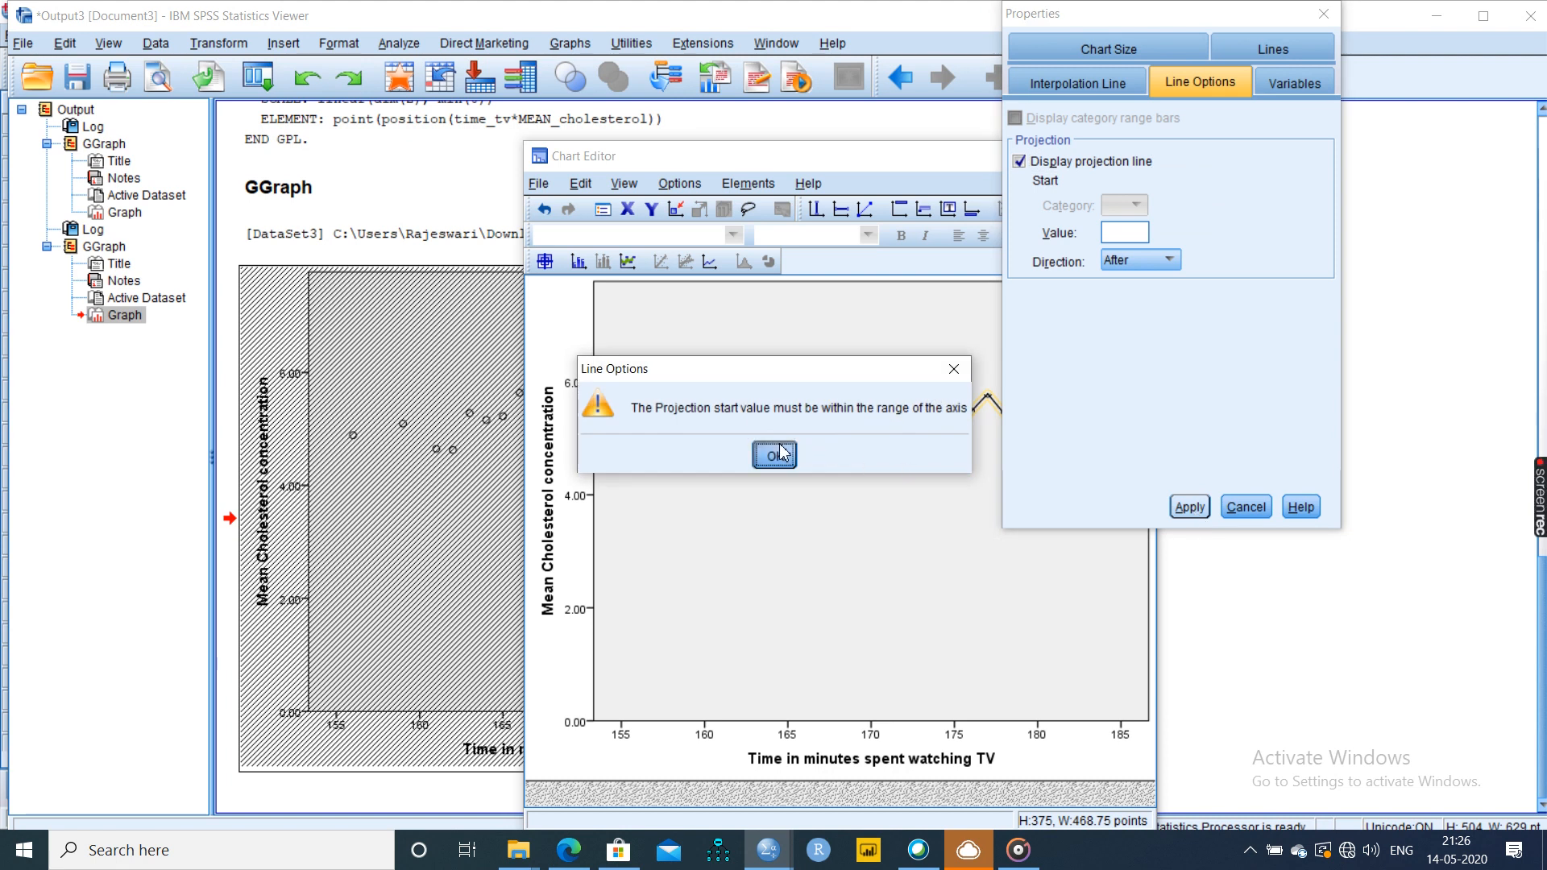
pyautogui.click(774, 454)
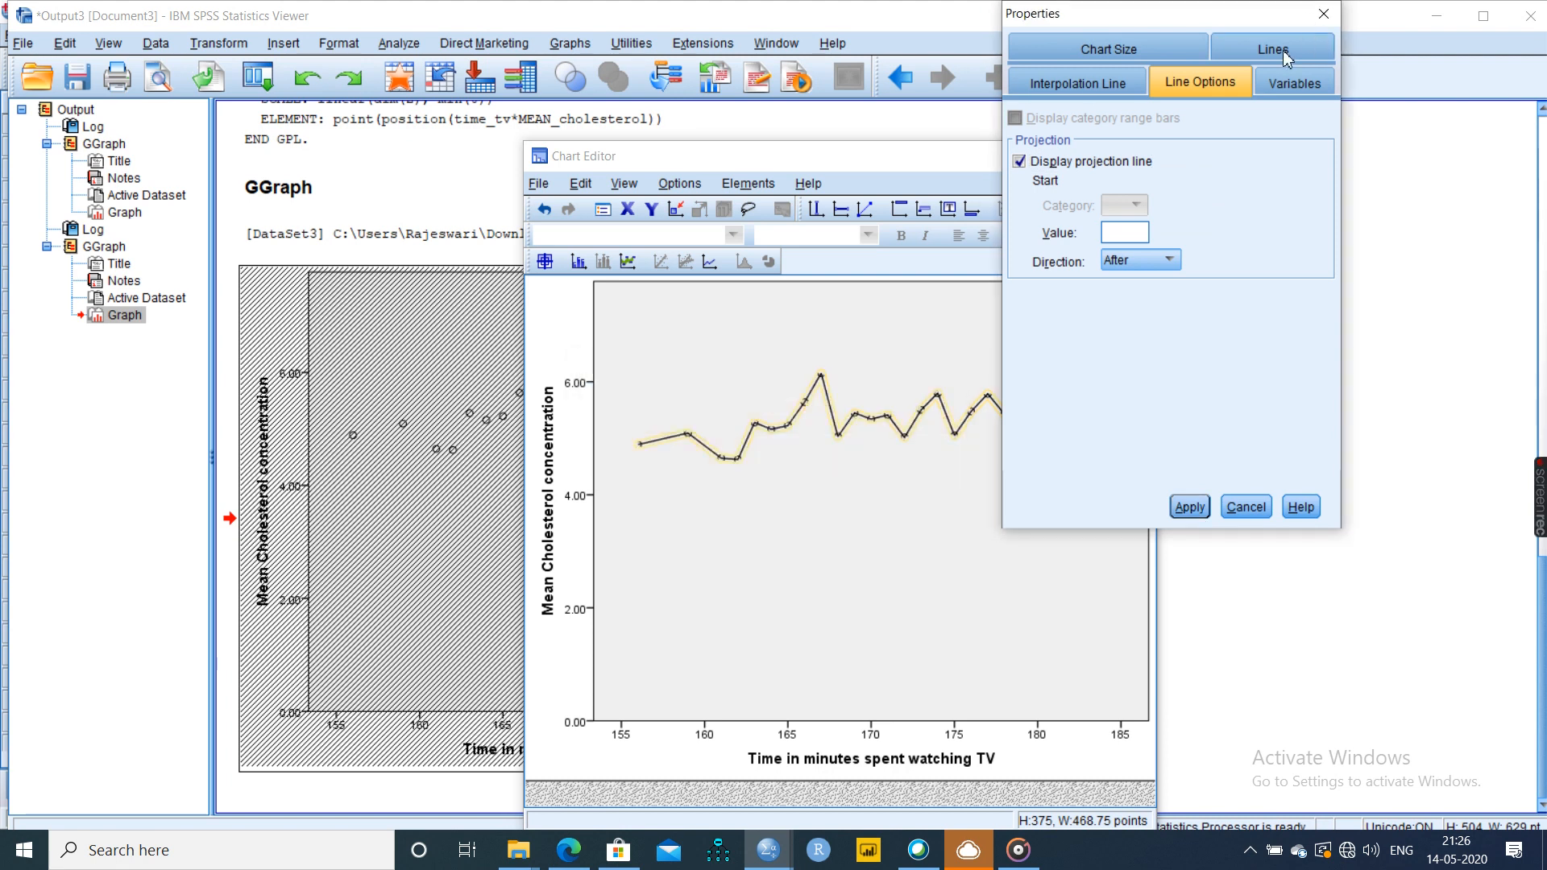
pyautogui.click(1189, 506)
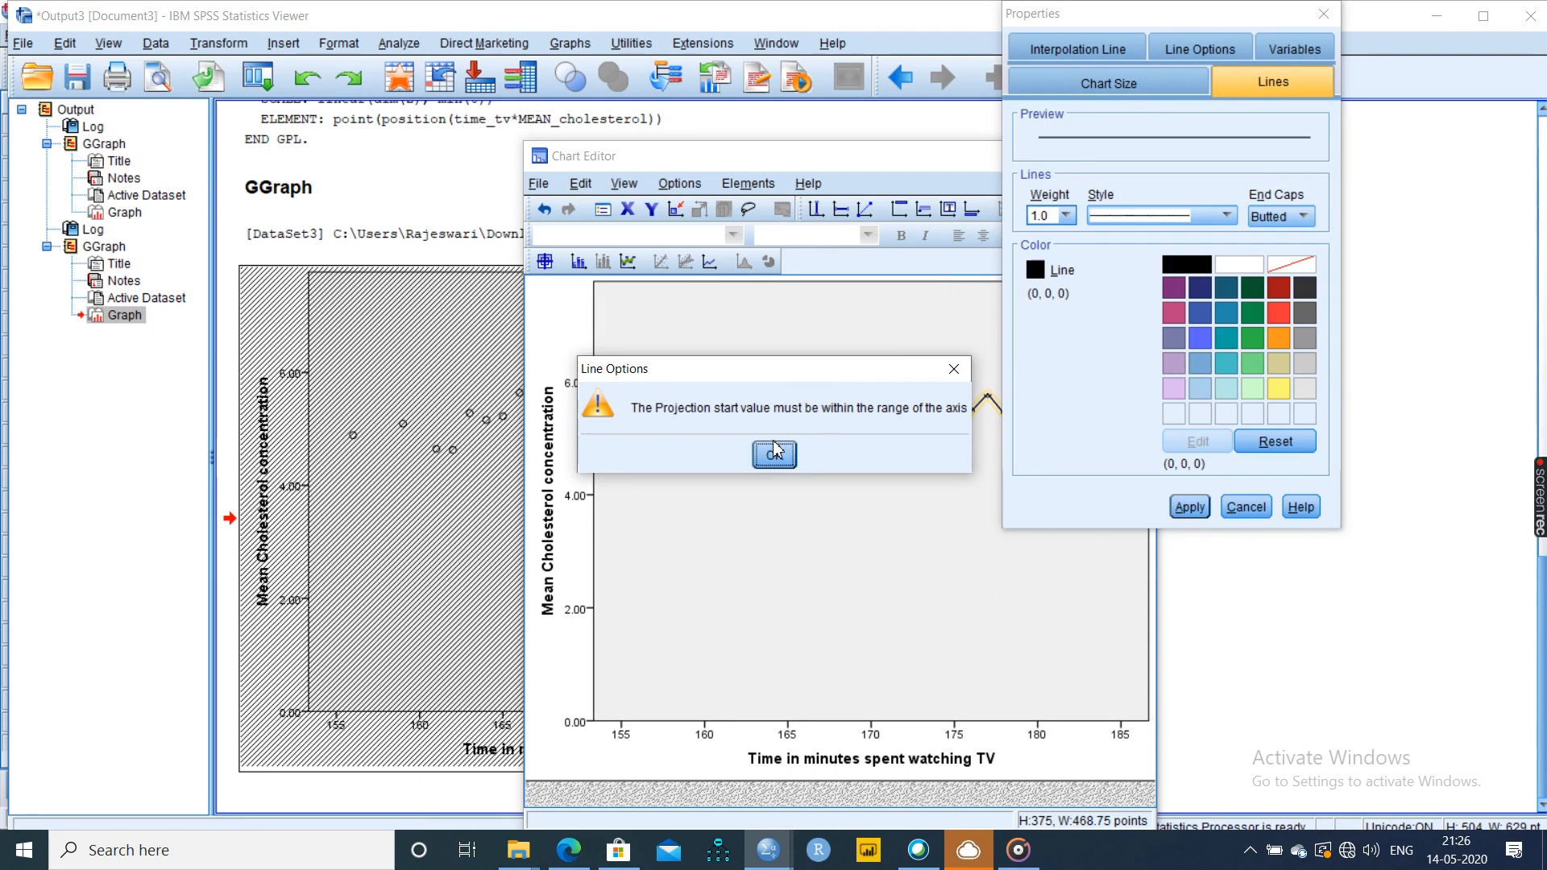
pyautogui.click(774, 453)
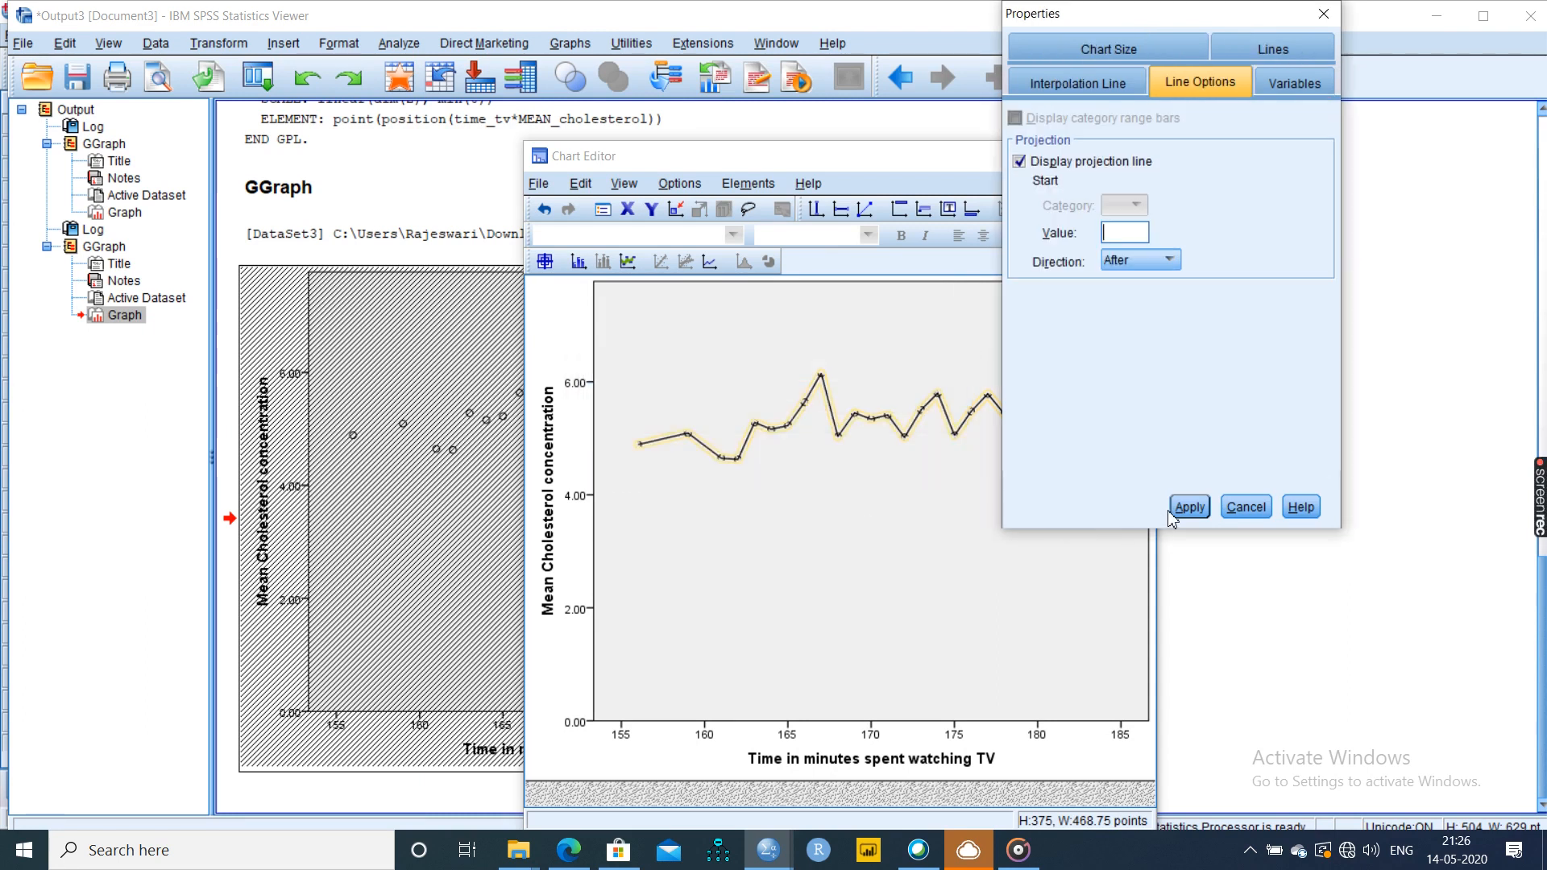
pyautogui.moveTo(1154, 539)
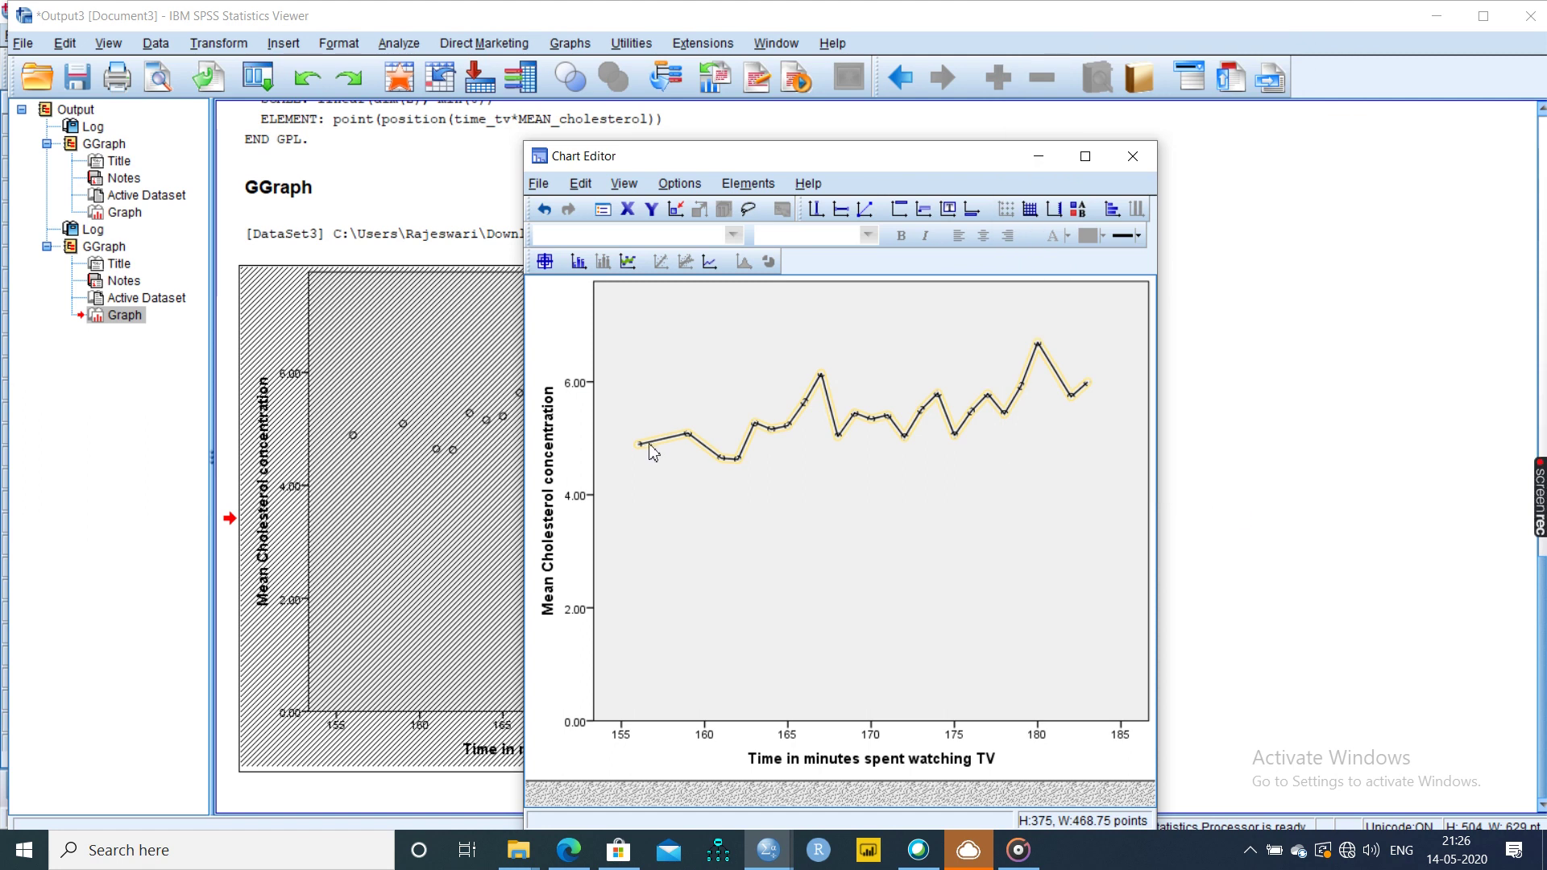
pyautogui.moveTo(1060, 396)
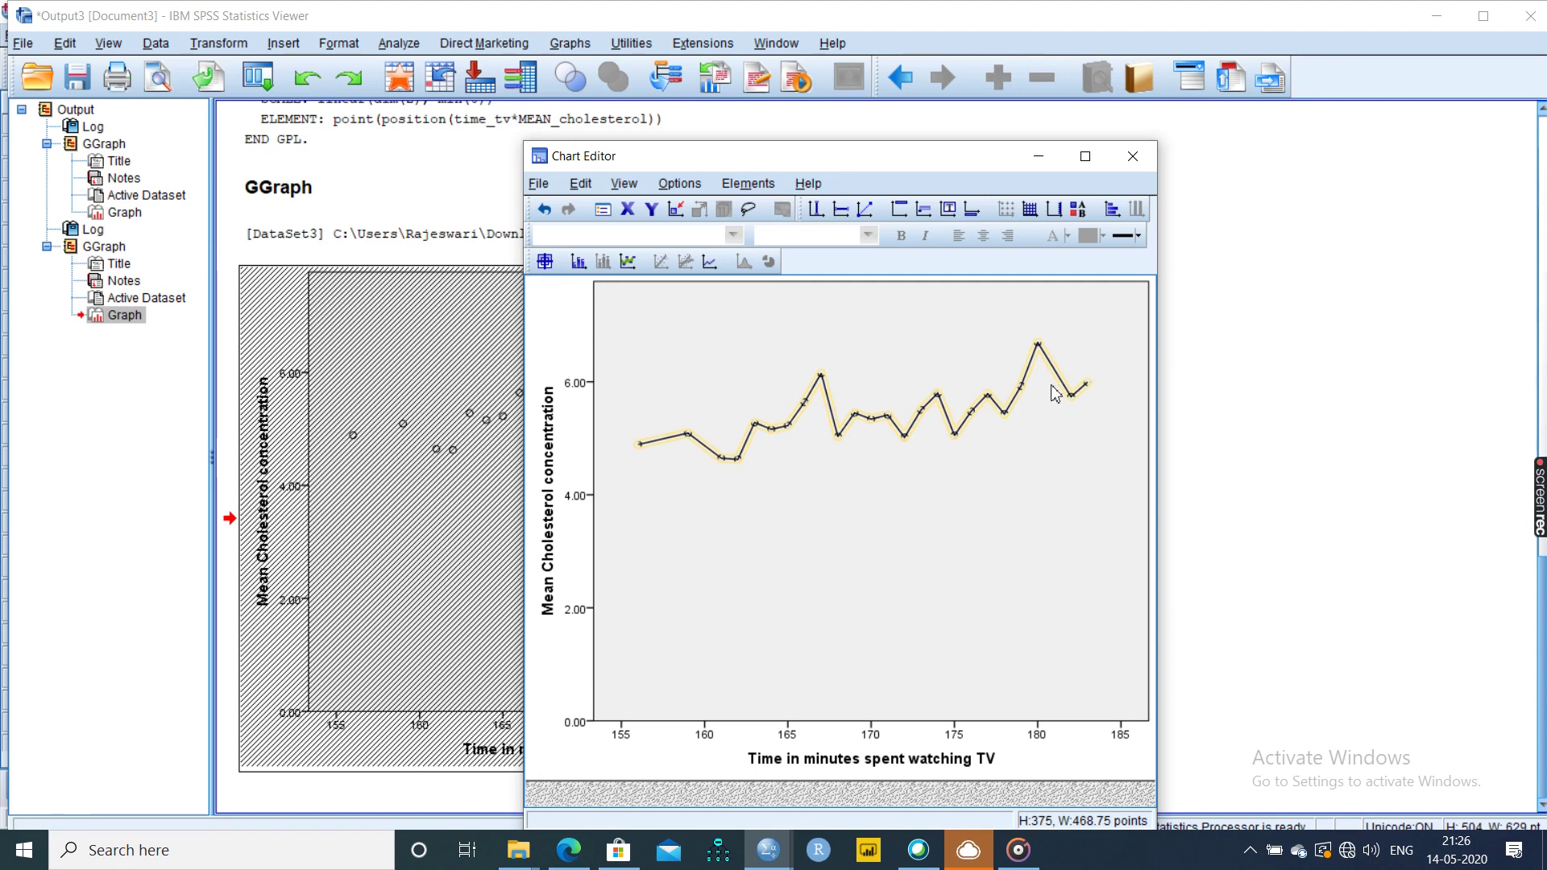
pyautogui.moveTo(638, 460)
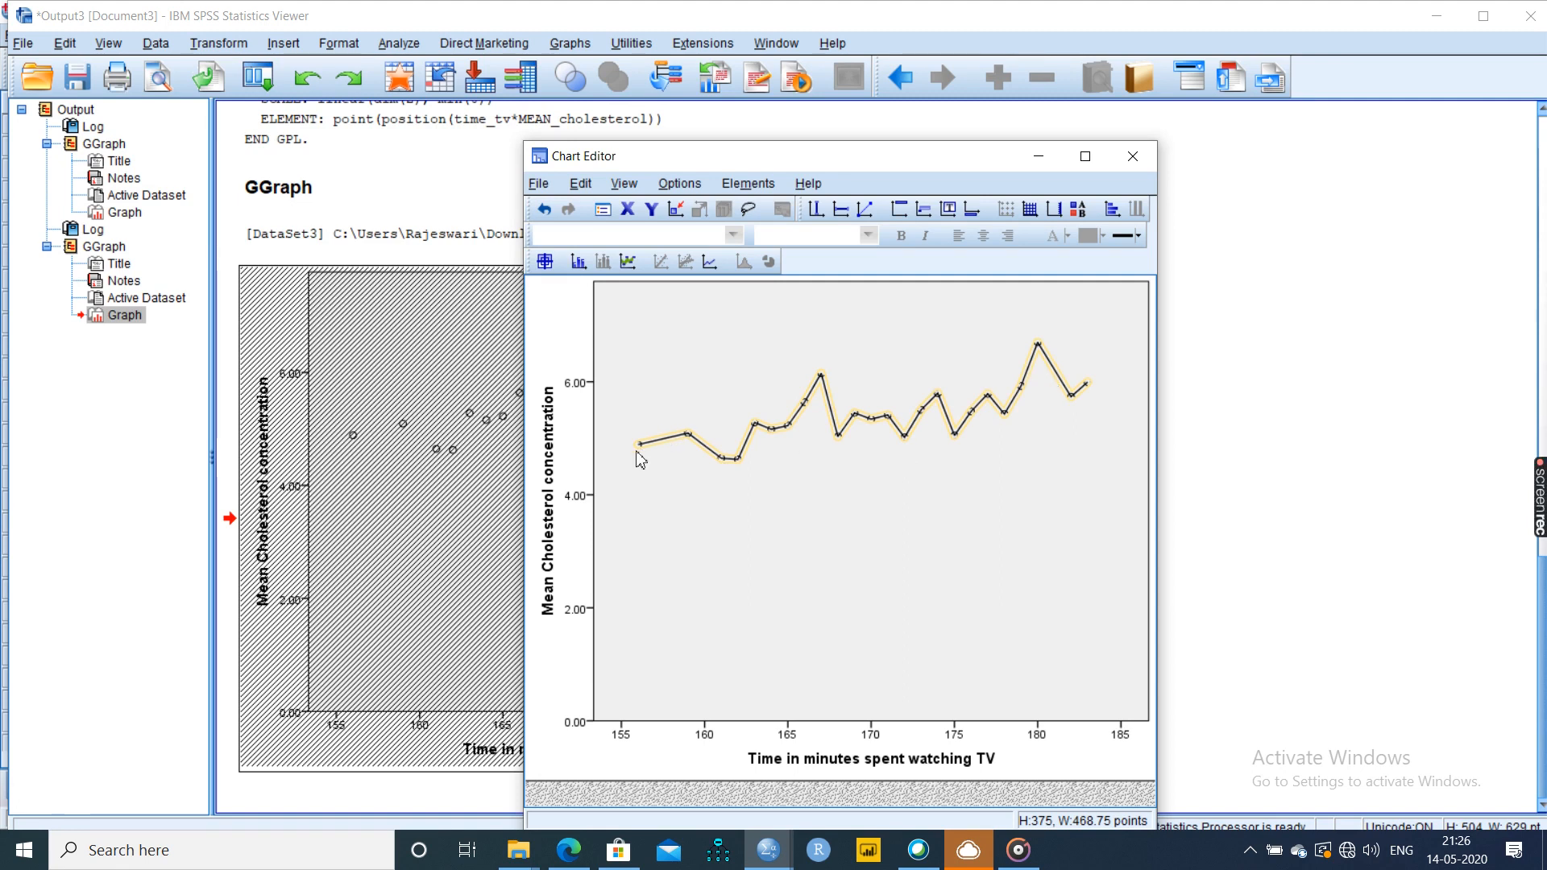
pyautogui.moveTo(1194, 467)
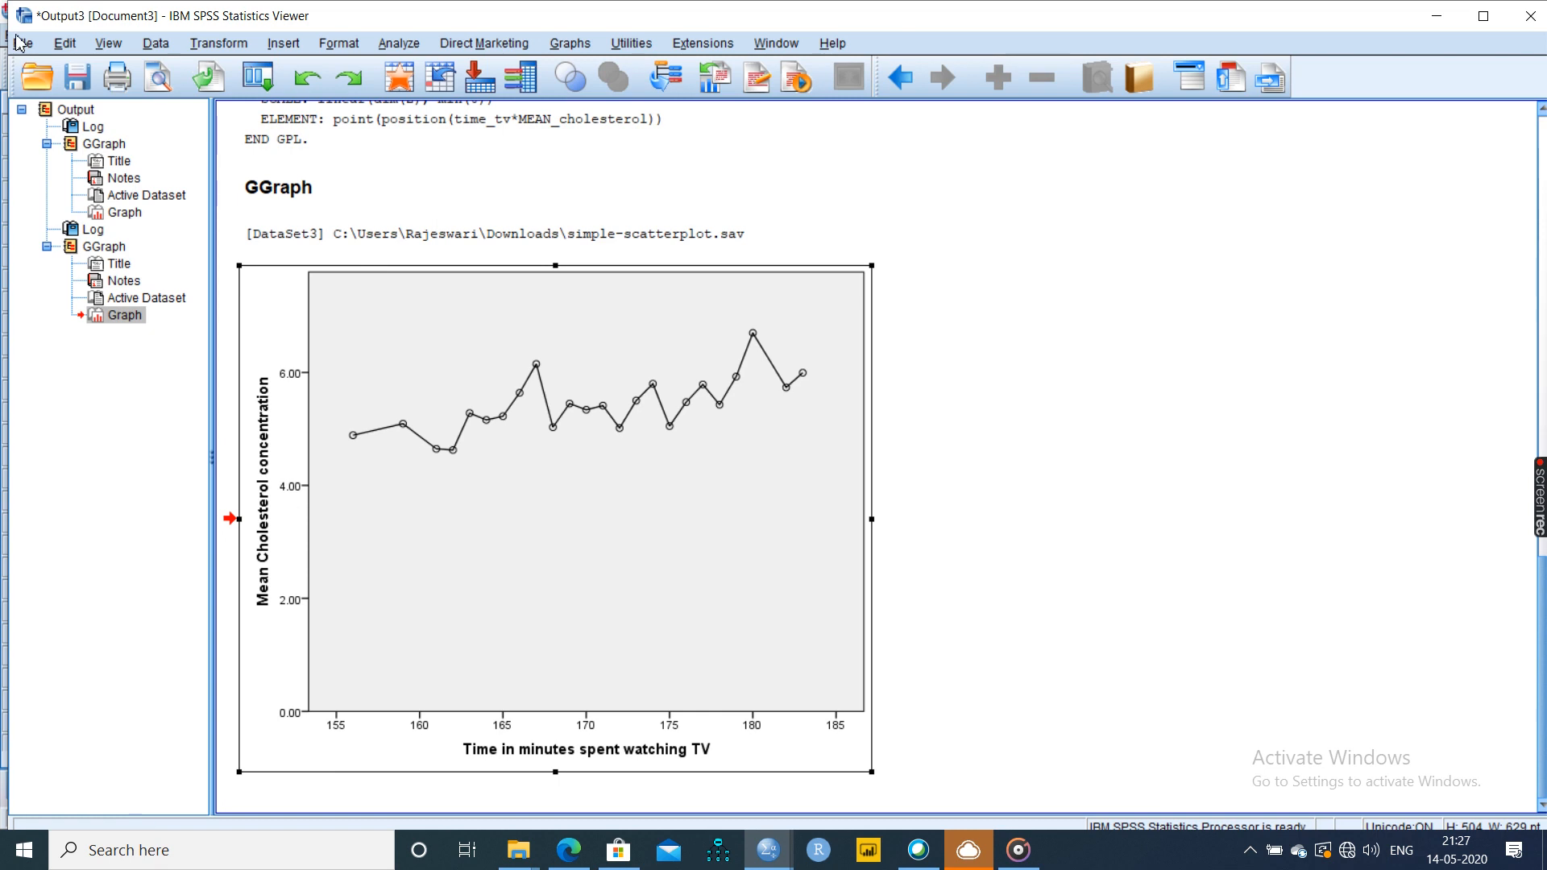
pyautogui.moveTo(761, 859)
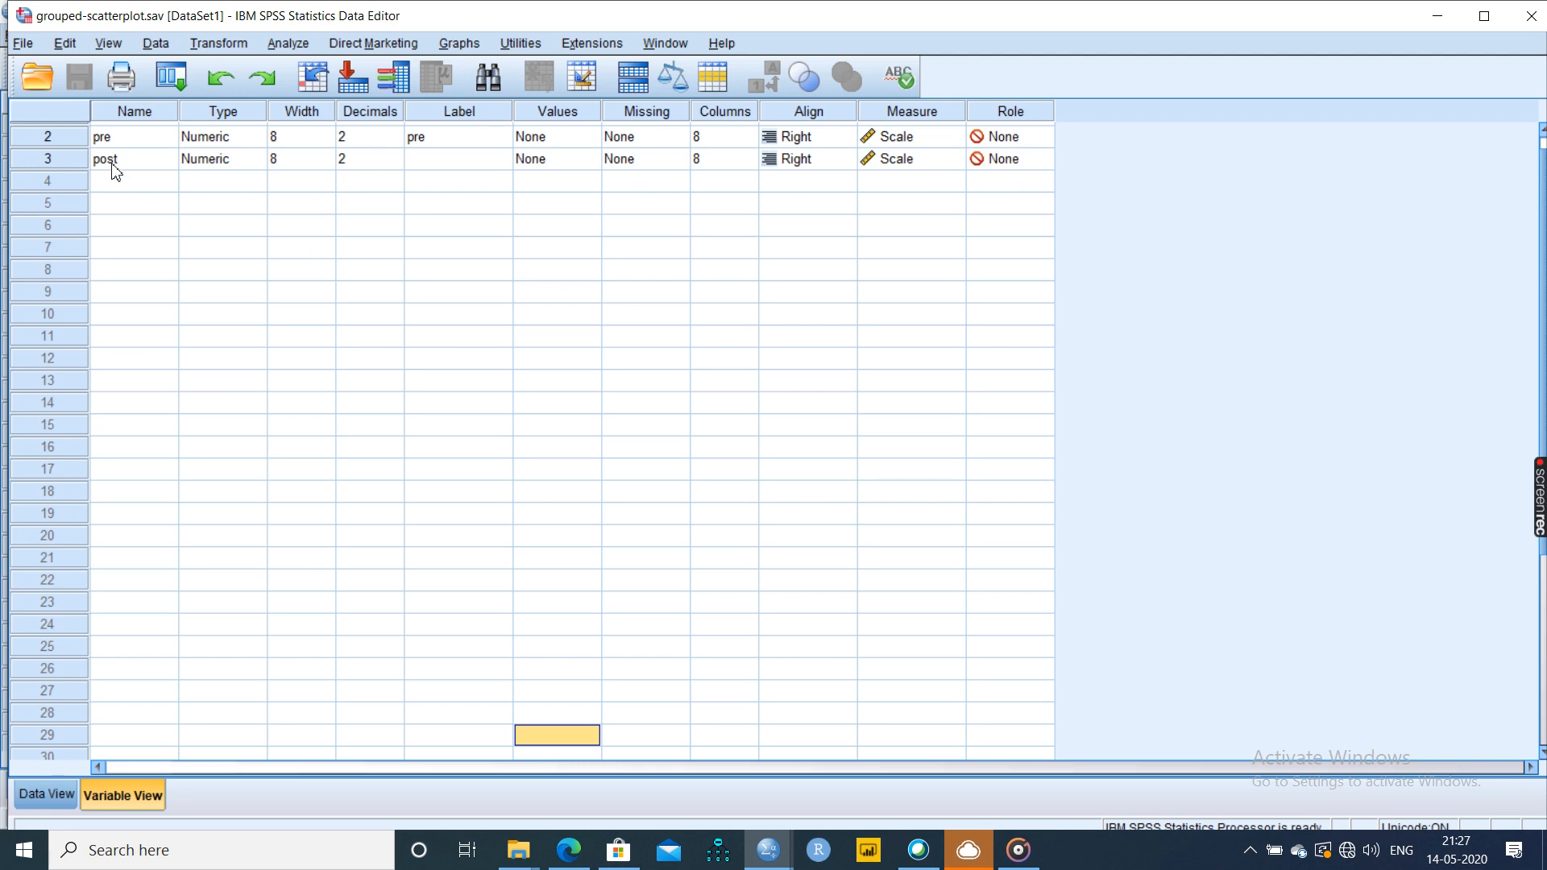
pyautogui.moveTo(66, 173)
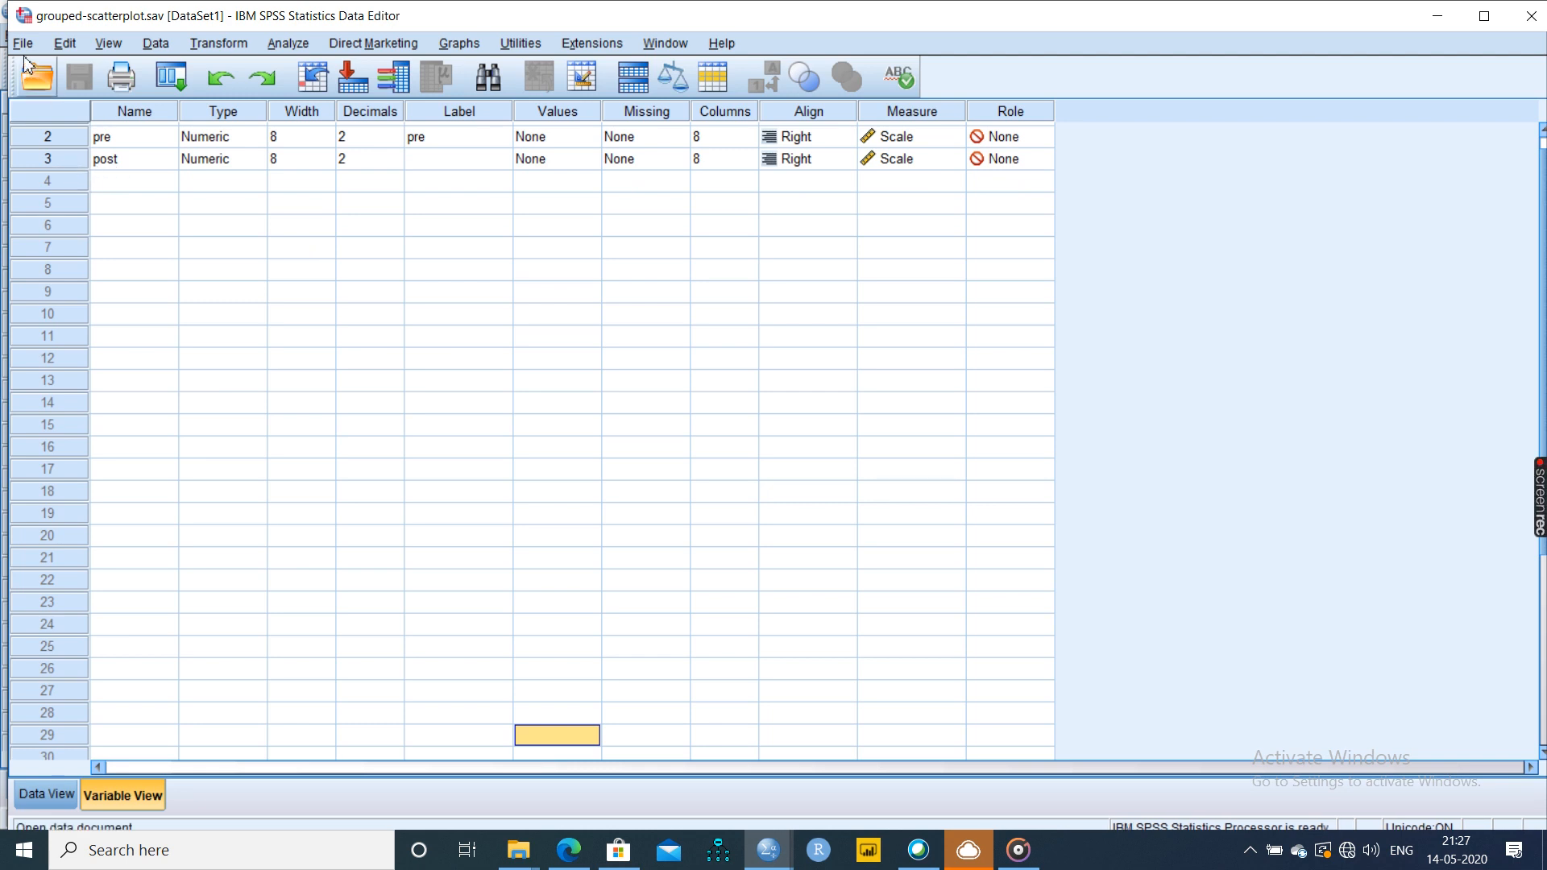
# - Switch to the grouped-scatterplot.sav Data Editor window
pyautogui.click(459, 43)
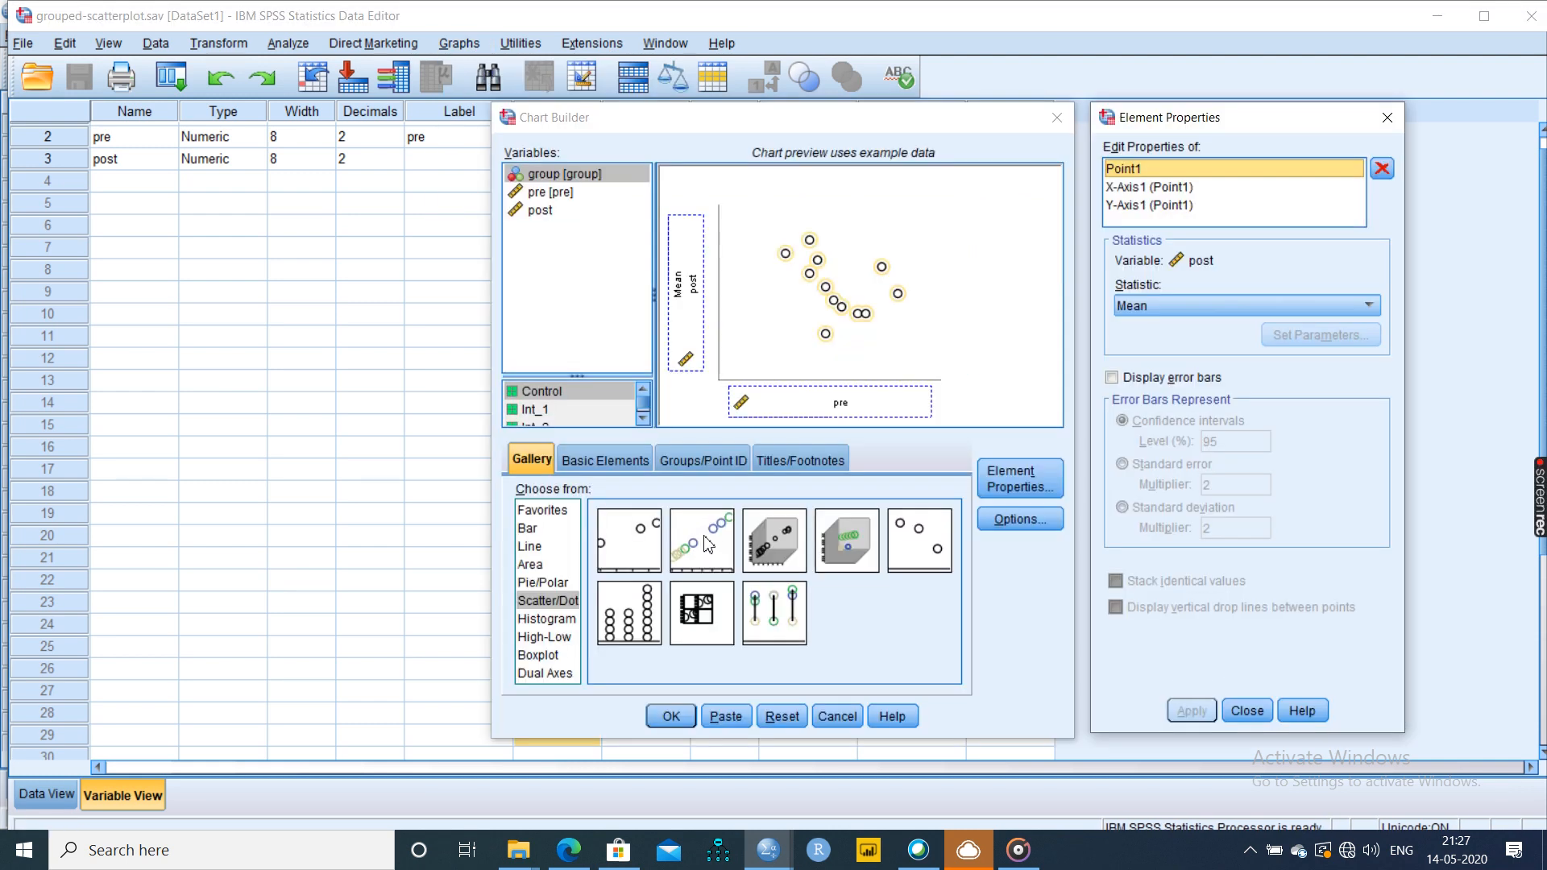
pyautogui.moveTo(735, 265)
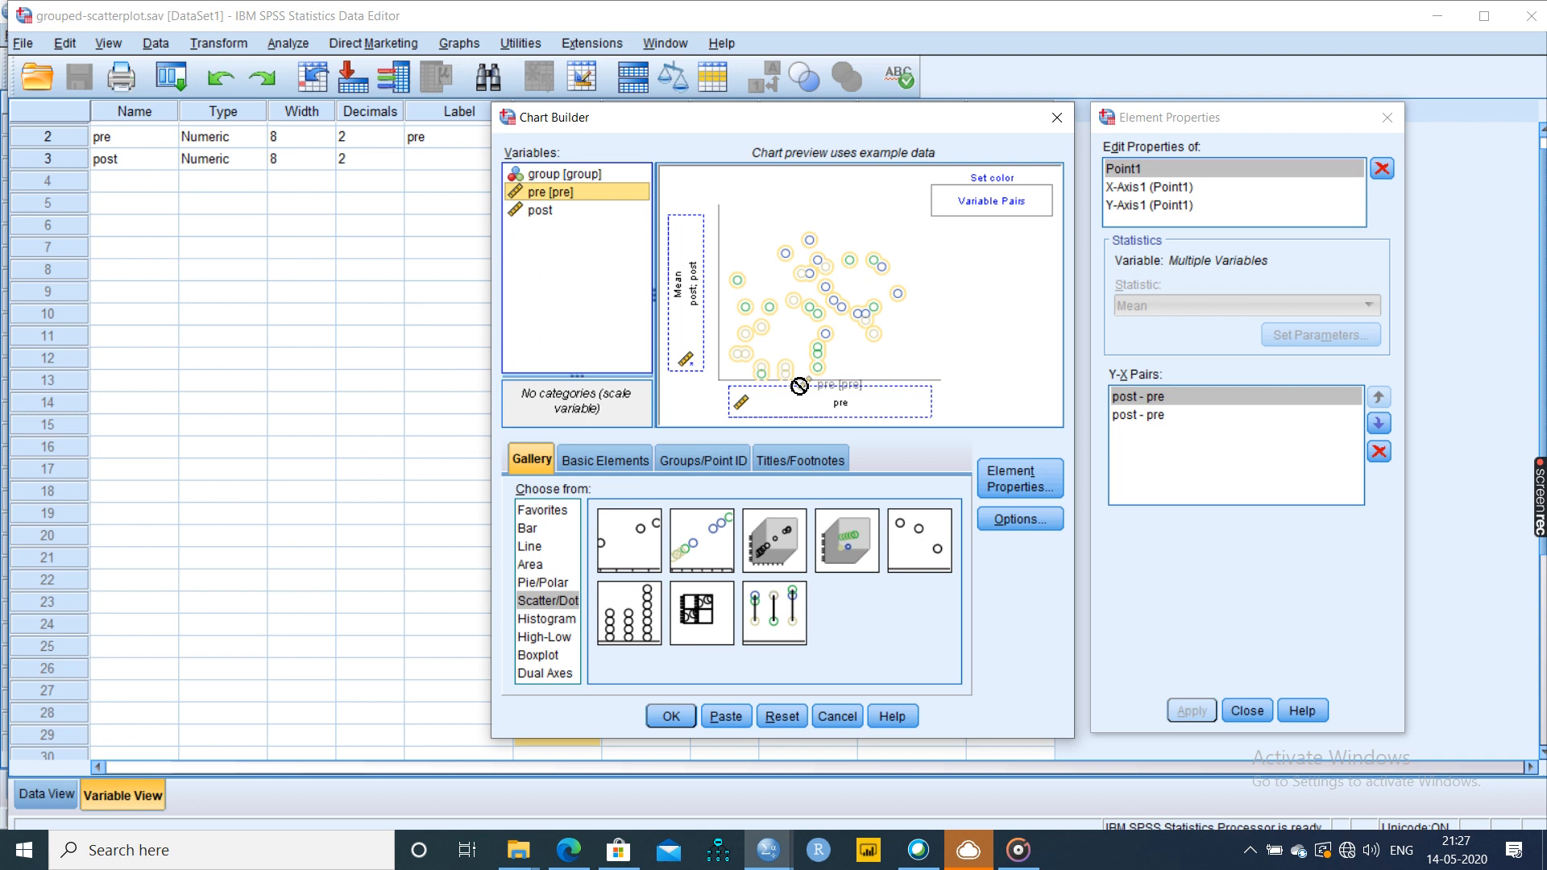
# - Reset Chart Builder, colour points by group and place pre on the X axis
pyautogui.moveTo(549, 192); pyautogui.dragTo(829, 401)
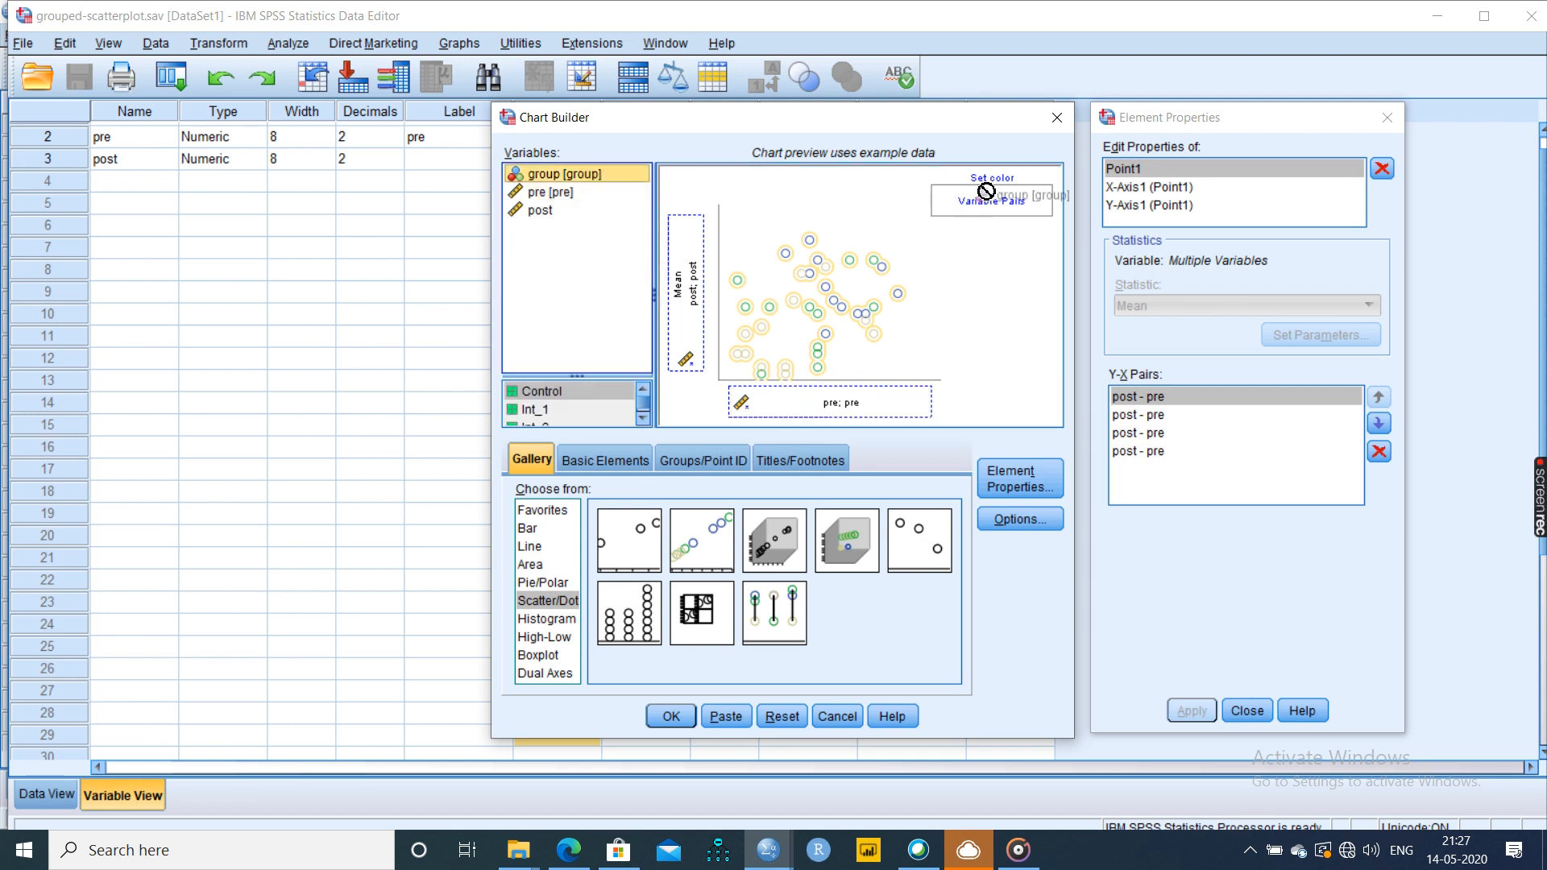
pyautogui.moveTo(783, 729)
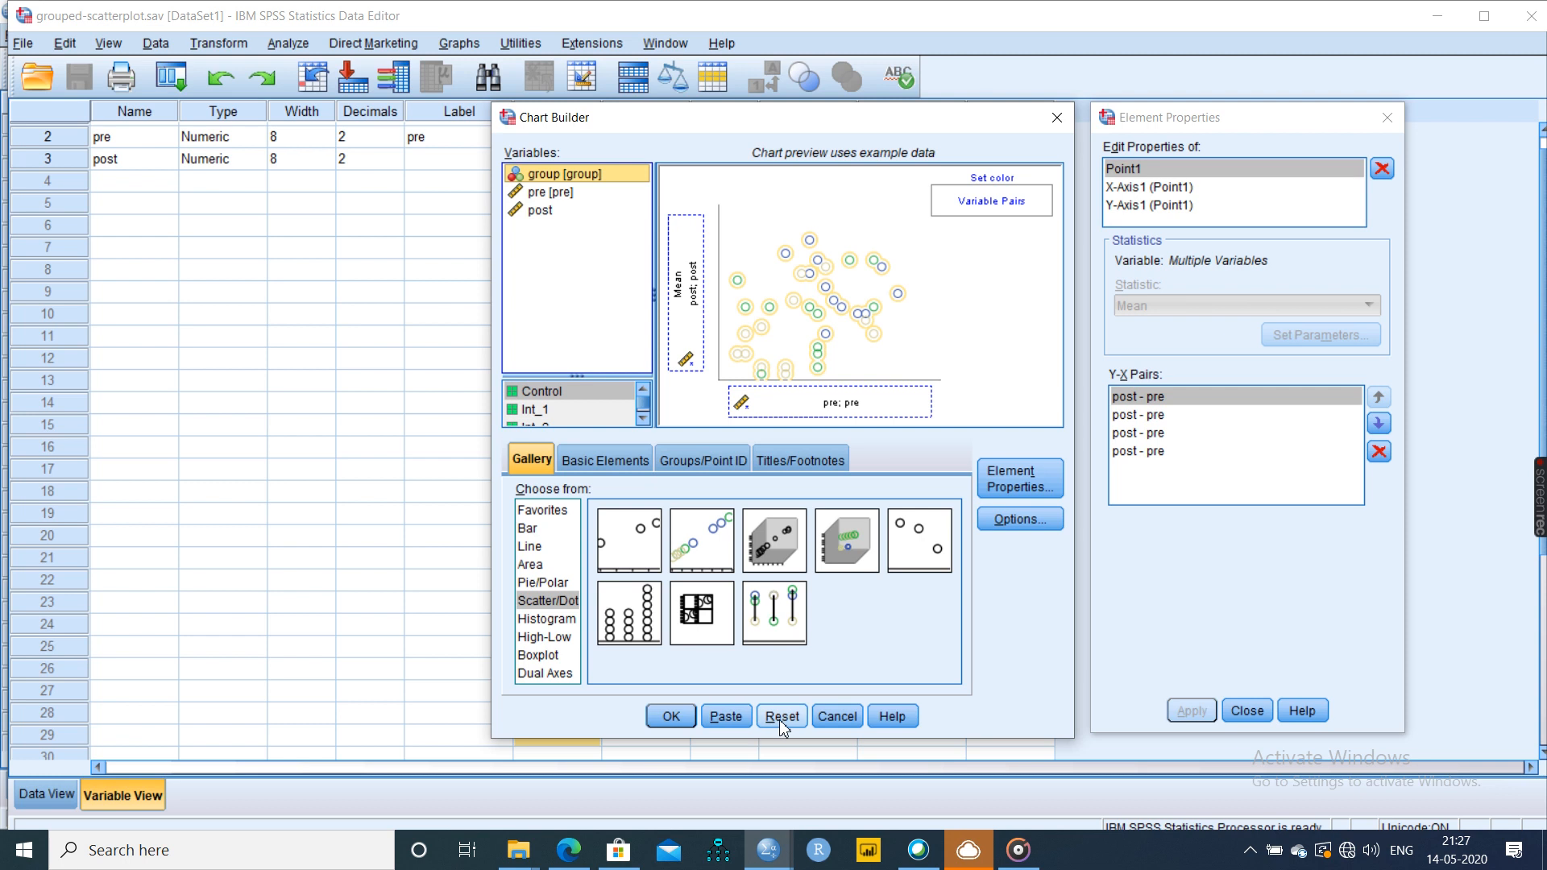
pyautogui.click(781, 715)
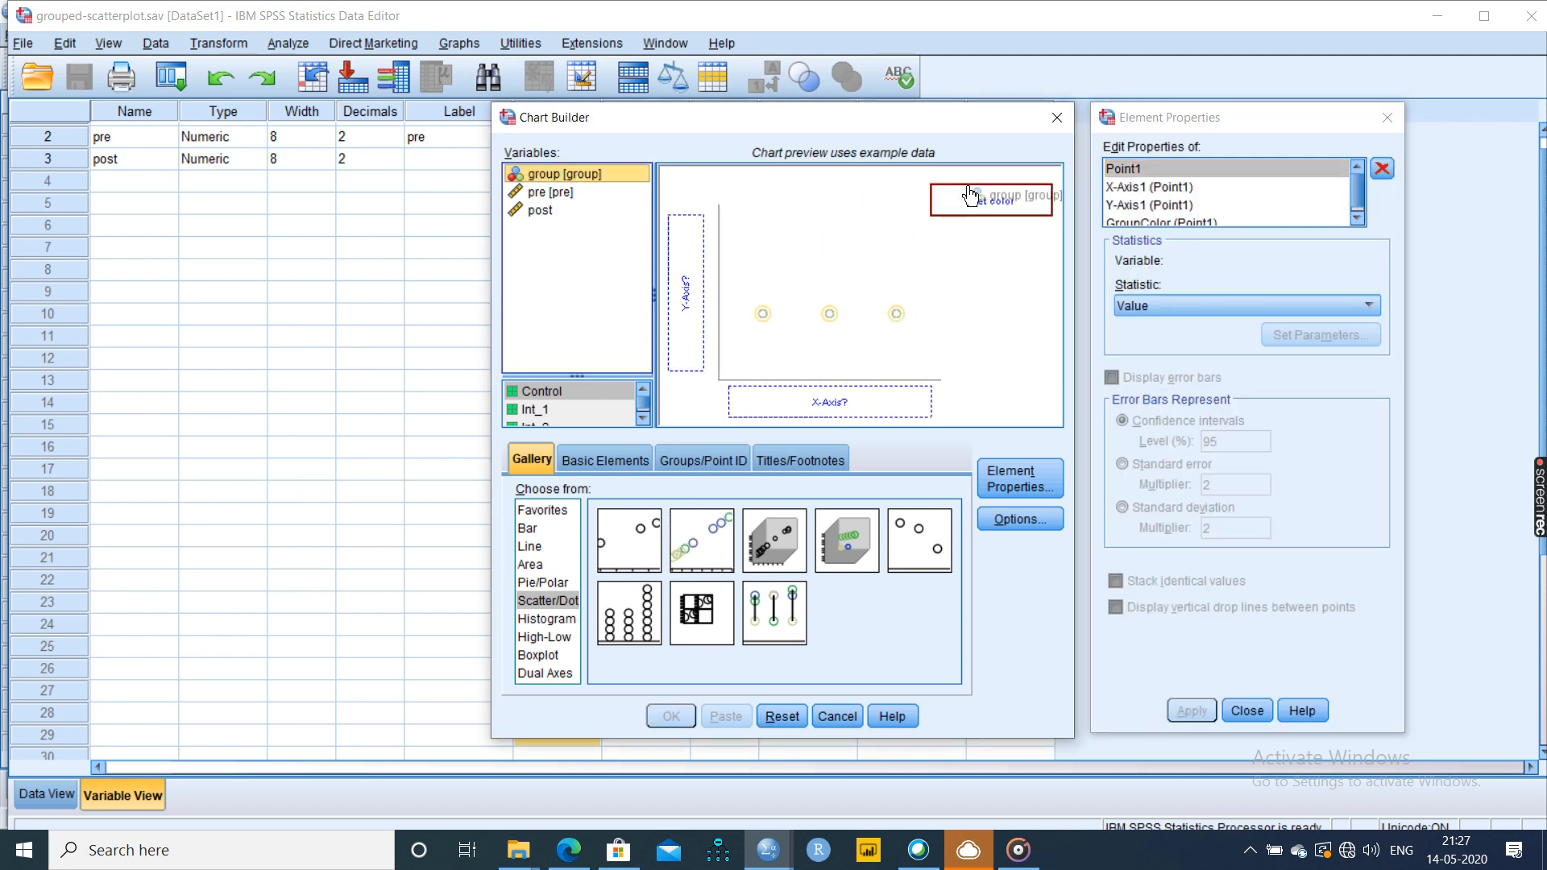
pyautogui.moveTo(576, 174); pyautogui.dragTo(992, 201)
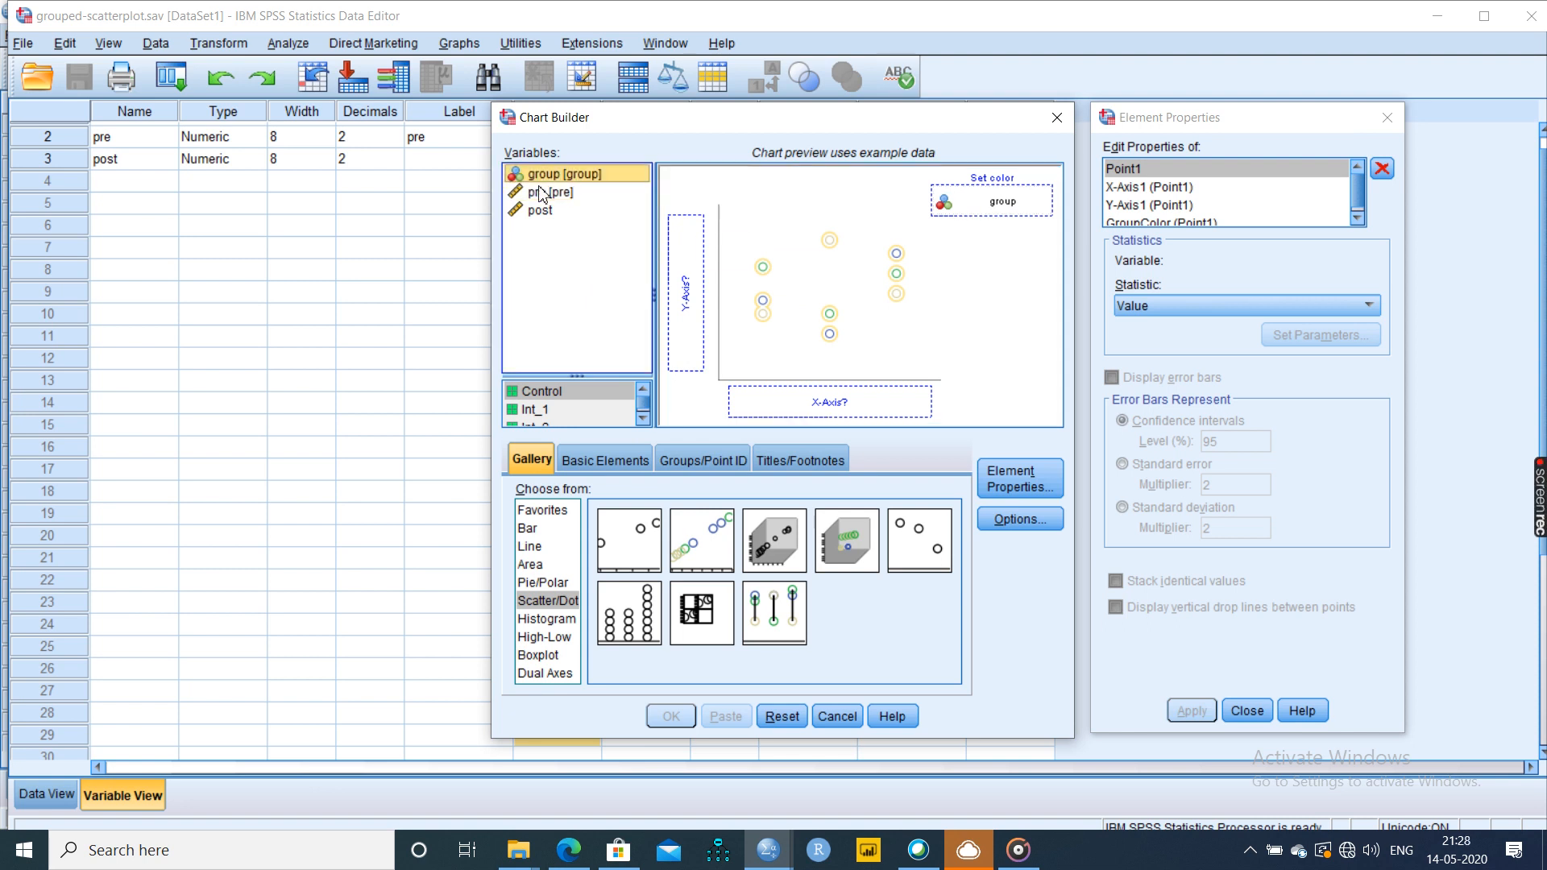
pyautogui.moveTo(541, 193); pyautogui.dragTo(829, 401)
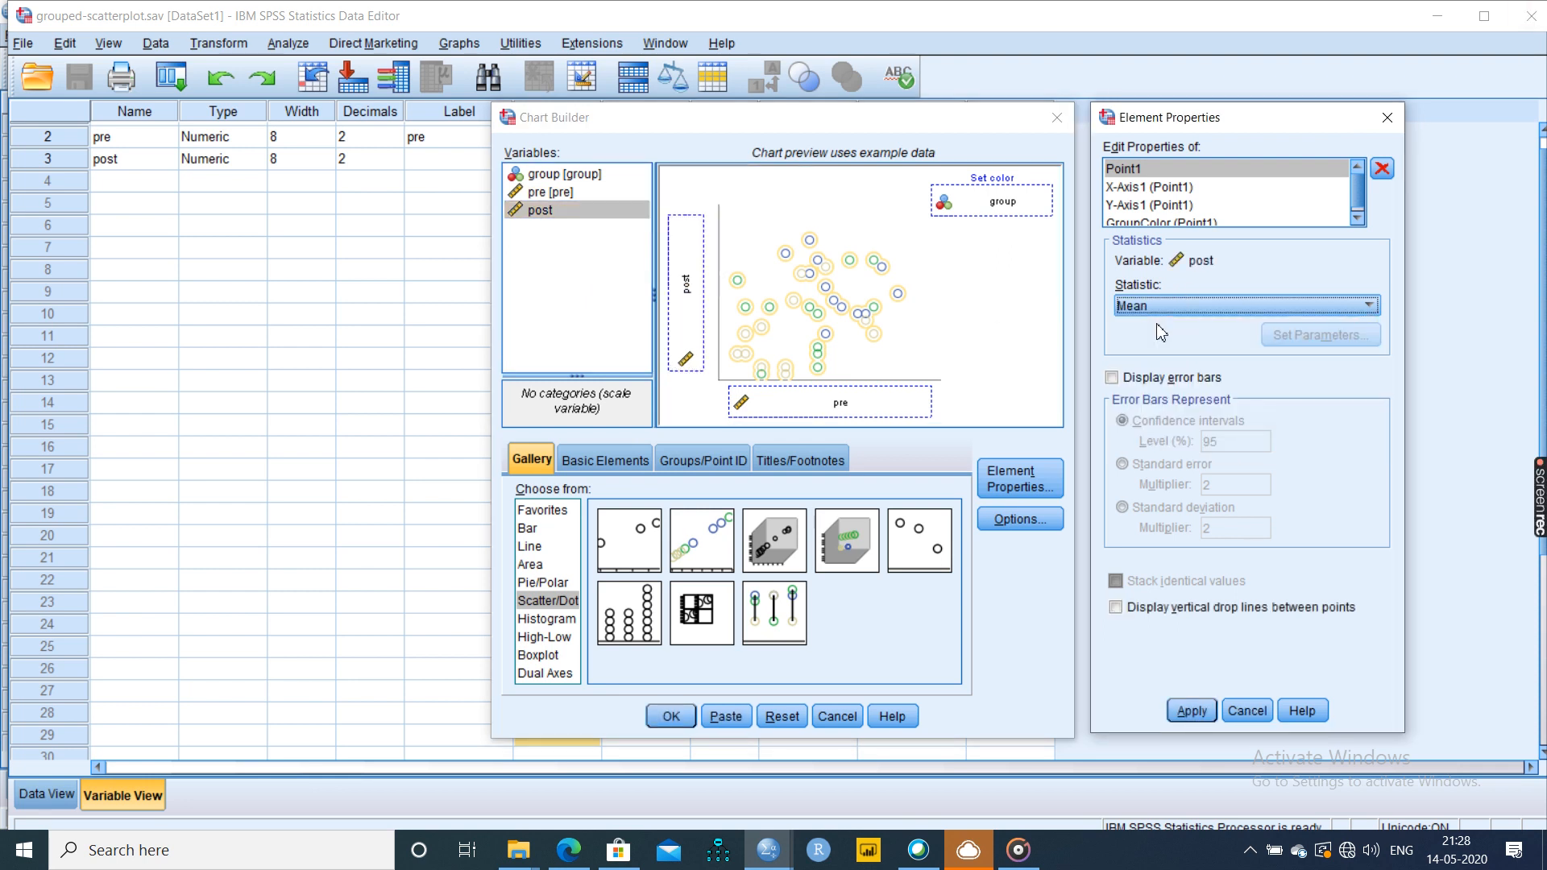
# - Give the pre axis a custom minimum of 0 and build the grouped scatterplot
pyautogui.click(1172, 204)
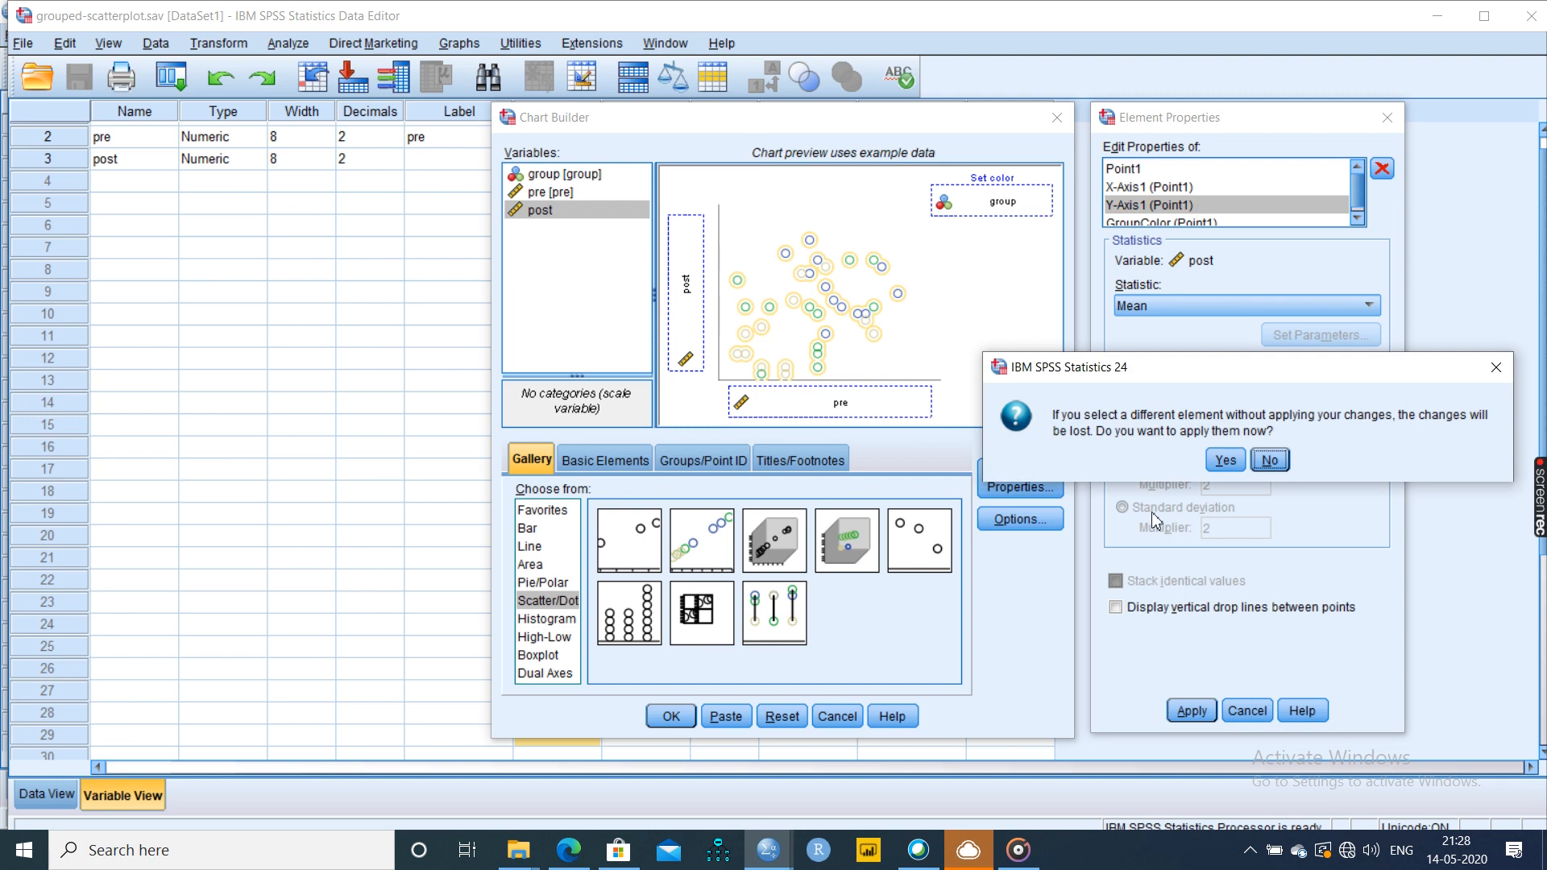
pyautogui.click(1269, 460)
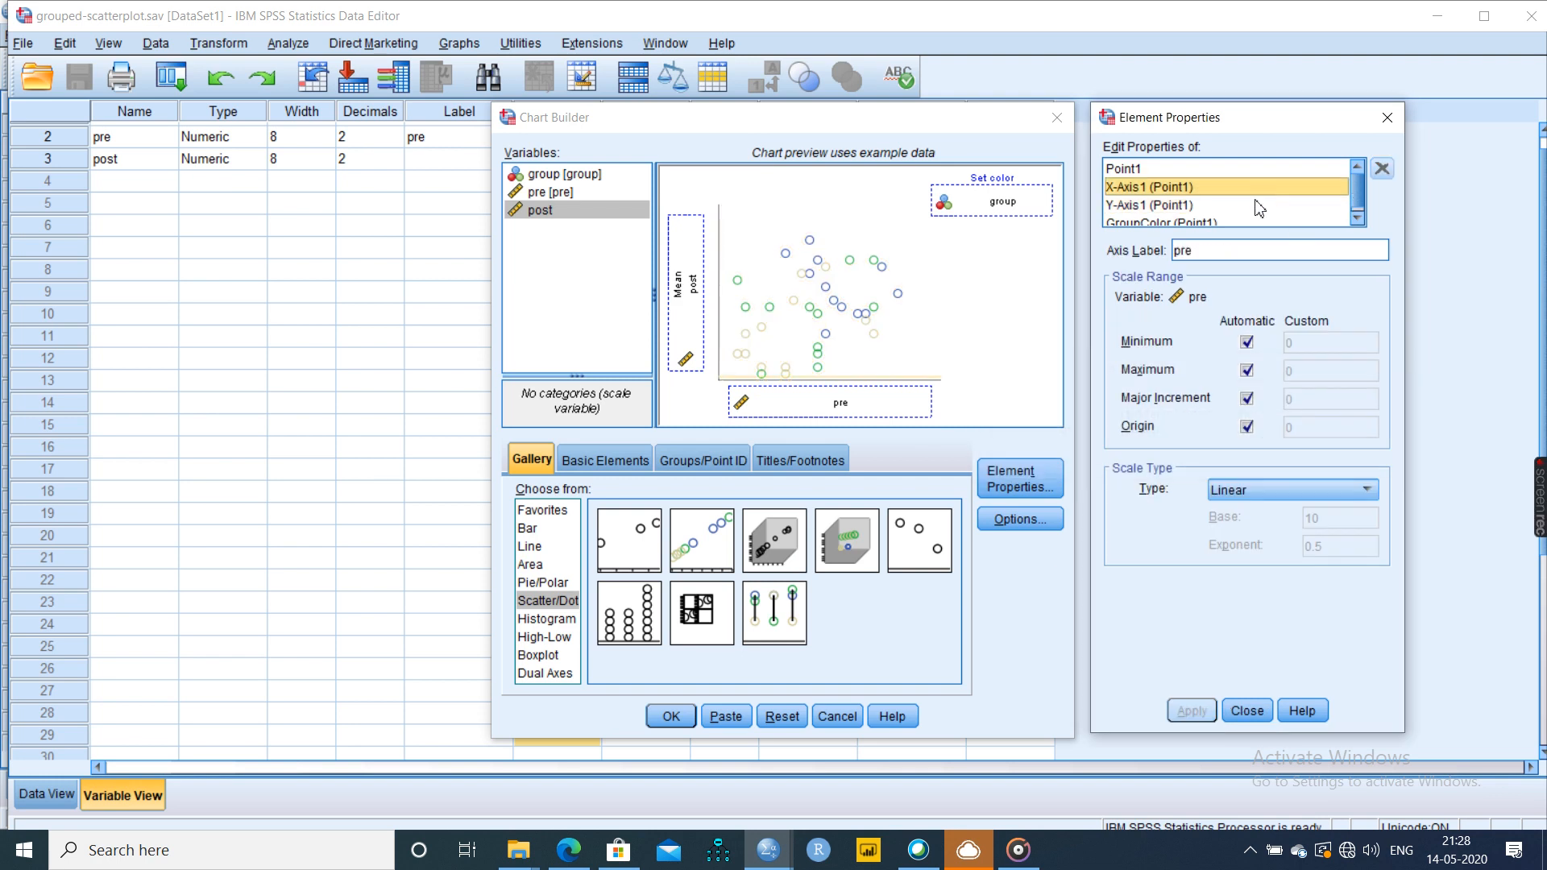
pyautogui.click(1245, 342)
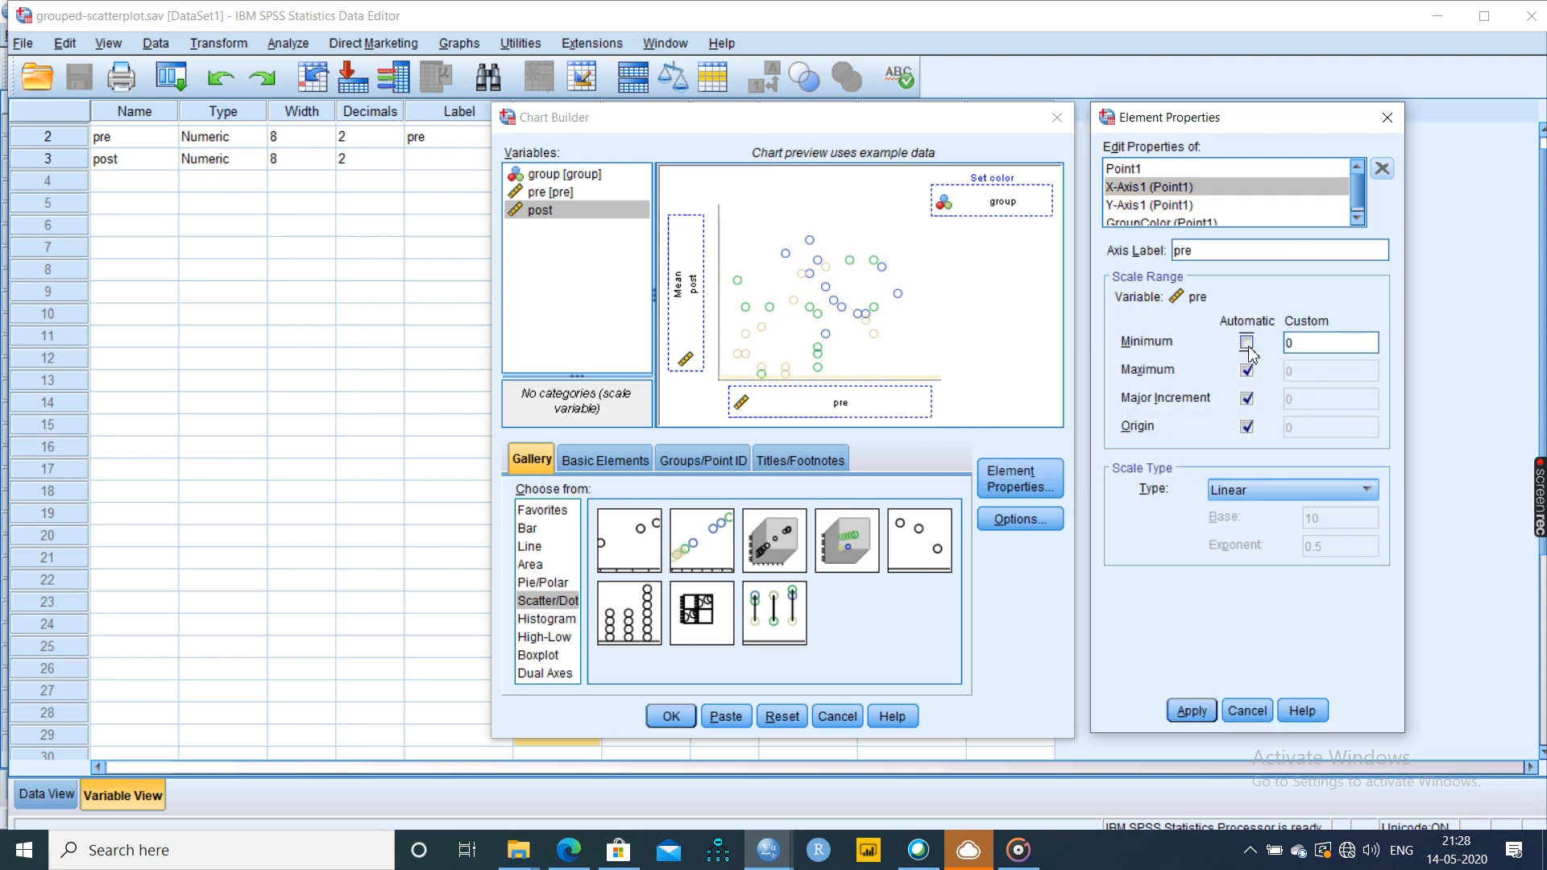
pyautogui.click(1247, 342)
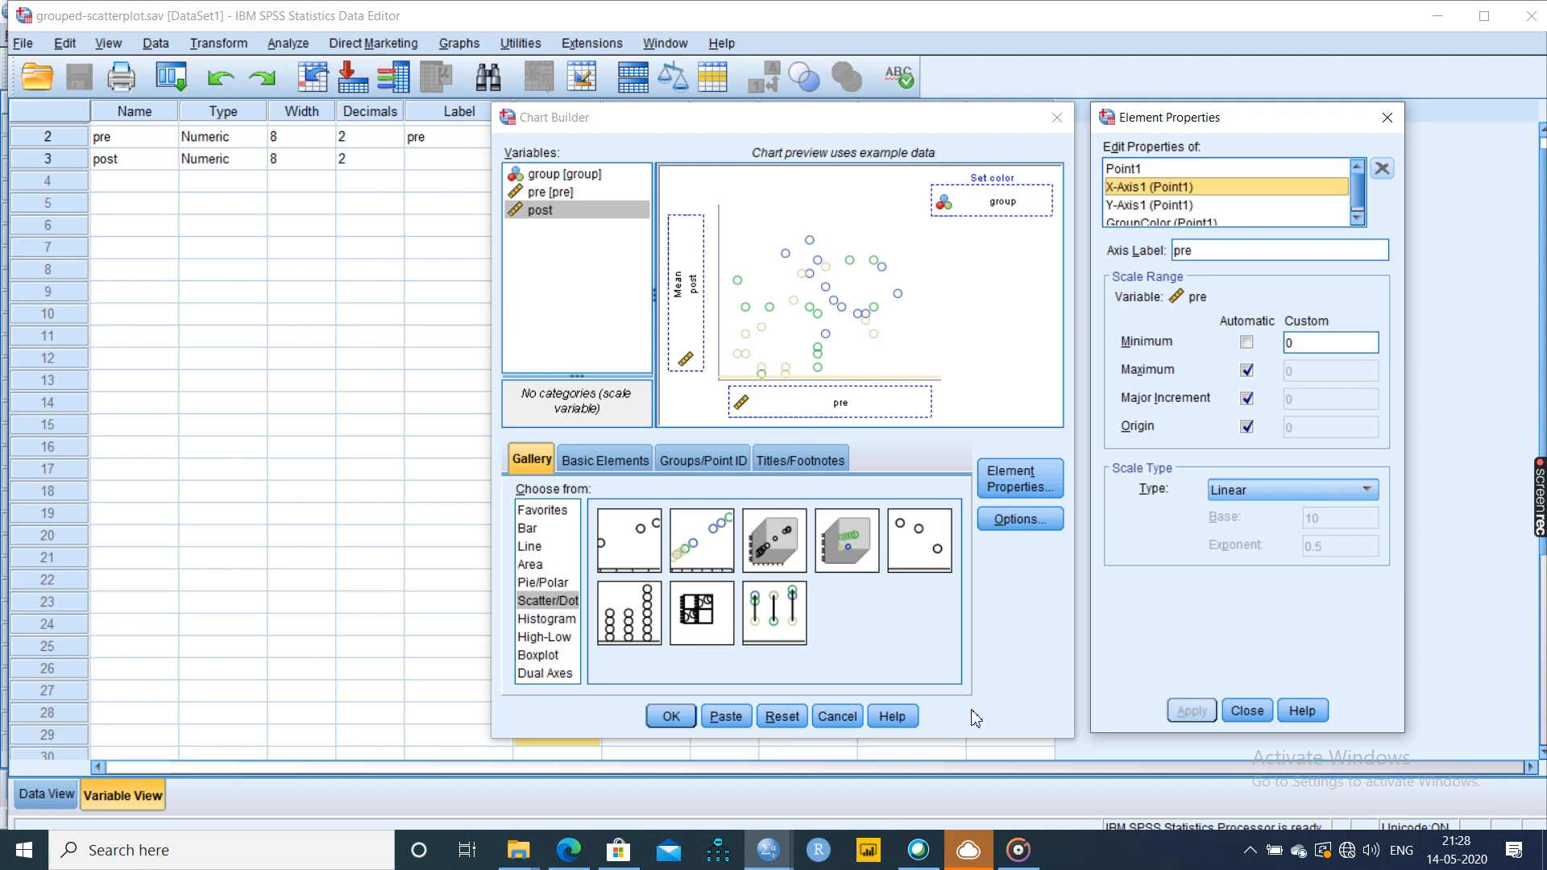
pyautogui.click(670, 716)
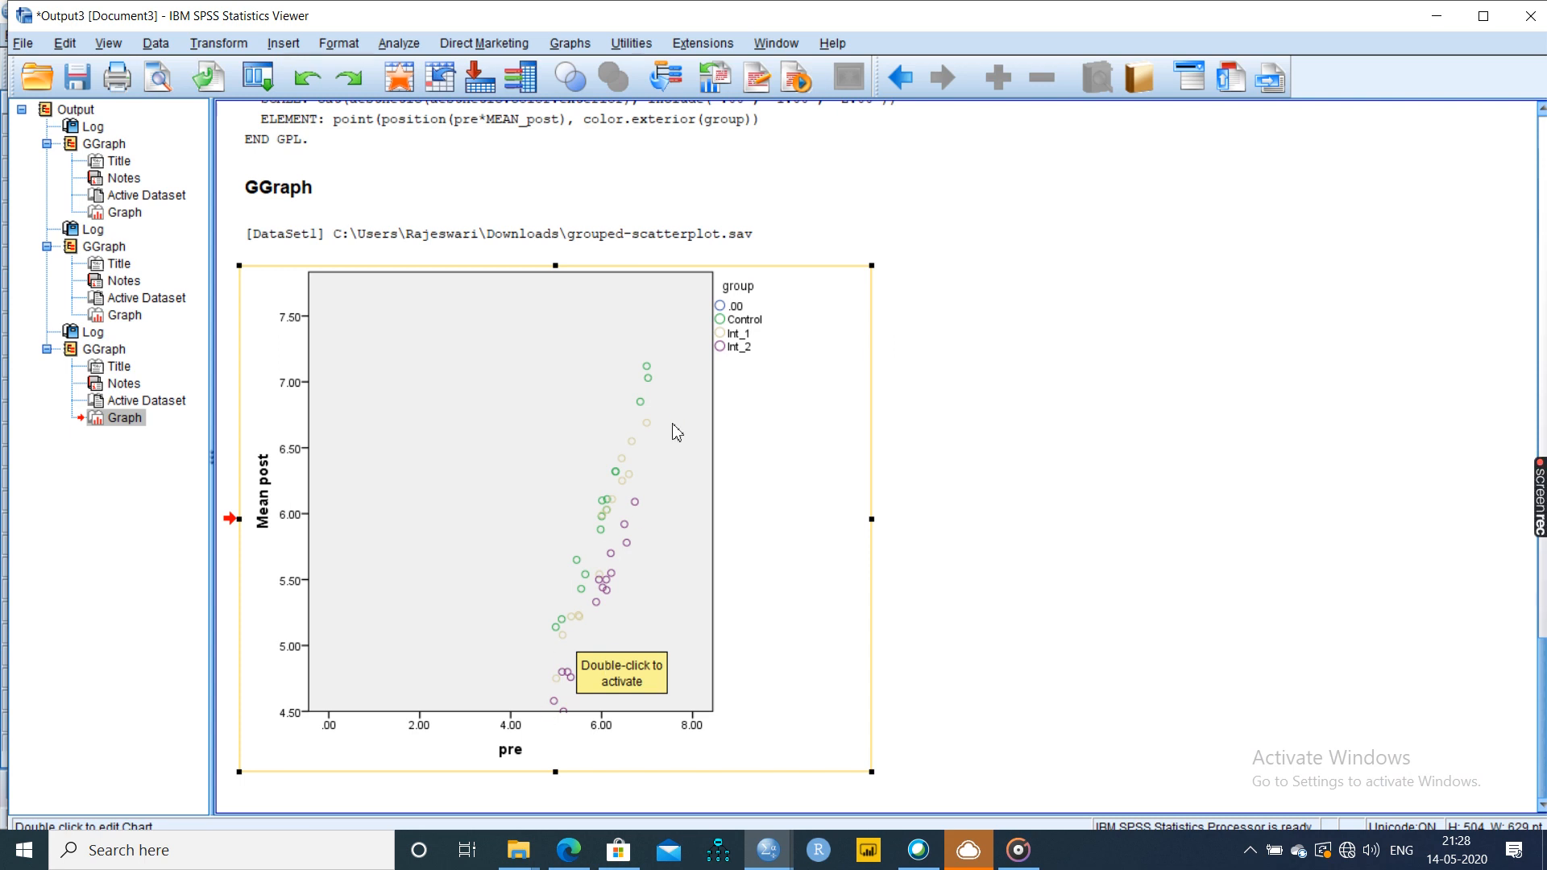
pyautogui.moveTo(583, 689)
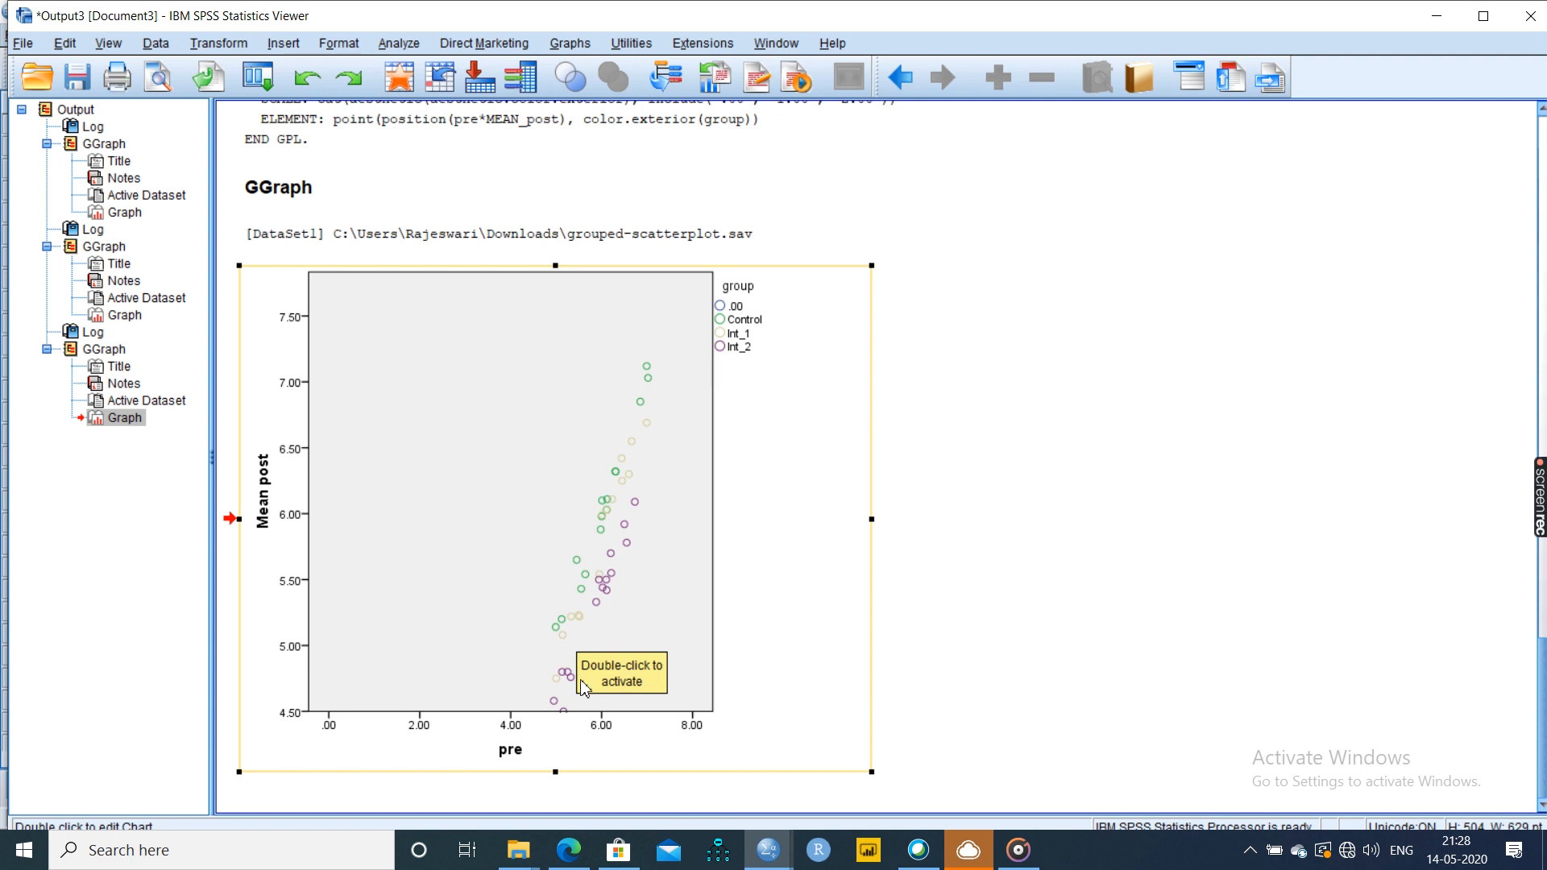
pyautogui.moveTo(606, 492)
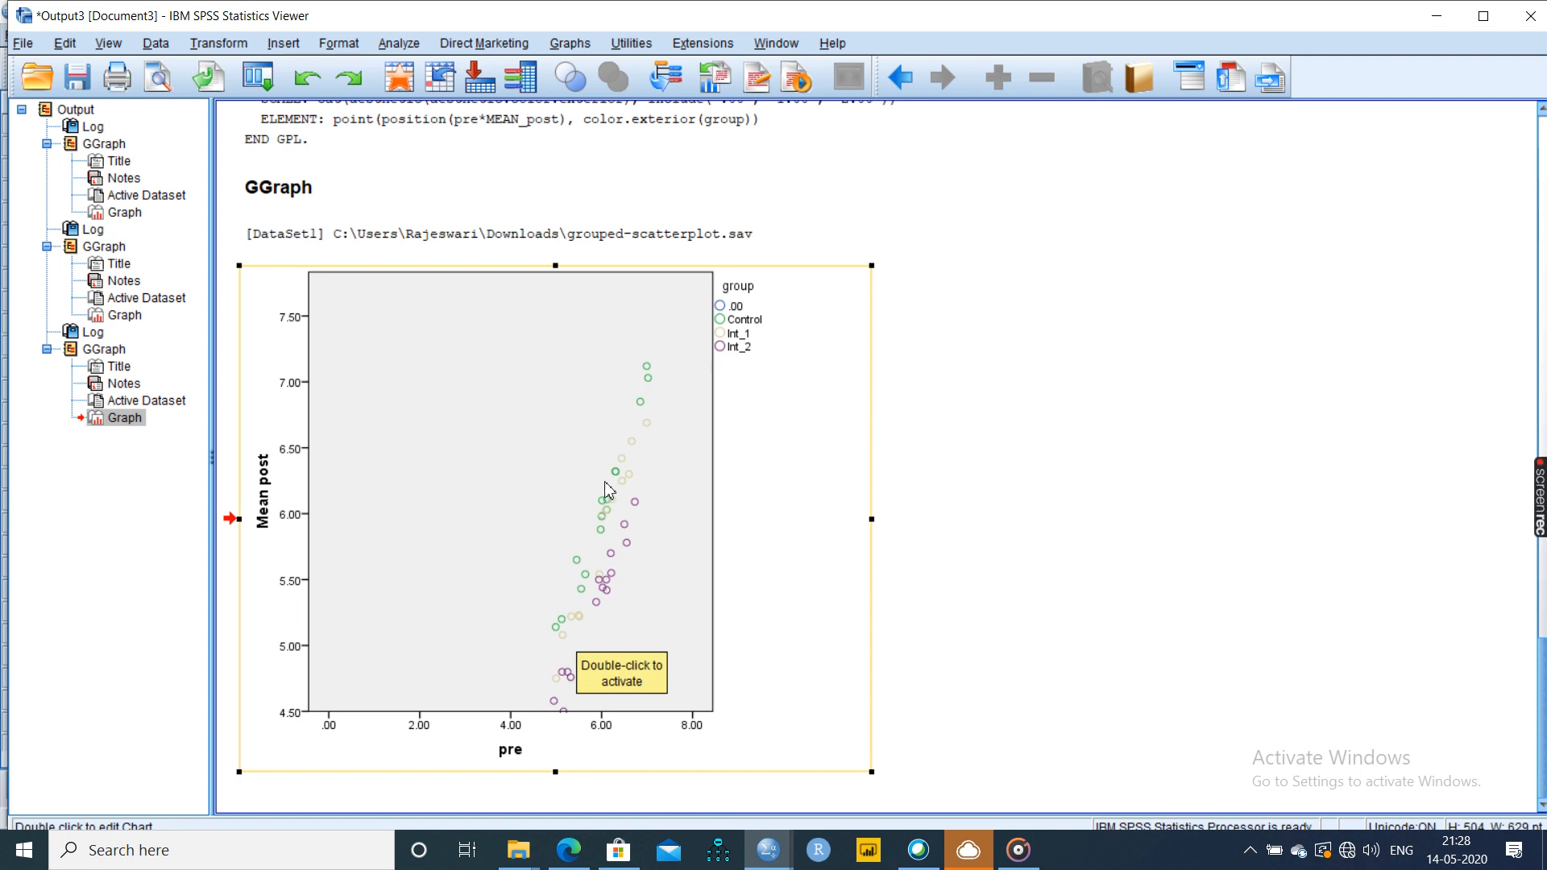
pyautogui.moveTo(675, 434)
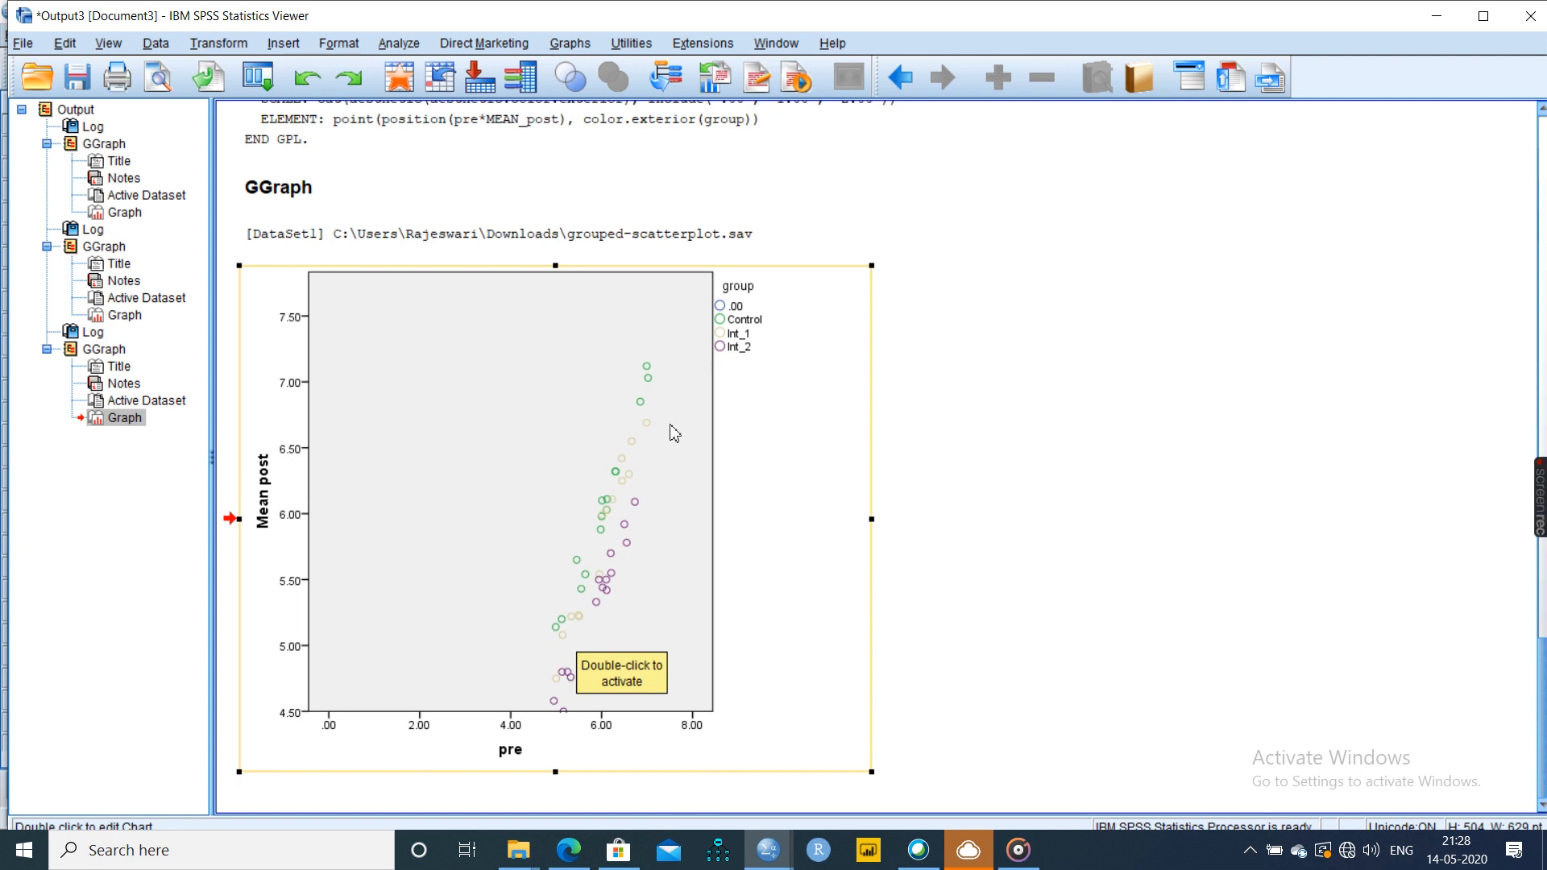
pyautogui.moveTo(641, 430)
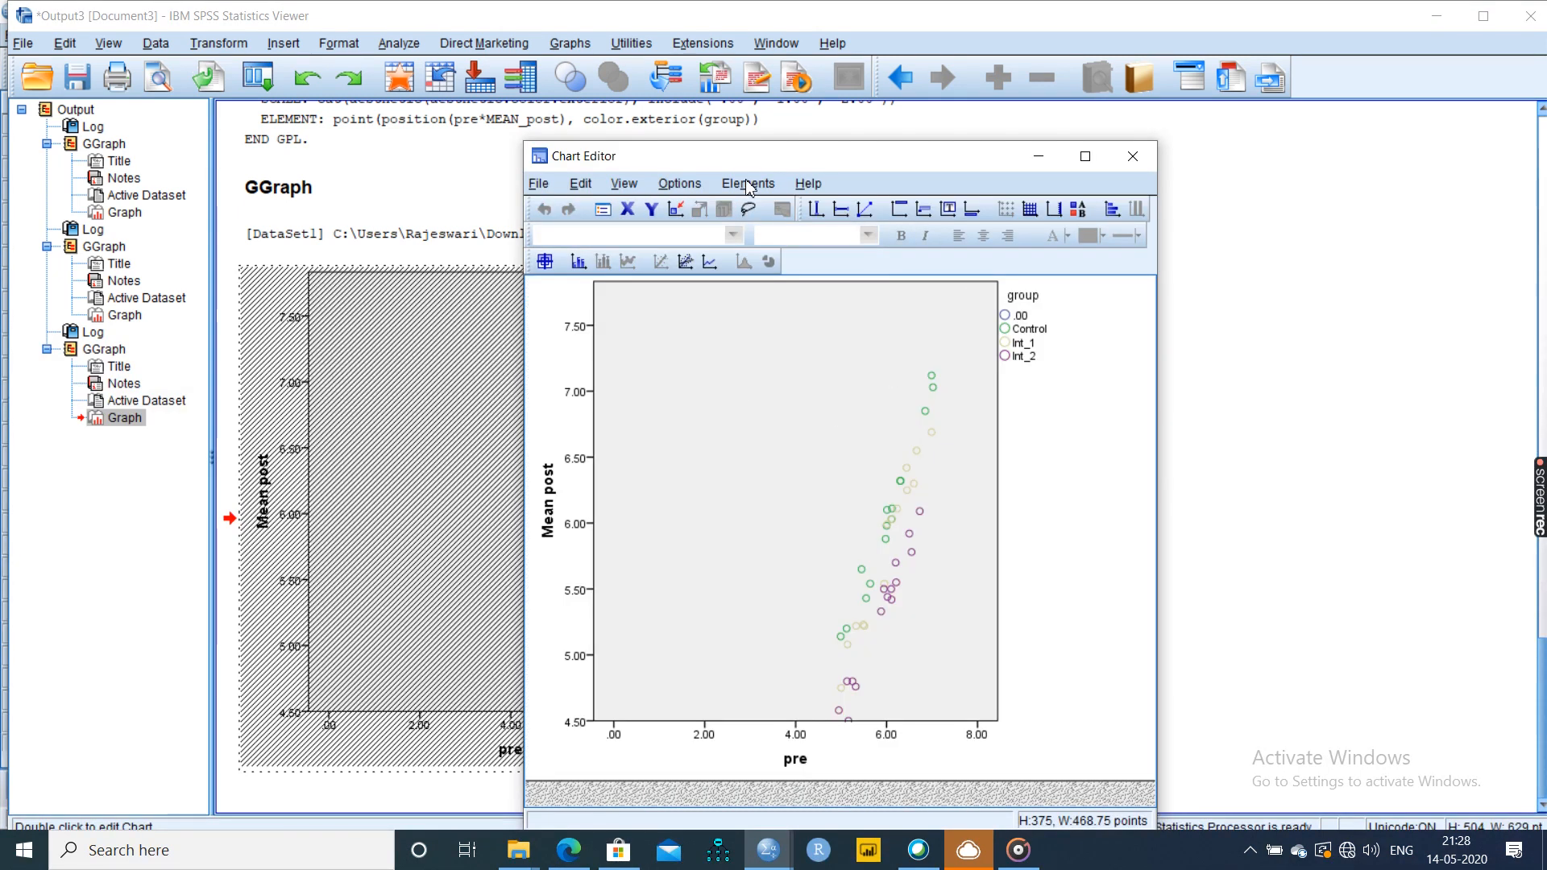
# - Add a separate fit line for each group using Fit Line at Subgroups
pyautogui.click(749, 183)
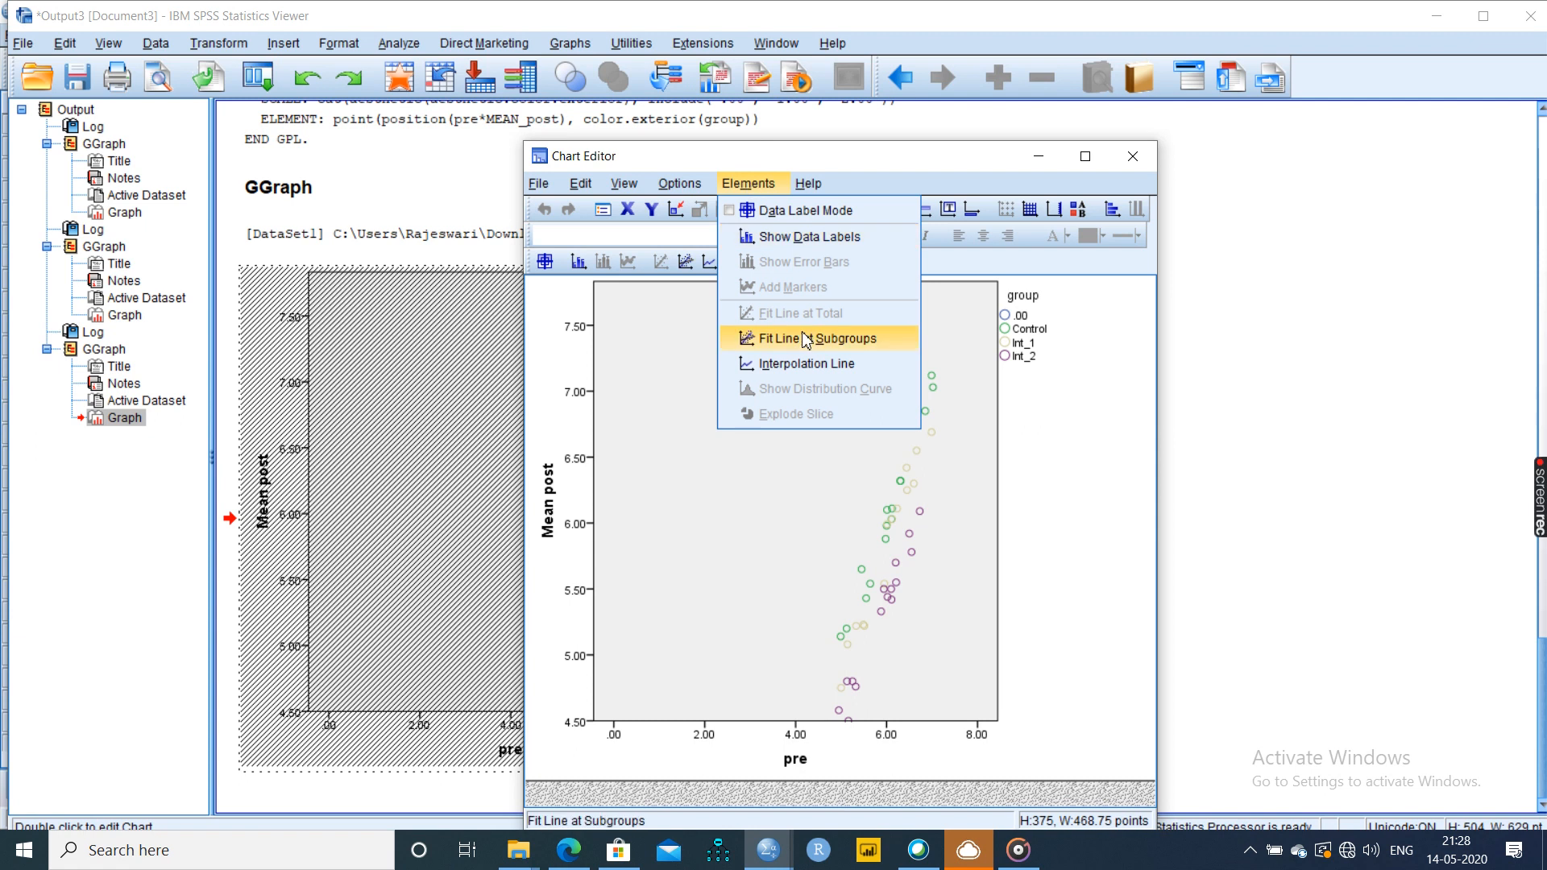
pyautogui.click(819, 338)
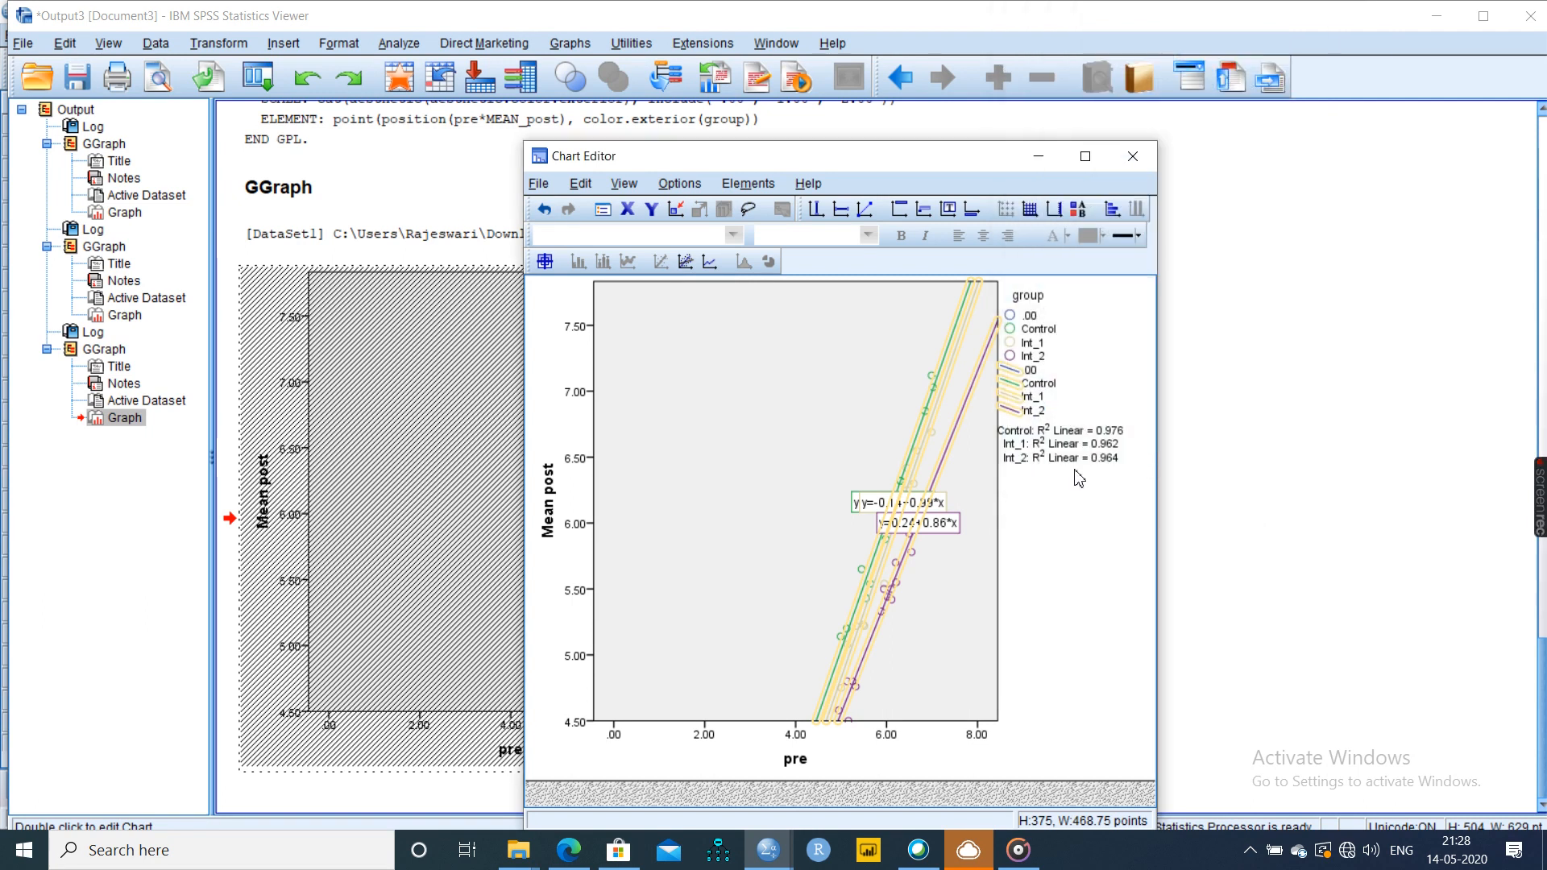
pyautogui.moveTo(1153, 408)
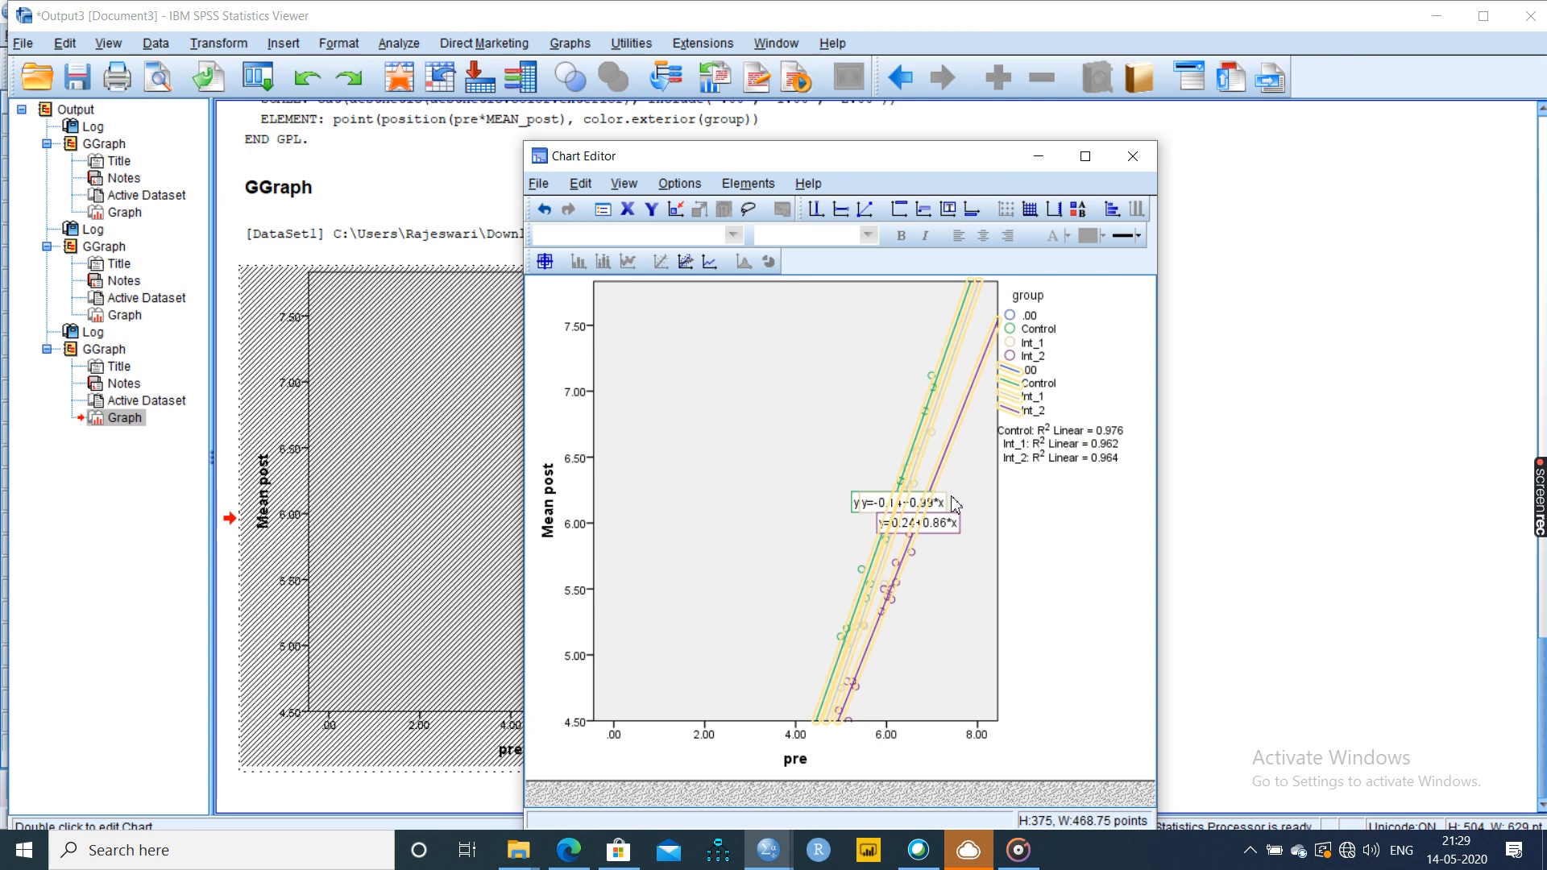
pyautogui.moveTo(1052, 462)
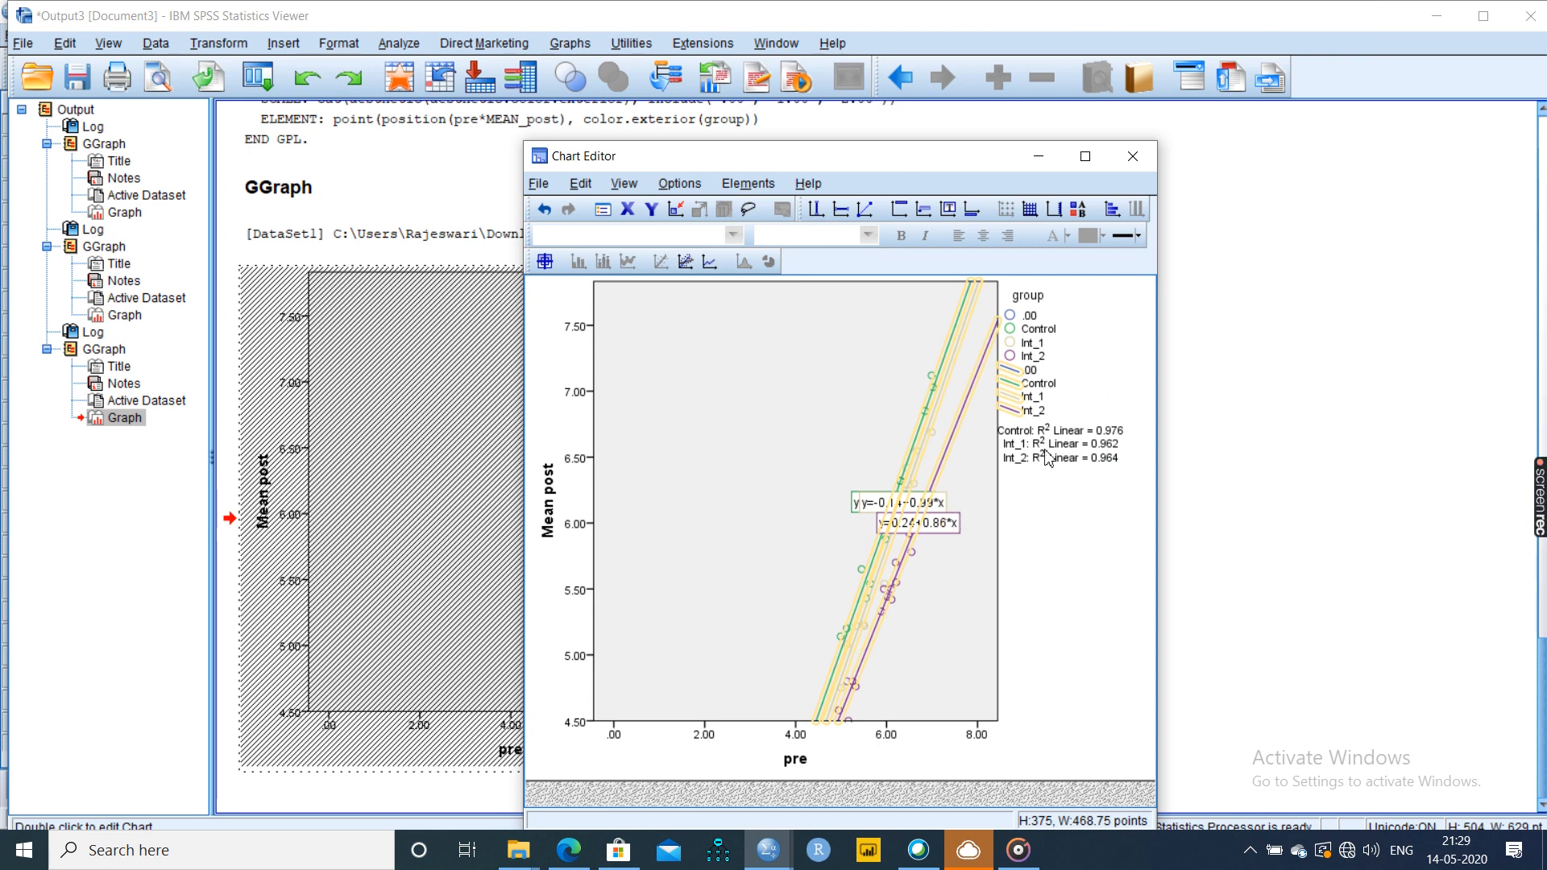
pyautogui.moveTo(1079, 461)
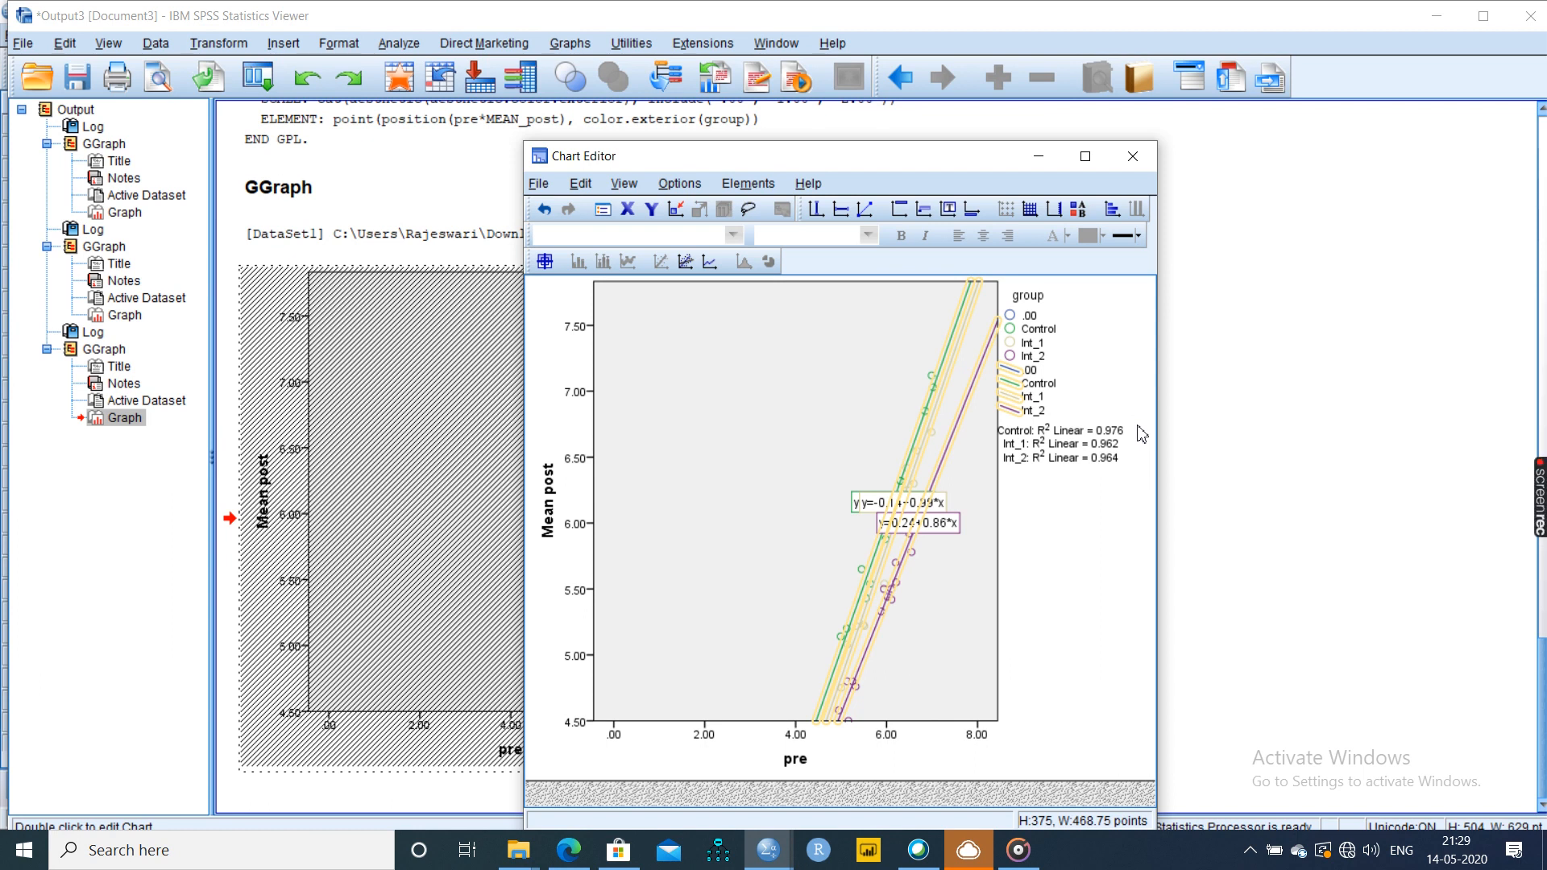
pyautogui.moveTo(853, 653)
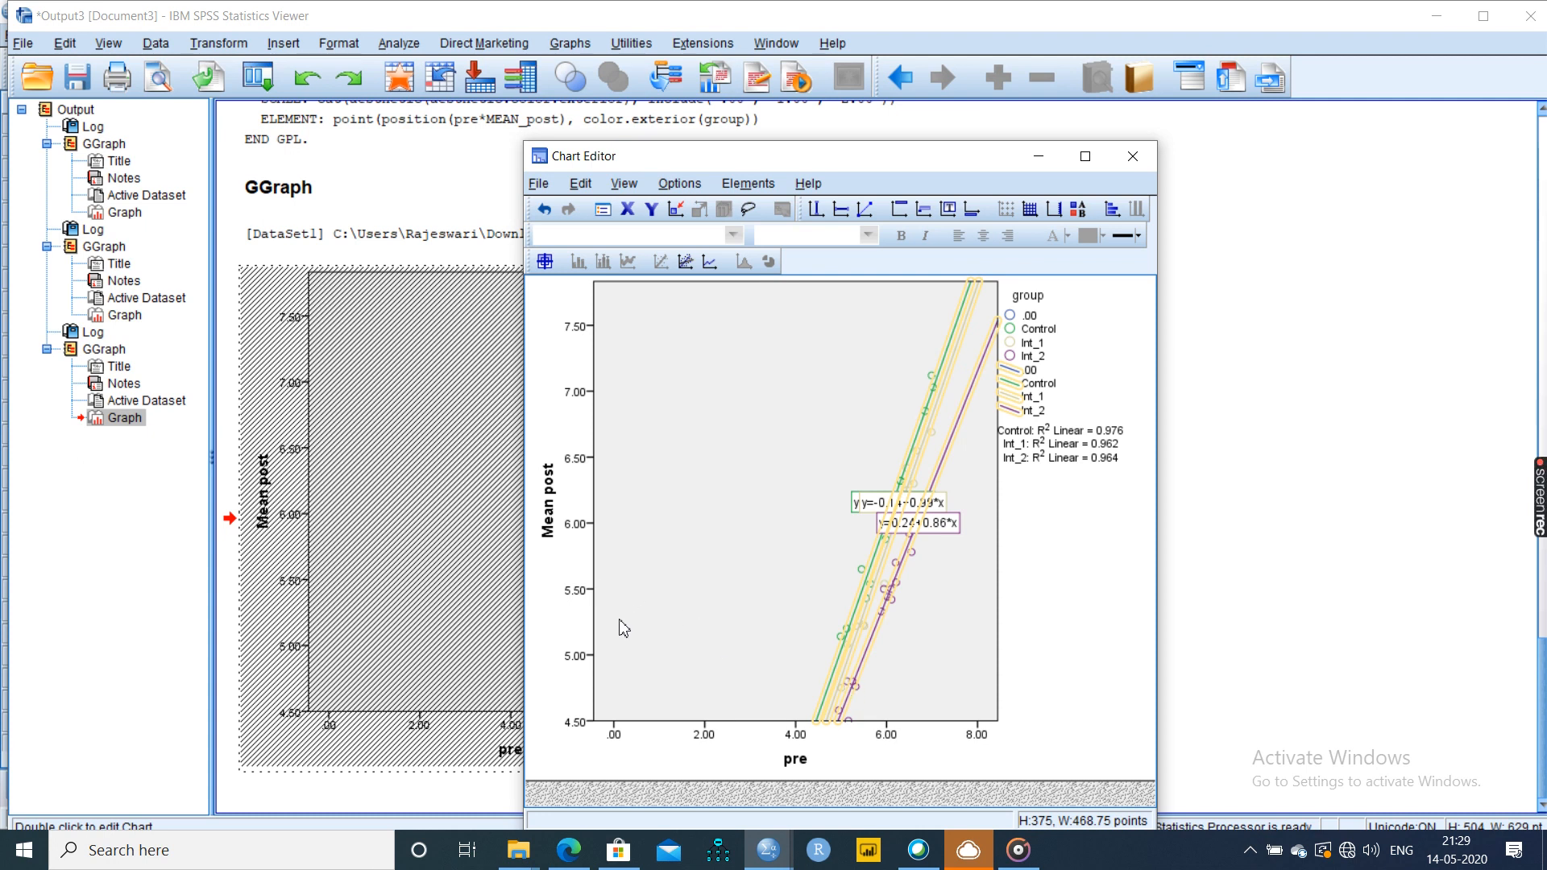
pyautogui.moveTo(1097, 521)
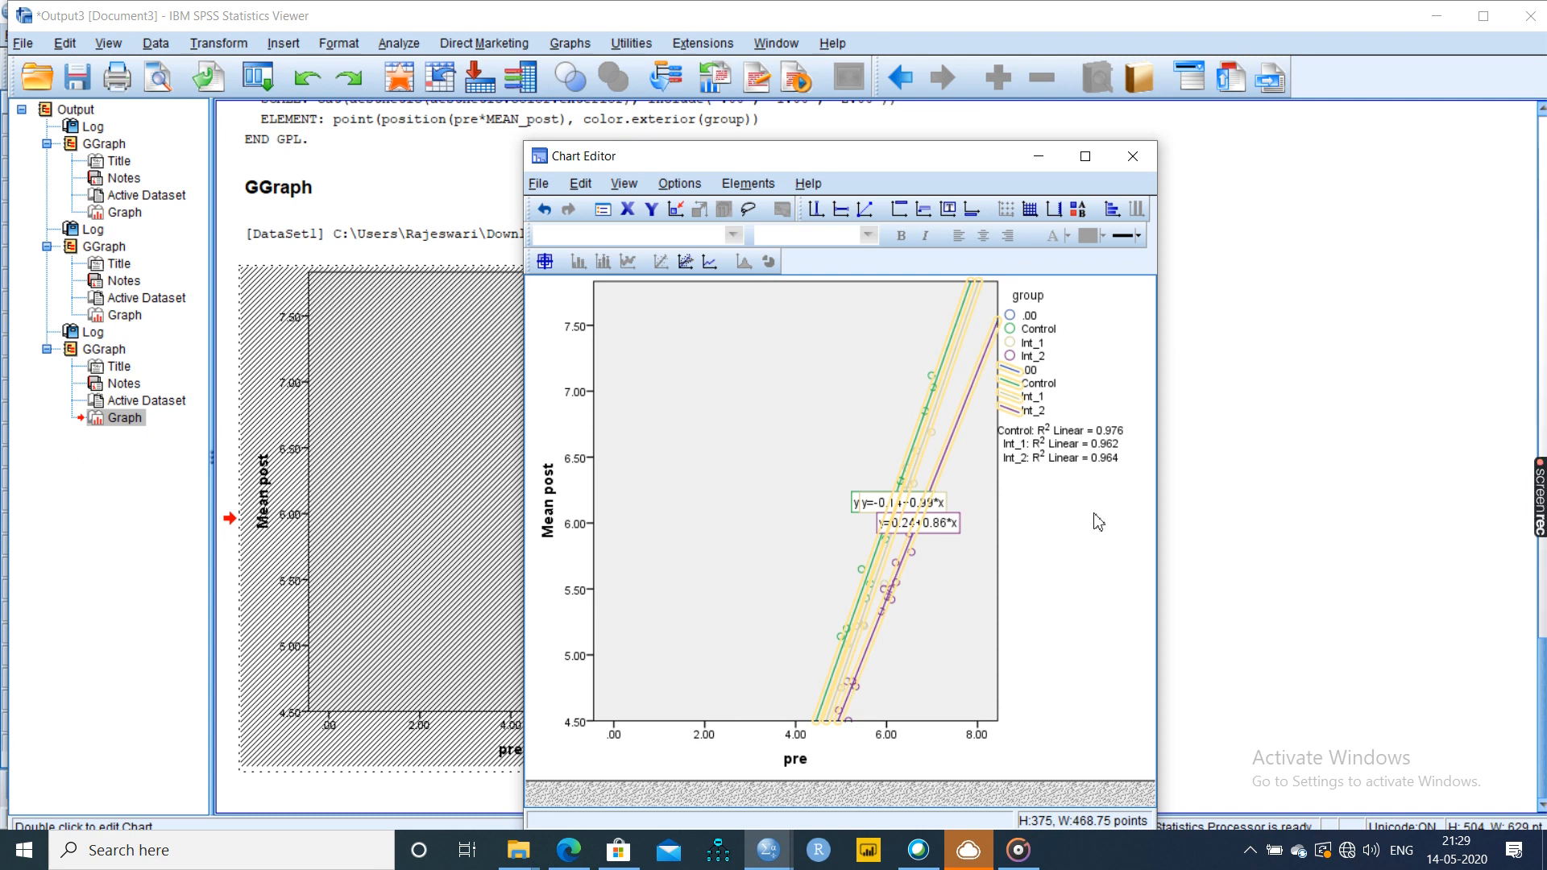
pyautogui.moveTo(1111, 455)
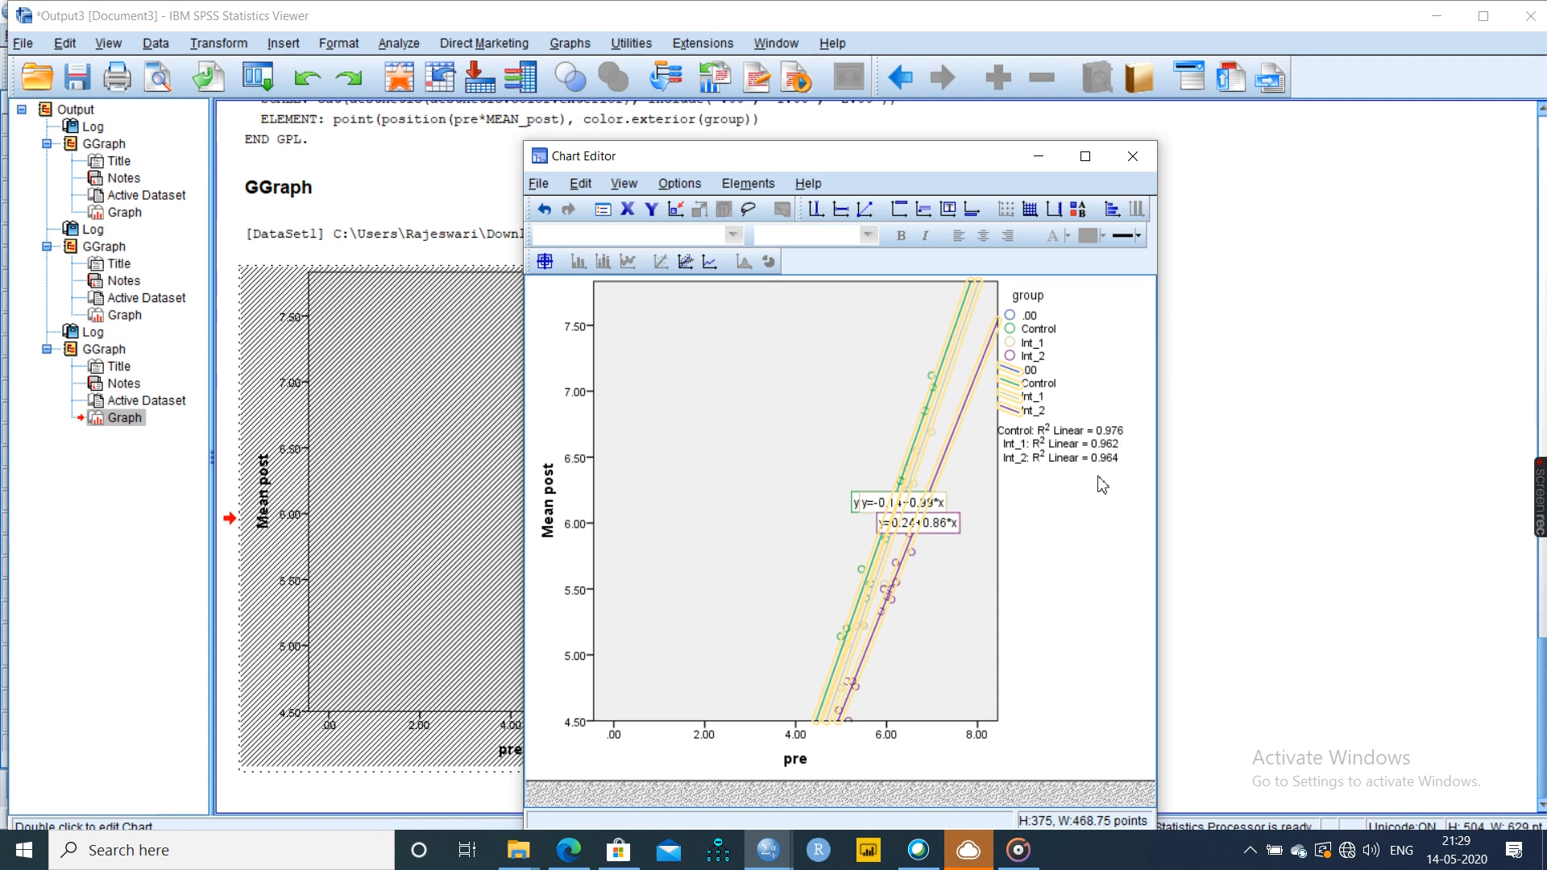
pyautogui.moveTo(1091, 508)
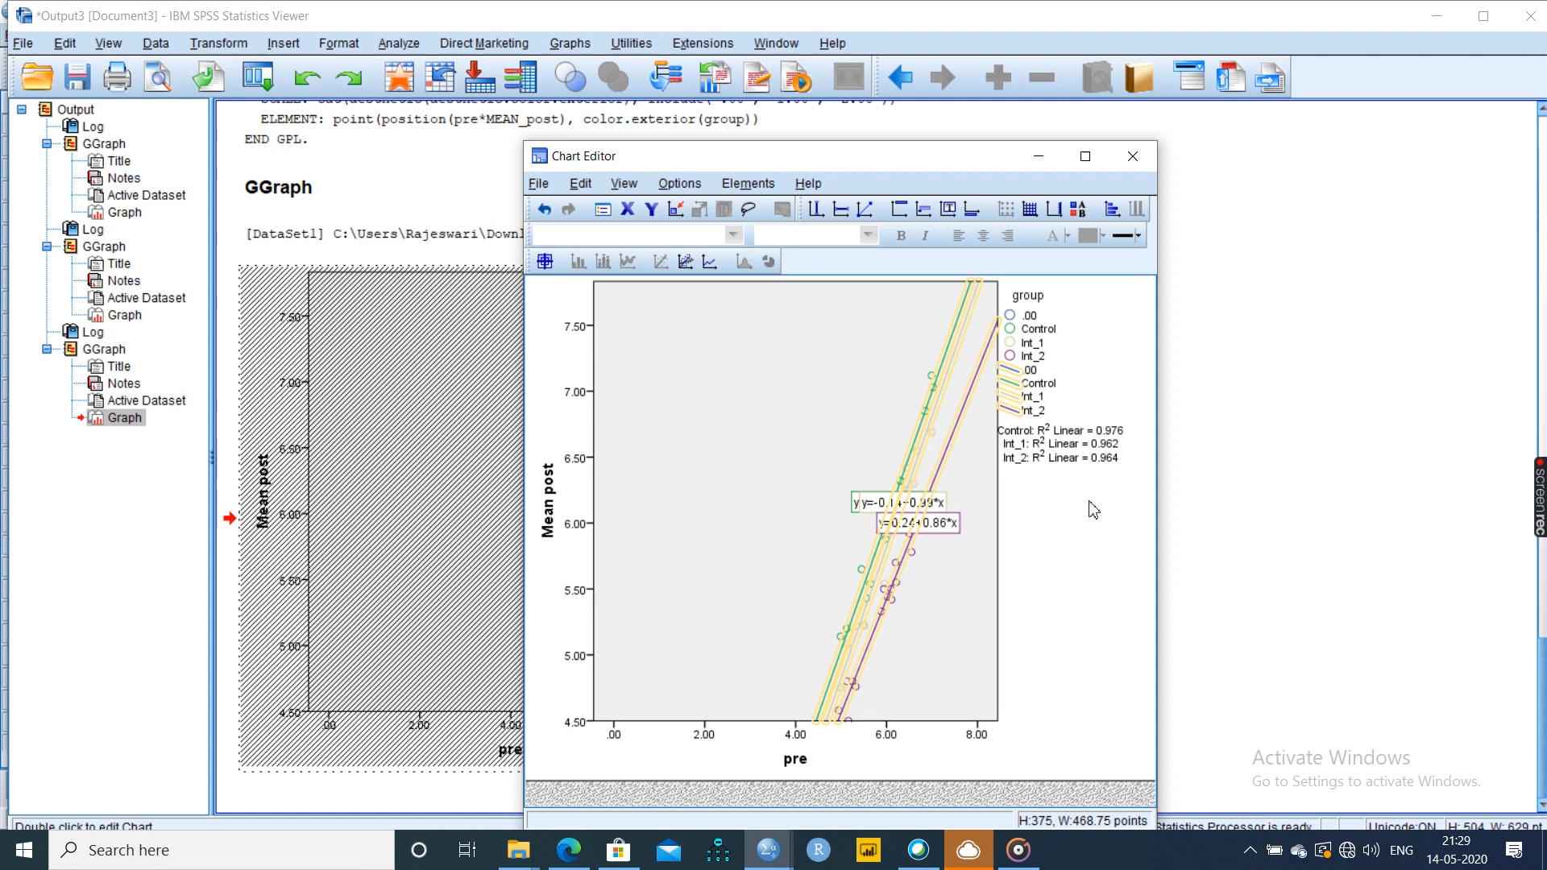
pyautogui.moveTo(1011, 532)
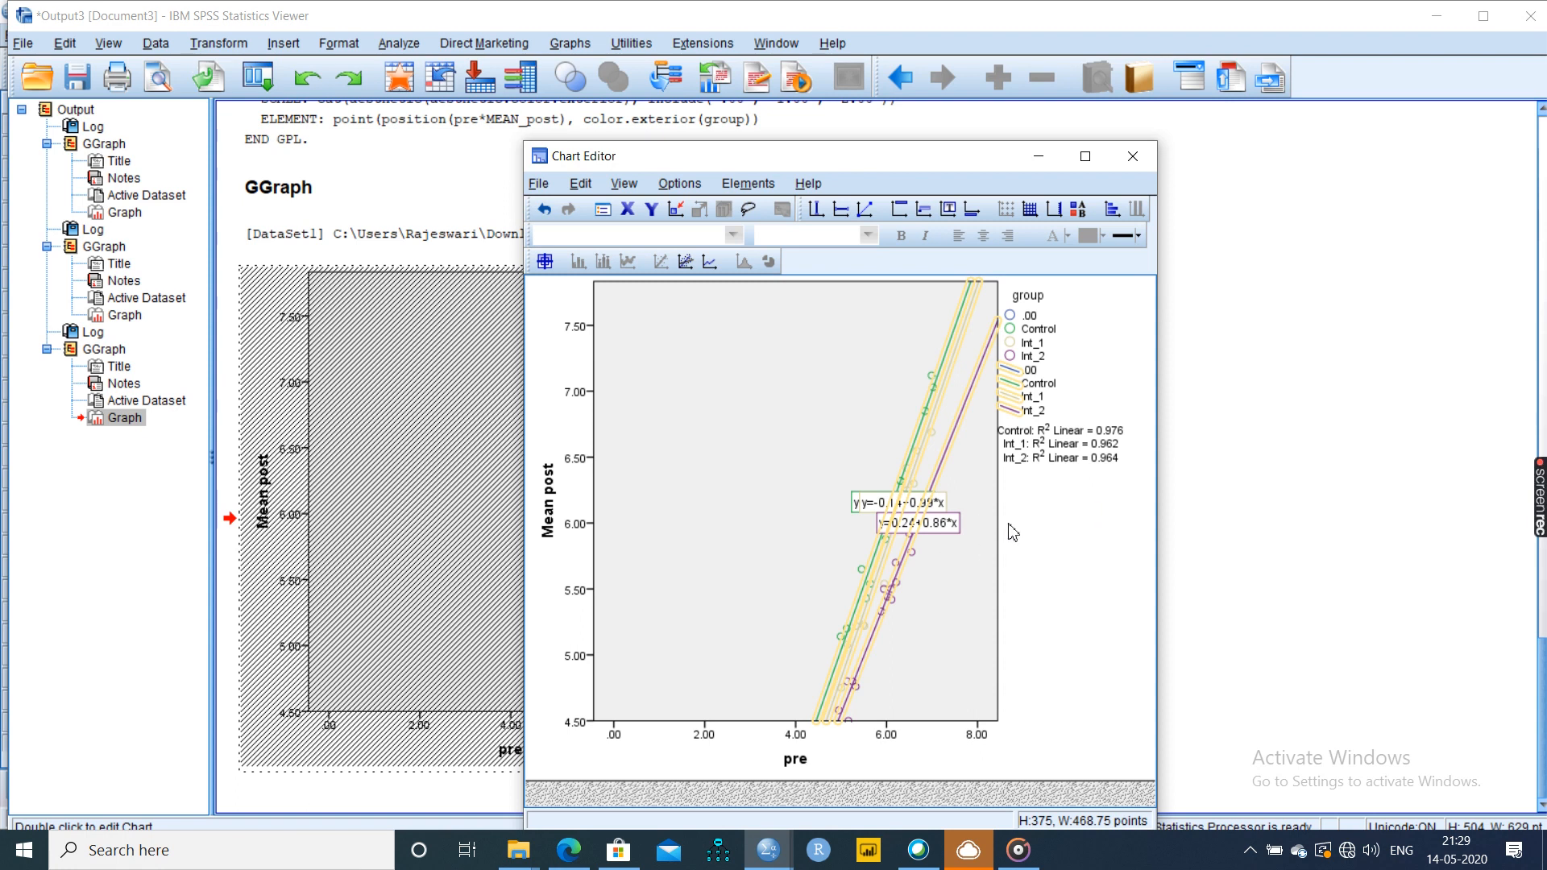
pyautogui.moveTo(1154, 402)
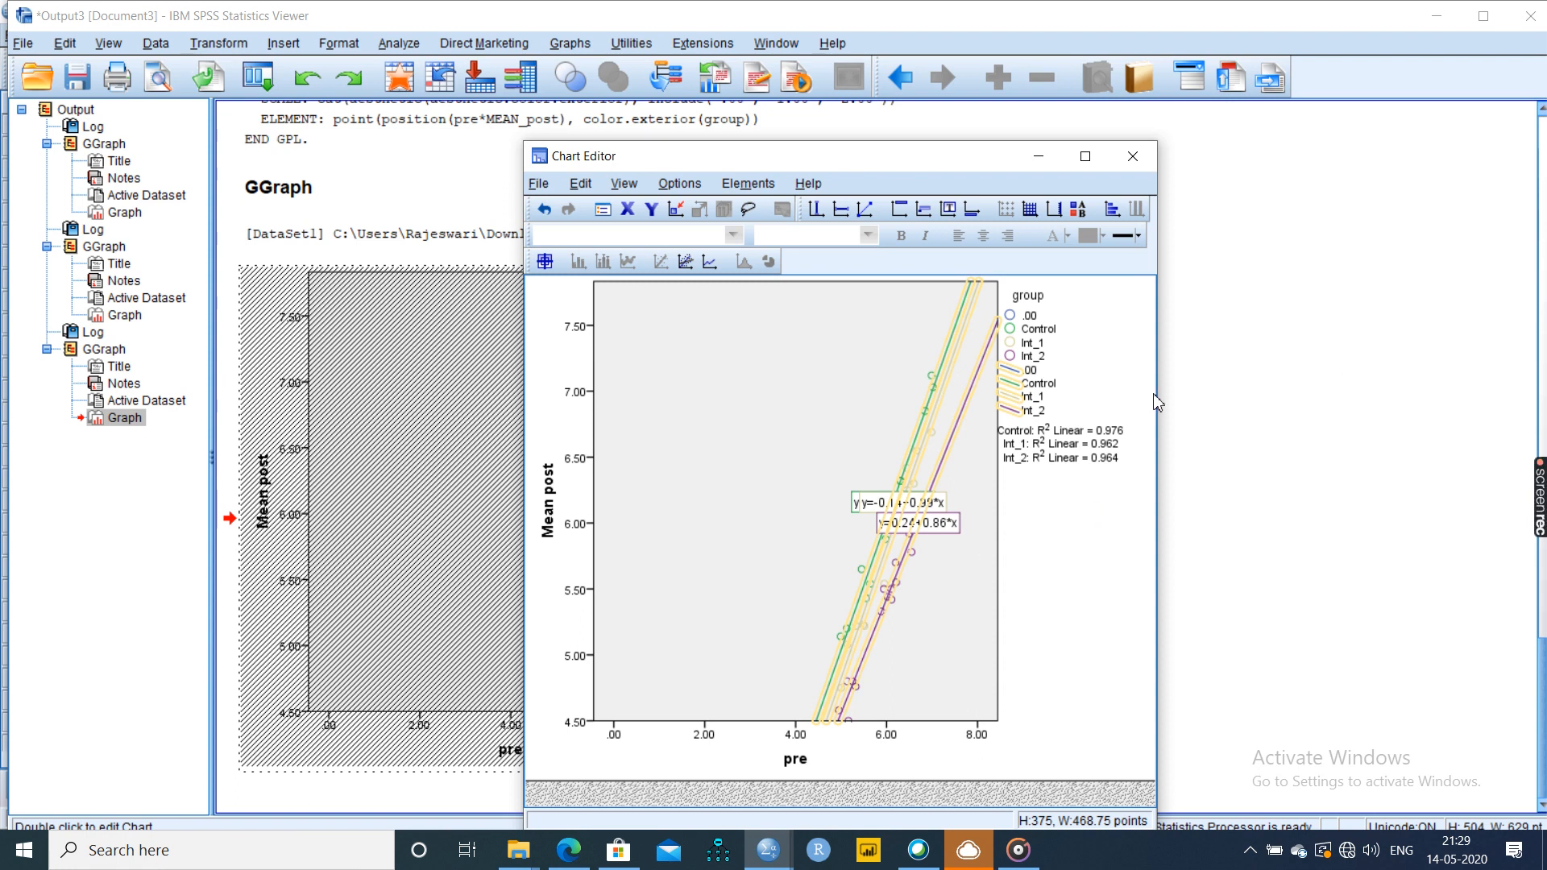
pyautogui.moveTo(887, 560)
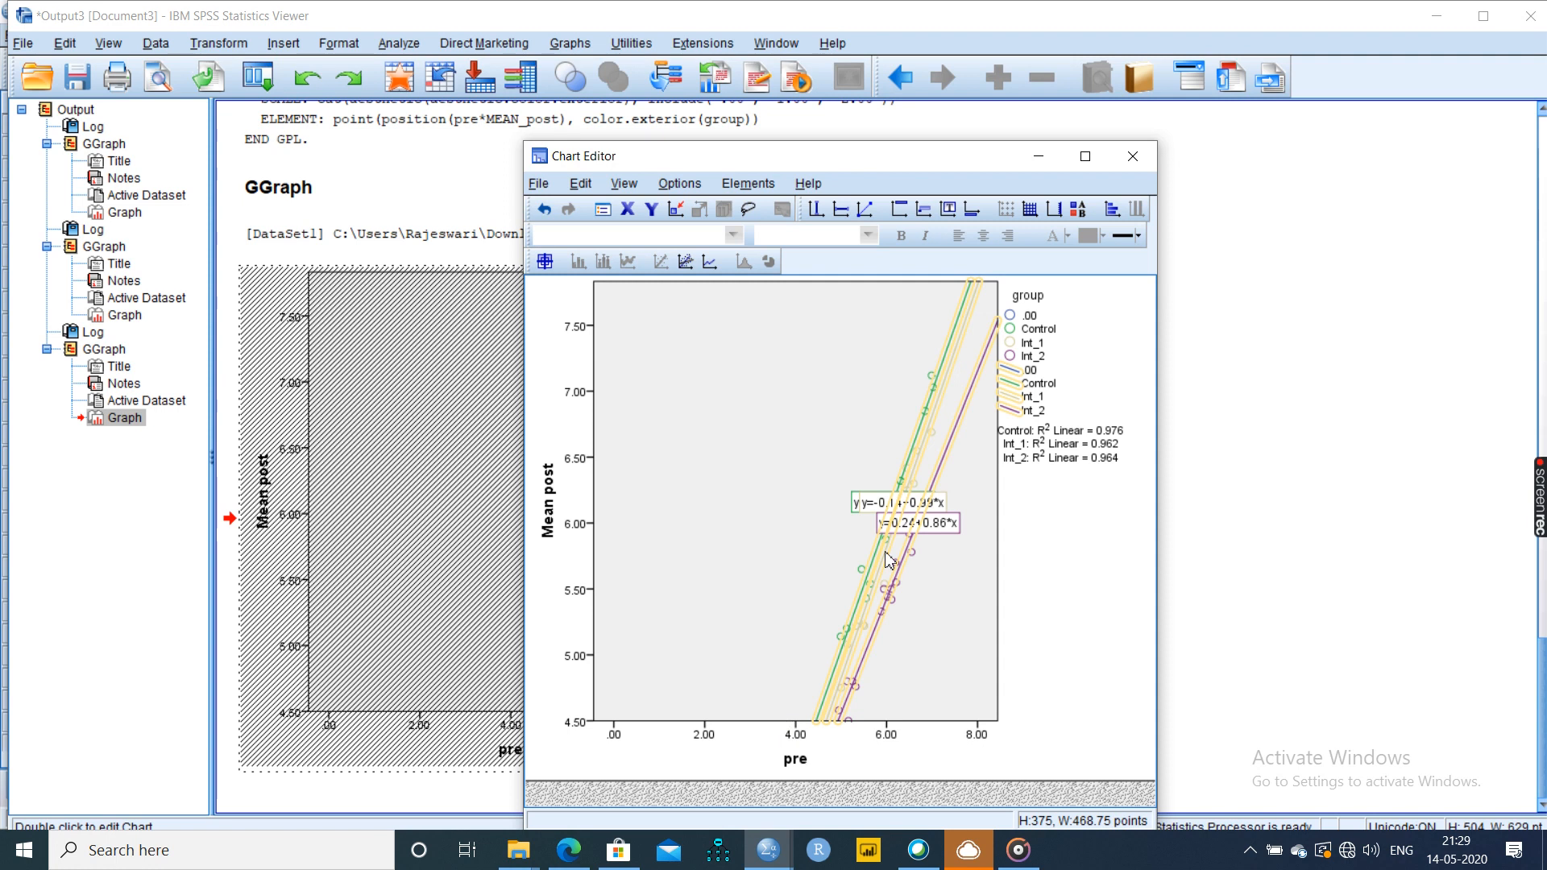
pyautogui.moveTo(1113, 363)
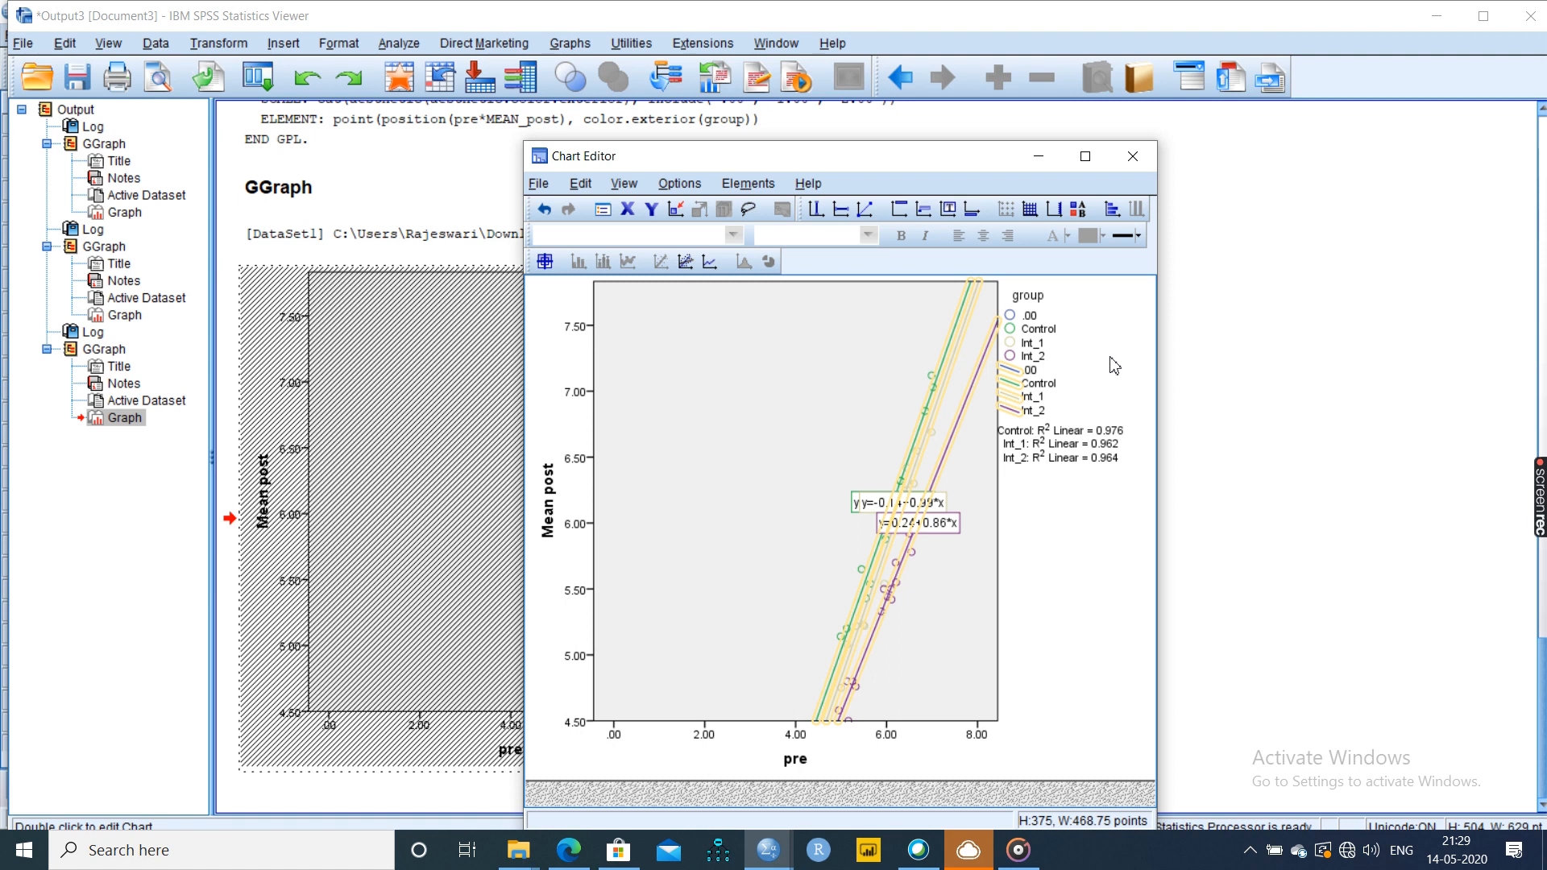
pyautogui.moveTo(1020, 514)
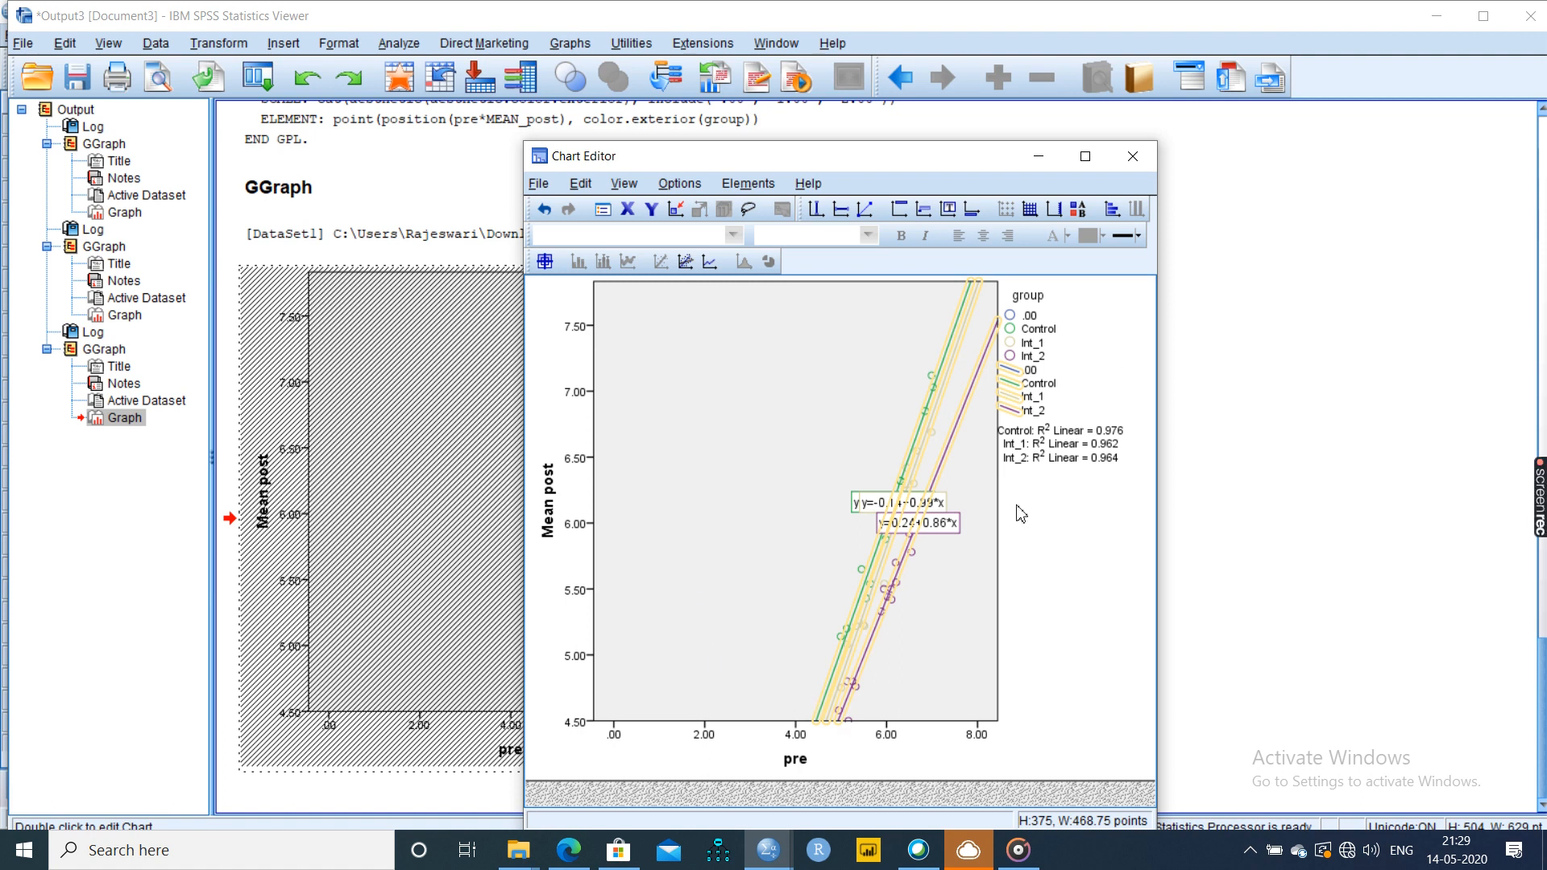
pyautogui.moveTo(915, 579)
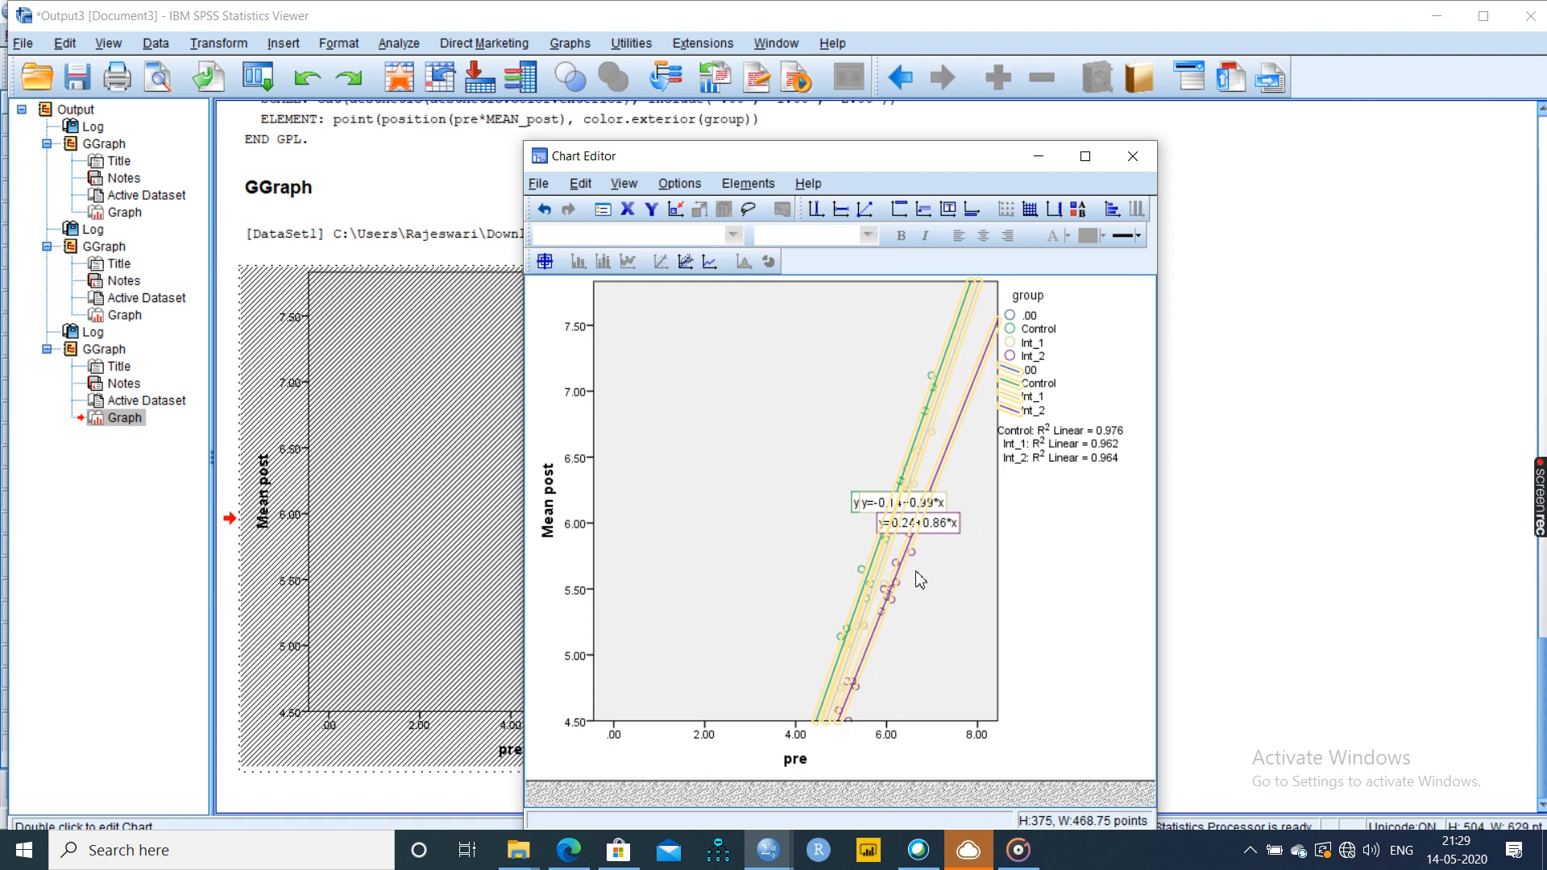
pyautogui.moveTo(886, 566)
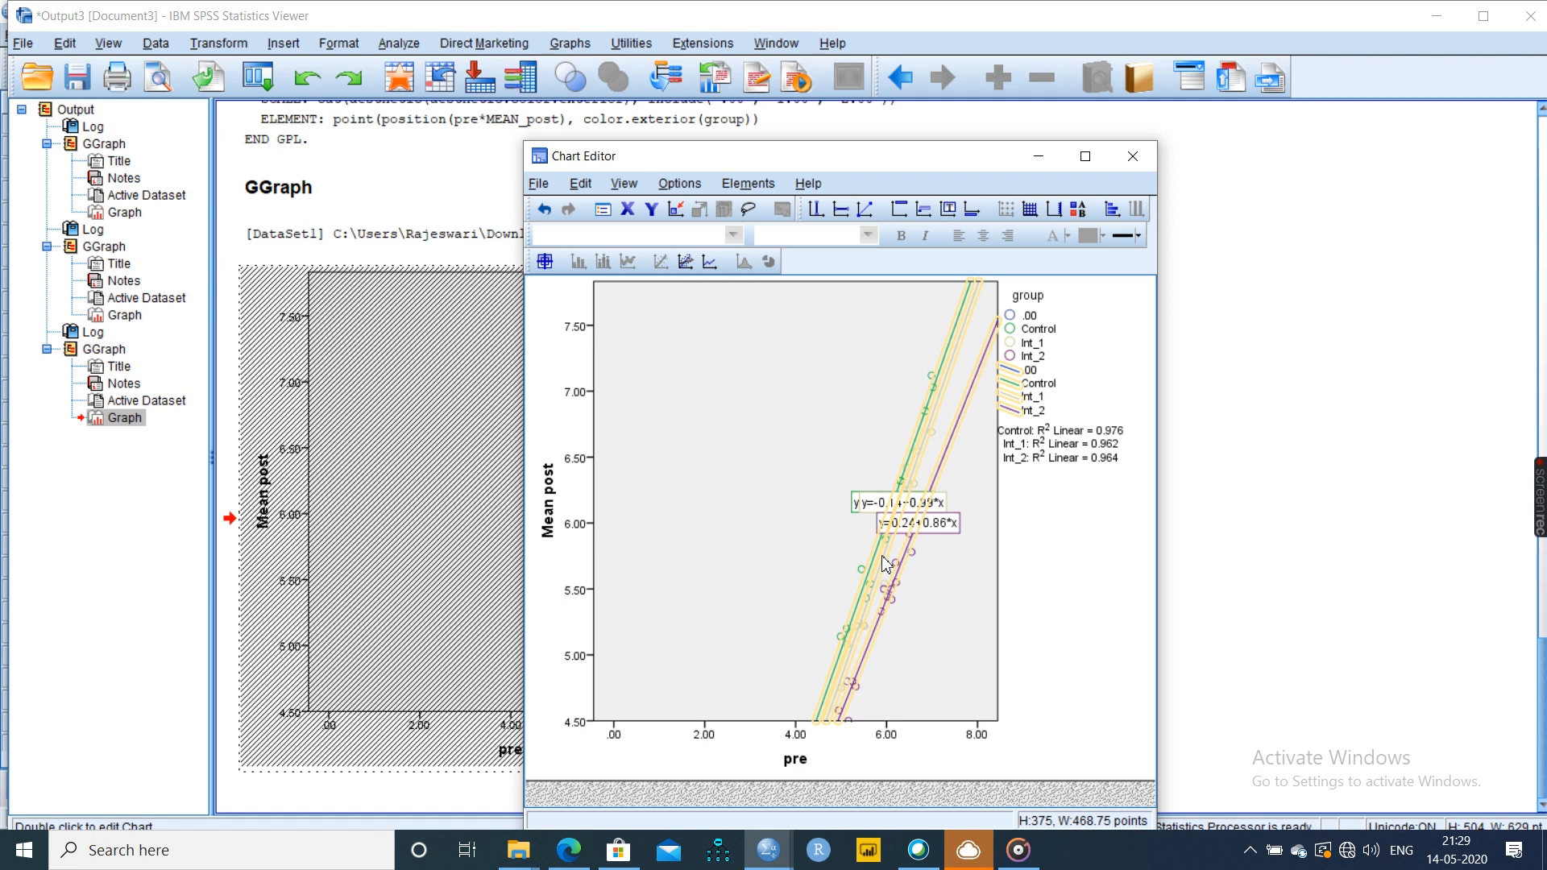